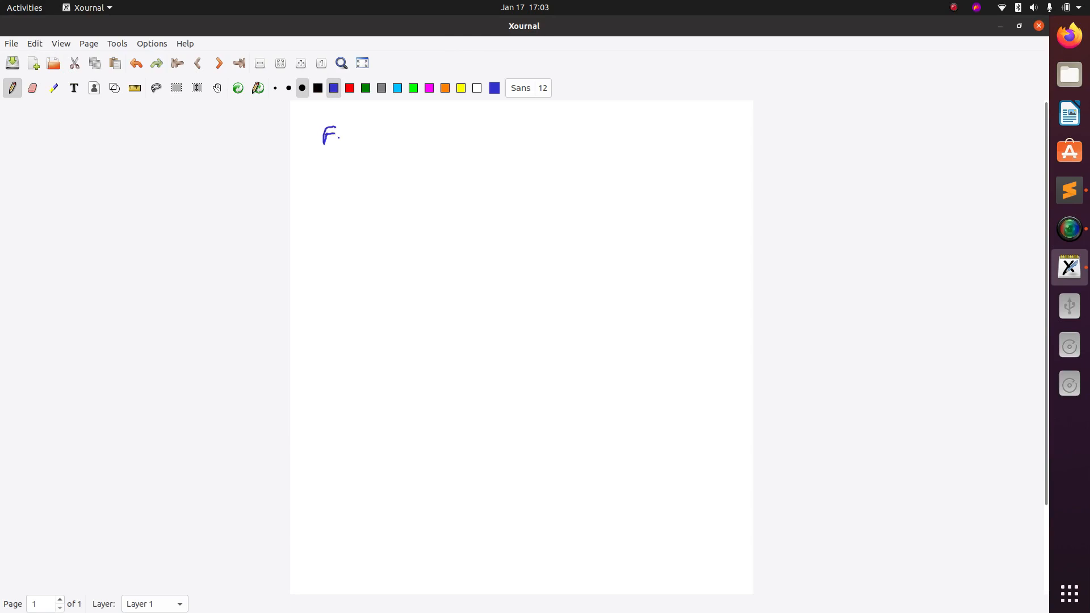
Handwrite the 'For() loop' heading and list '1) Inti', '2) Cond', '3) Exp.' in blue.
{"action": "left_click_drag", "start_coordinate": [334, 136], "coordinate": [410, 135]}
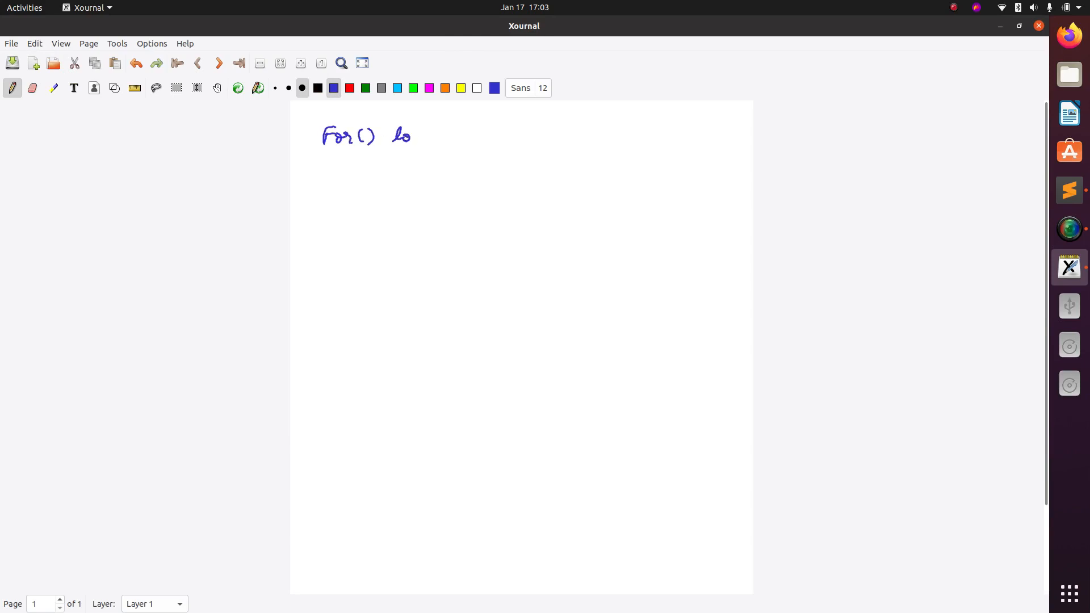
{"action": "left_click_drag", "start_coordinate": [402, 136], "coordinate": [430, 153]}
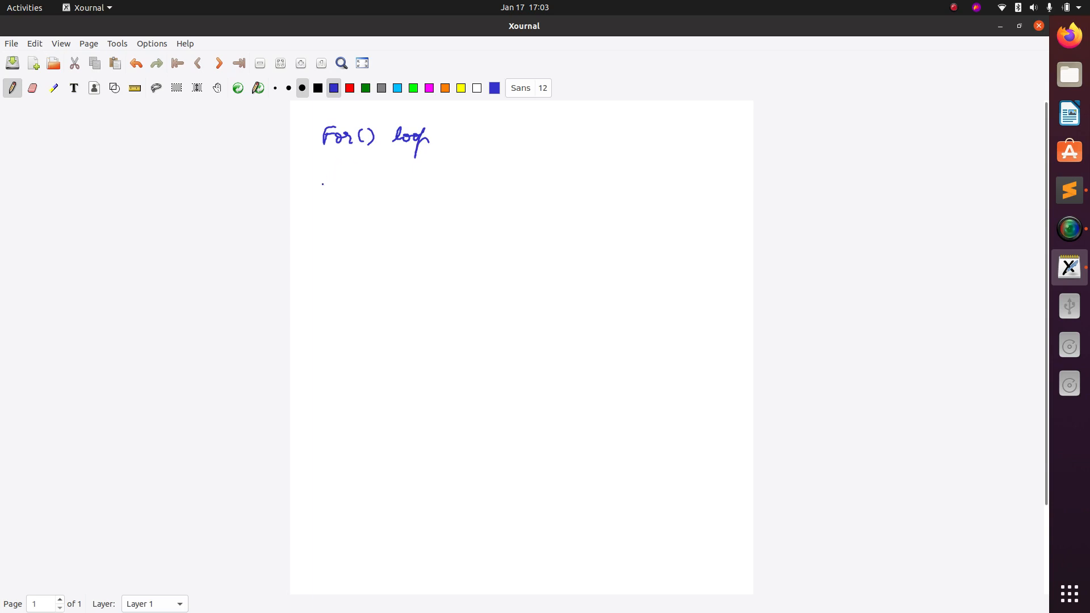
{"action": "left_click_drag", "start_coordinate": [327, 175], "coordinate": [323, 195]}
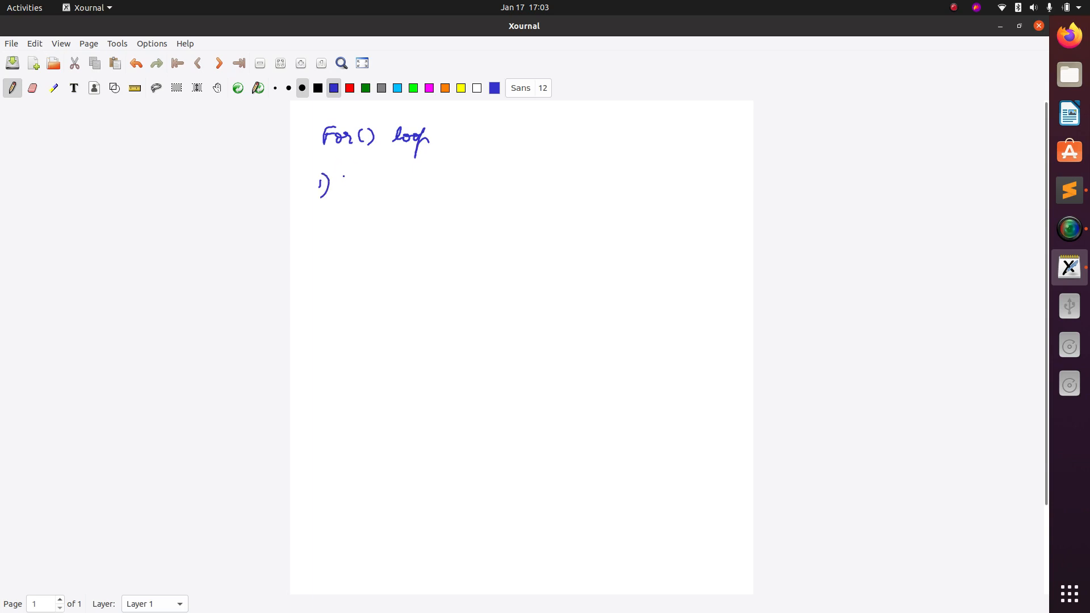
{"action": "left_click_drag", "start_coordinate": [340, 188], "coordinate": [389, 184]}
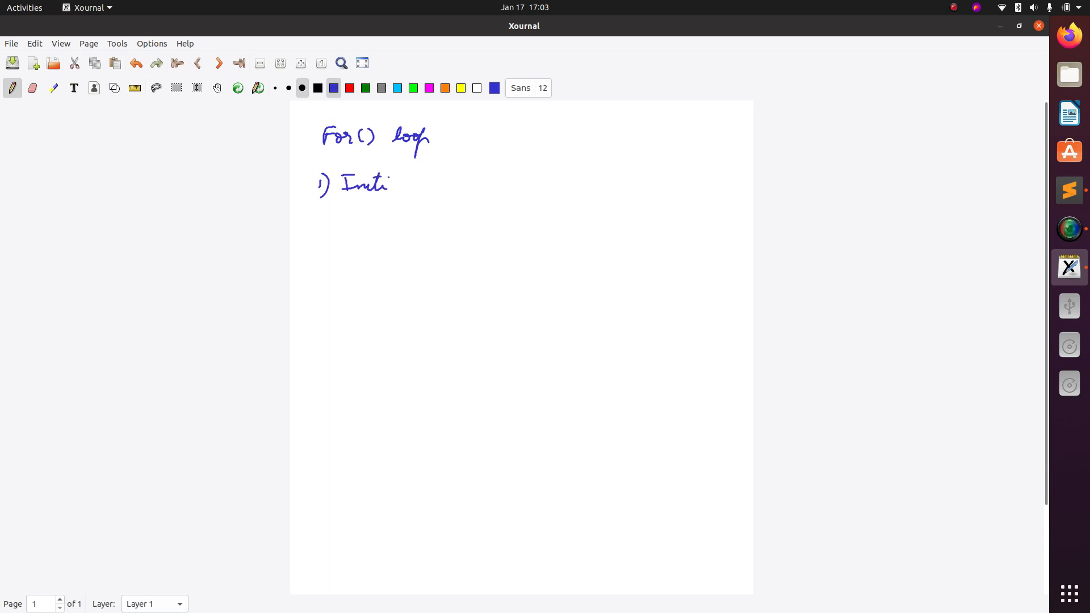
{"action": "left_click_drag", "start_coordinate": [317, 222], "coordinate": [354, 211]}
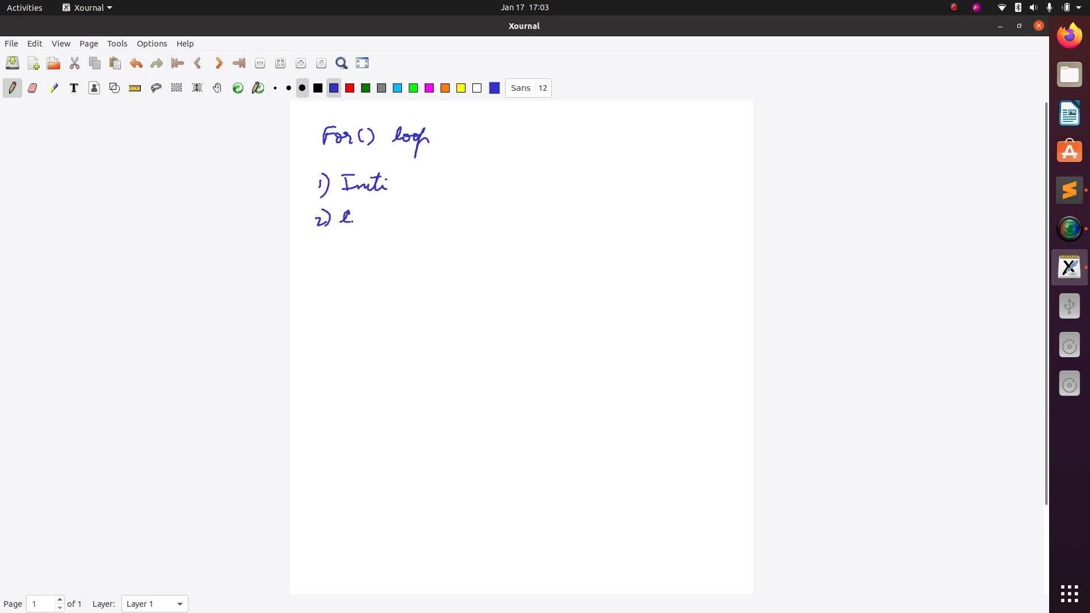
{"action": "left_click_drag", "start_coordinate": [354, 218], "coordinate": [327, 250]}
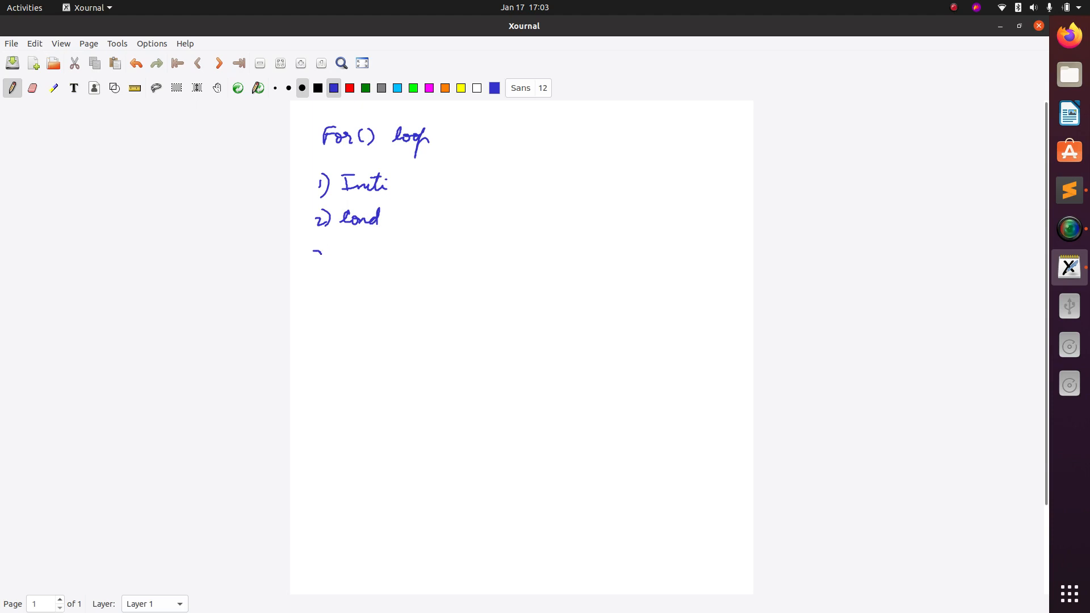
{"action": "left_click_drag", "start_coordinate": [316, 254], "coordinate": [362, 267]}
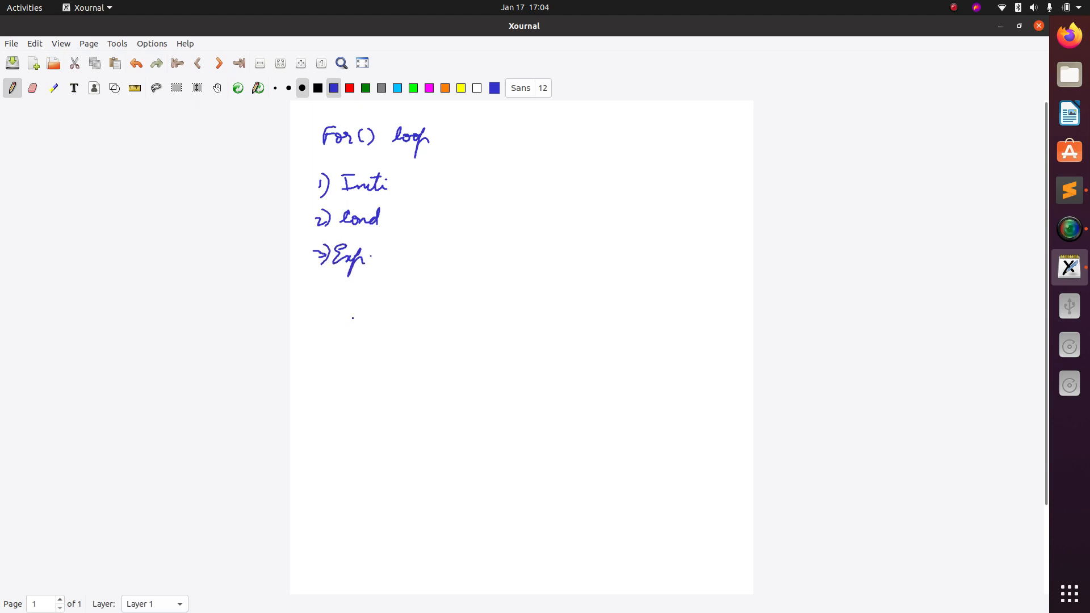
Handwrite 'Syntax:' with for(__;__;__), braces and 'Stmts' inside.
{"action": "left_click_drag", "start_coordinate": [324, 316], "coordinate": [340, 317]}
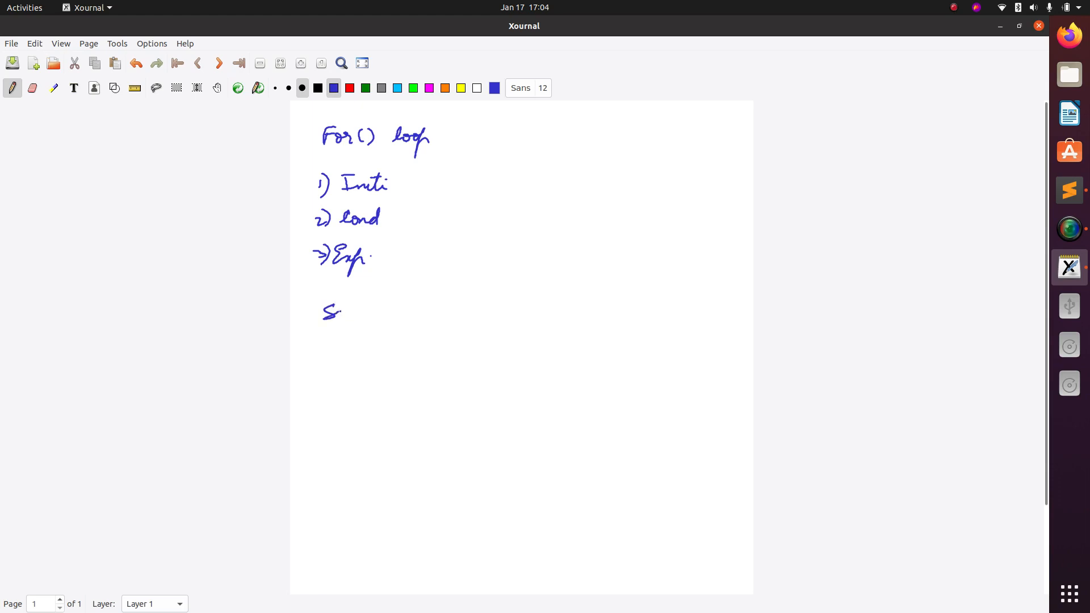
{"action": "left_click_drag", "start_coordinate": [340, 310], "coordinate": [393, 316]}
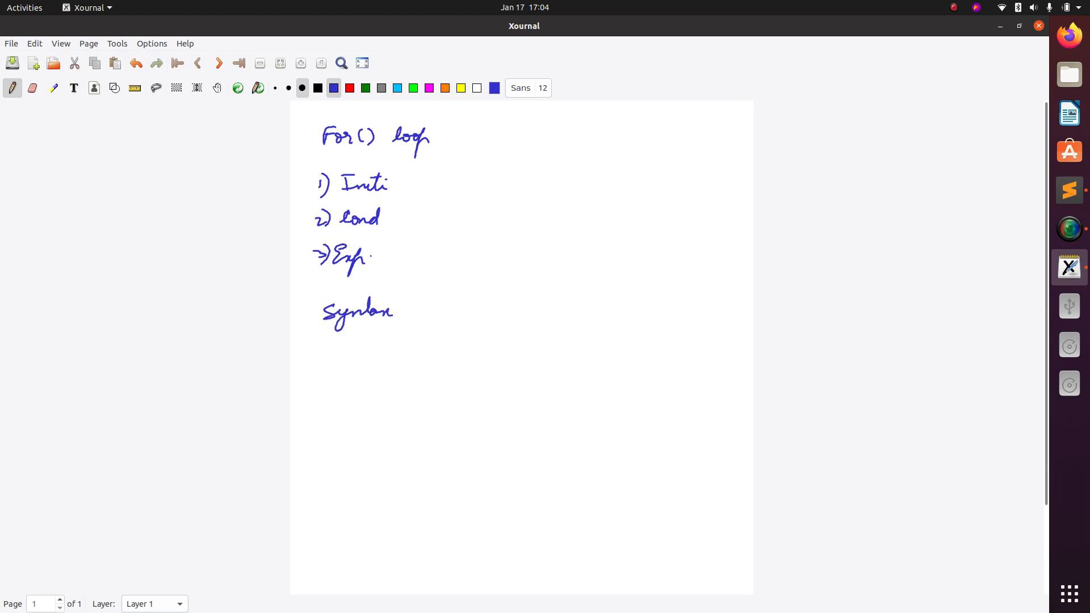
{"action": "left_click_drag", "start_coordinate": [403, 348], "coordinate": [437, 331]}
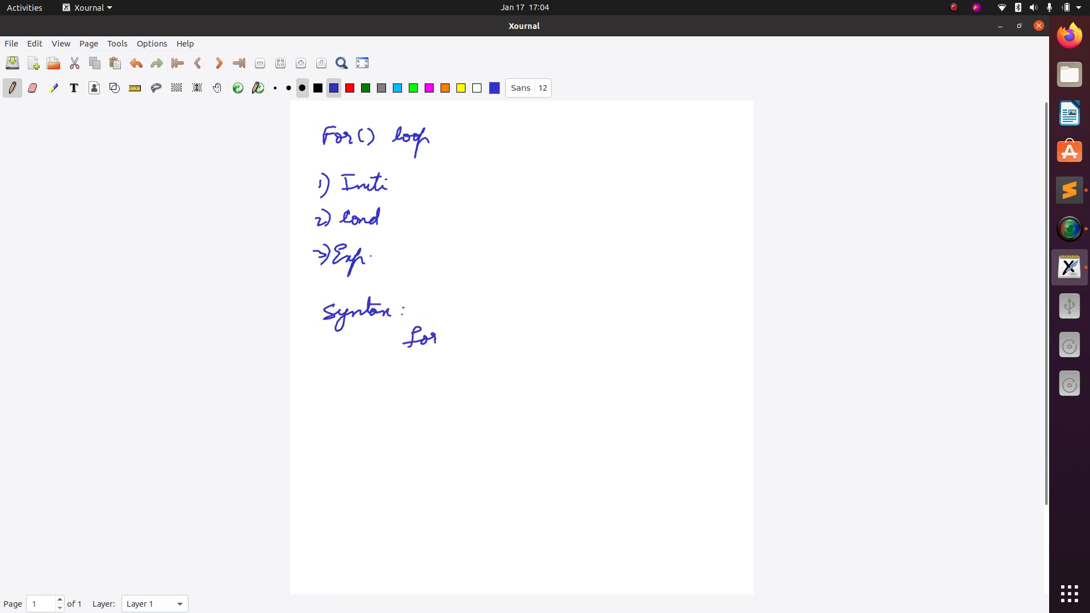
{"action": "left_click_drag", "start_coordinate": [445, 340], "coordinate": [484, 341]}
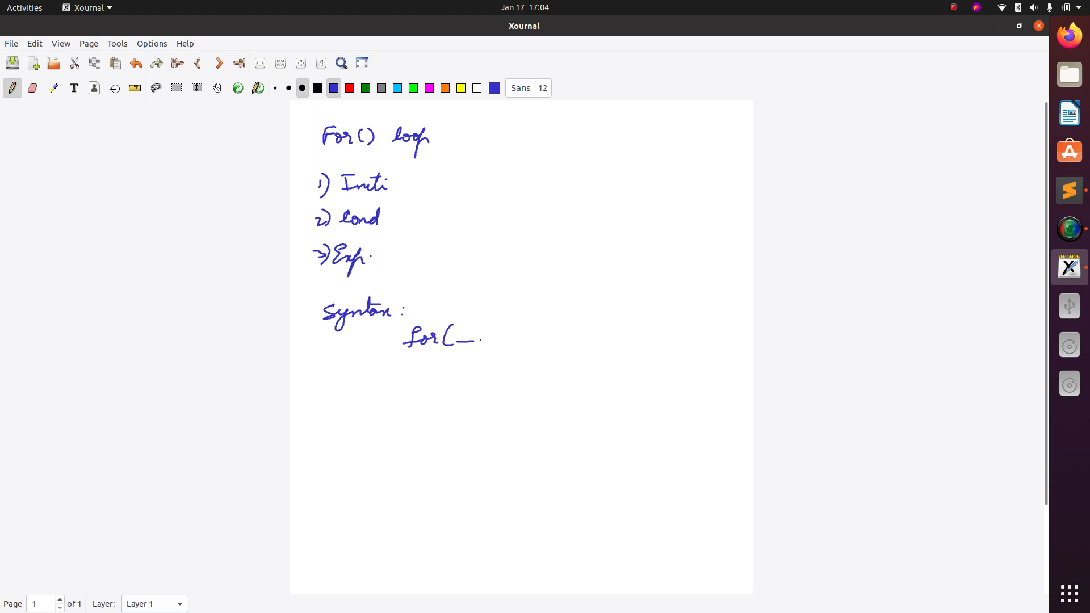
{"action": "left_click_drag", "start_coordinate": [480, 337], "coordinate": [481, 344]}
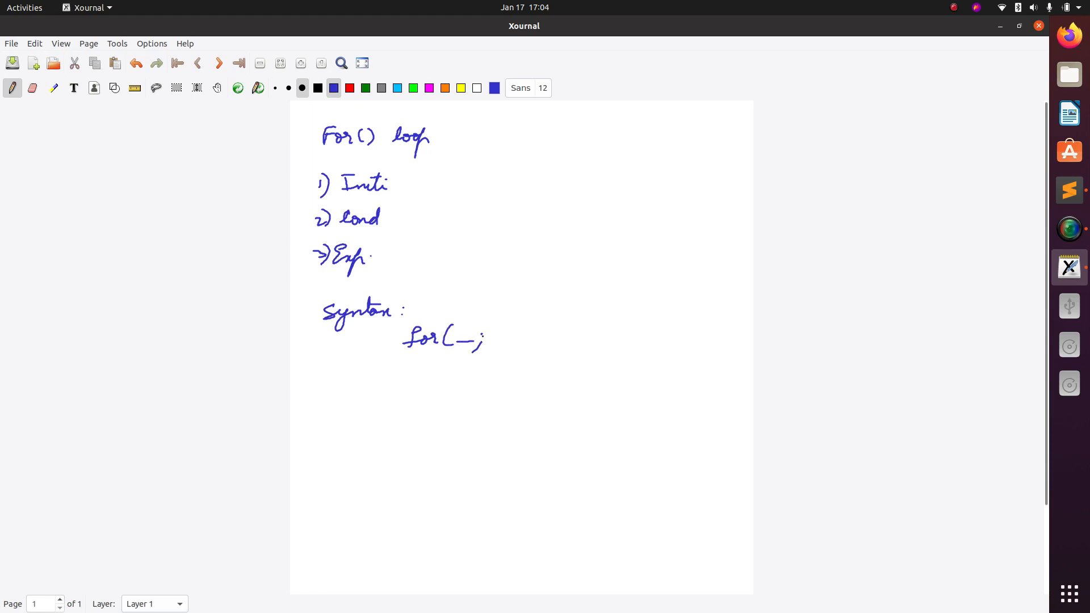
{"action": "left_click_drag", "start_coordinate": [494, 340], "coordinate": [528, 340]}
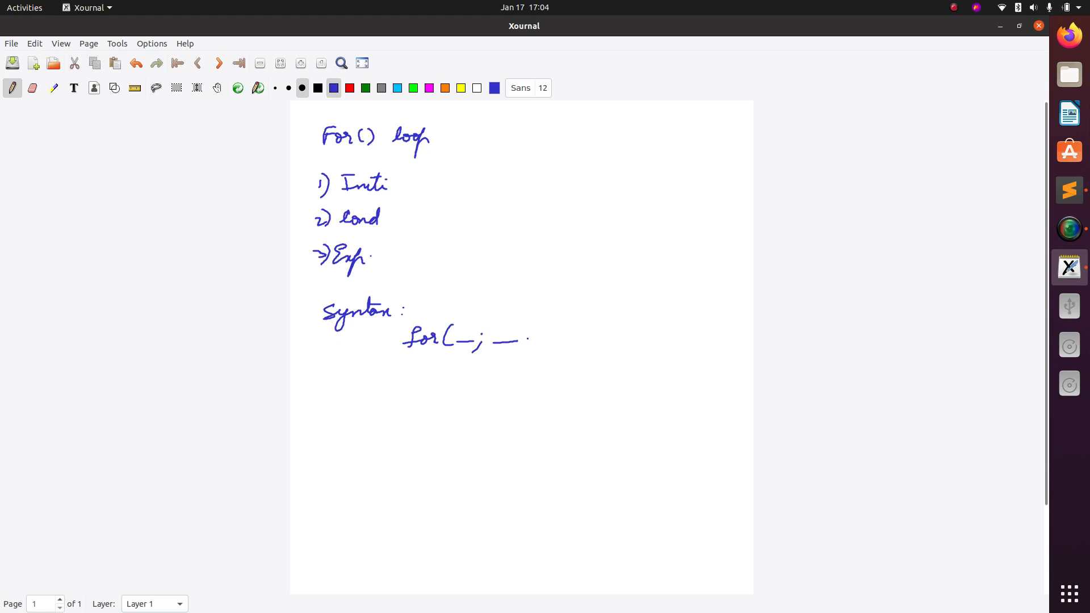
{"action": "left_click_drag", "start_coordinate": [521, 337], "coordinate": [527, 344]}
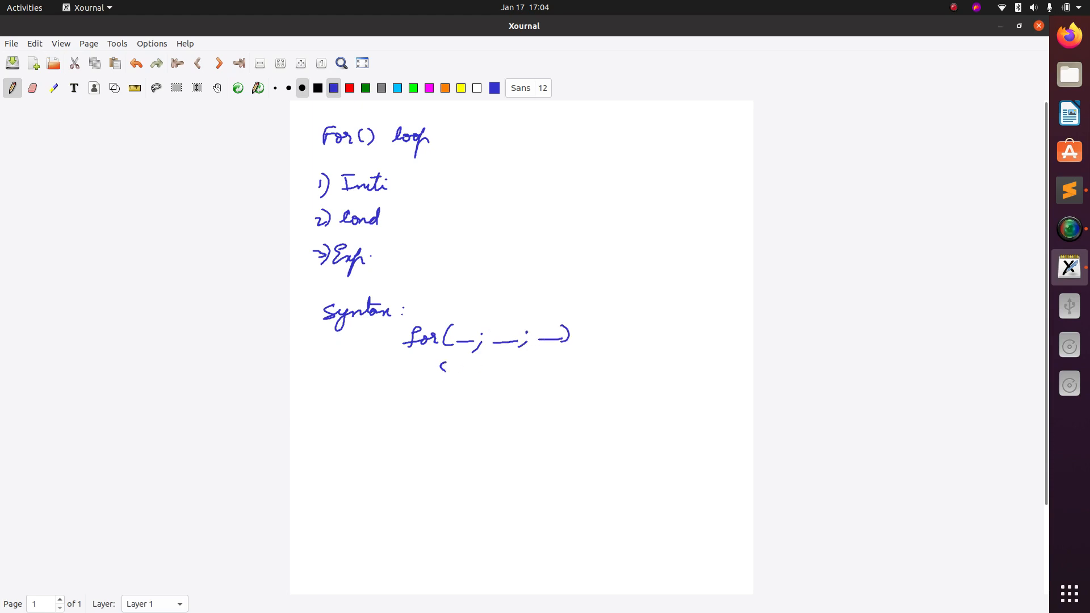
{"action": "left_click_drag", "start_coordinate": [443, 365], "coordinate": [450, 425]}
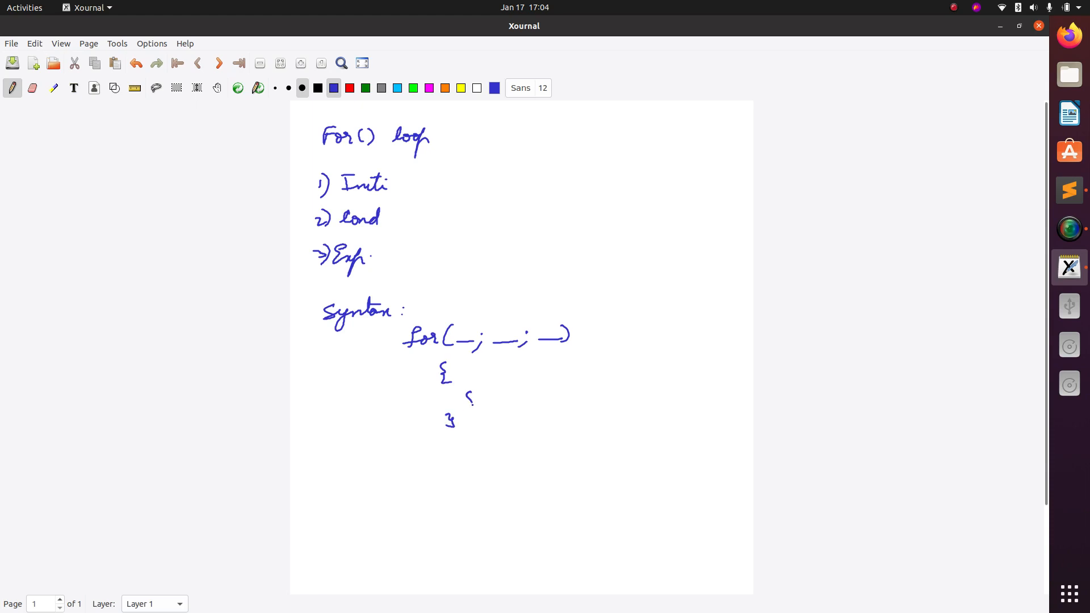
{"action": "left_click_drag", "start_coordinate": [462, 402], "coordinate": [490, 403]}
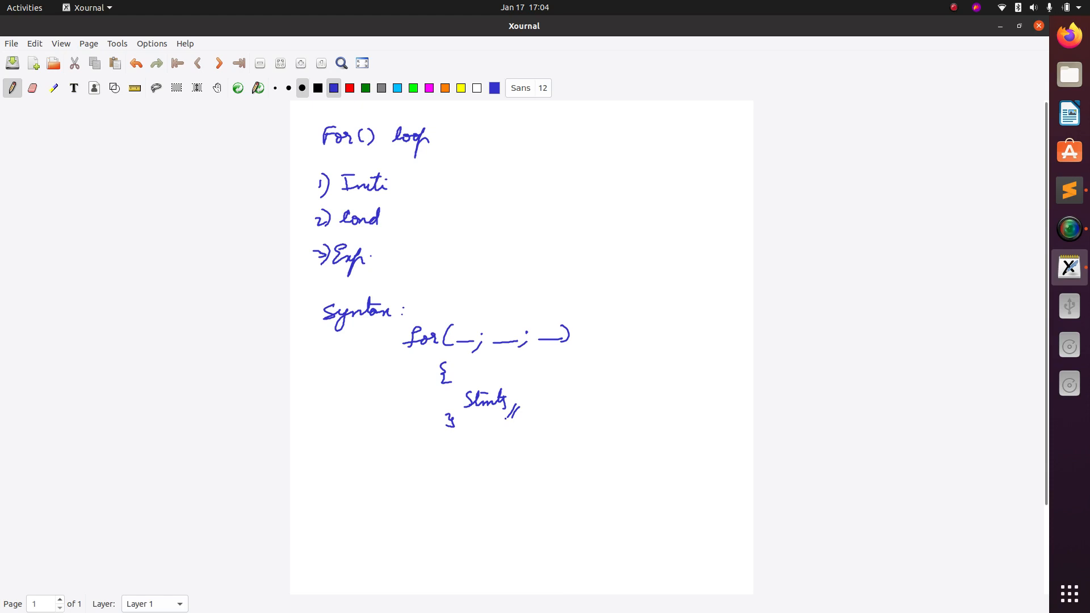
Handwrite '$i=0;' to start the example.
{"action": "left_click", "coordinate": [391, 464]}
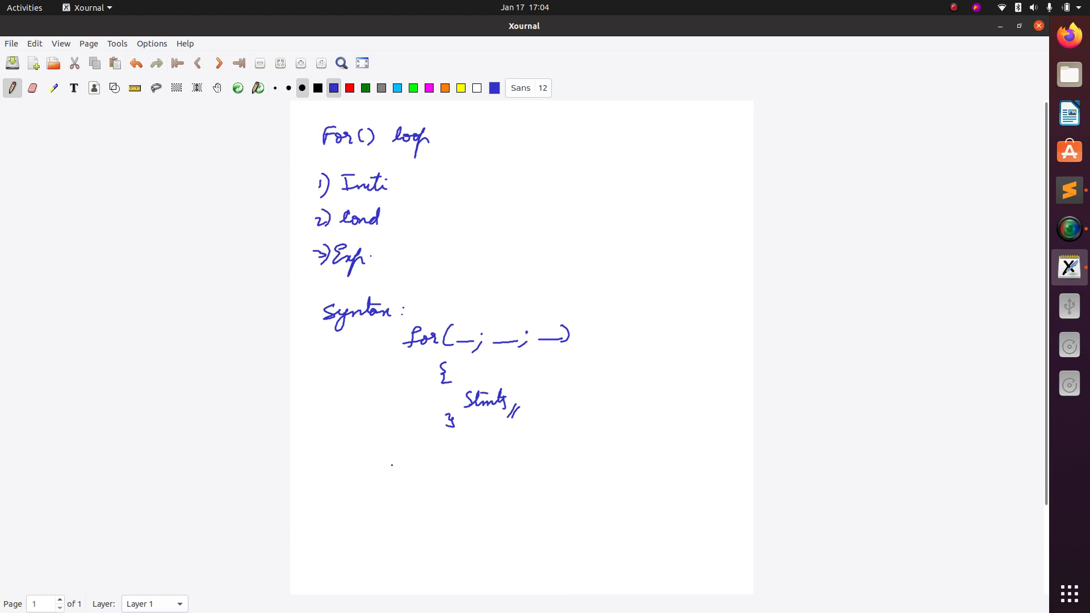
{"action": "left_click_drag", "start_coordinate": [383, 473], "coordinate": [410, 477]}
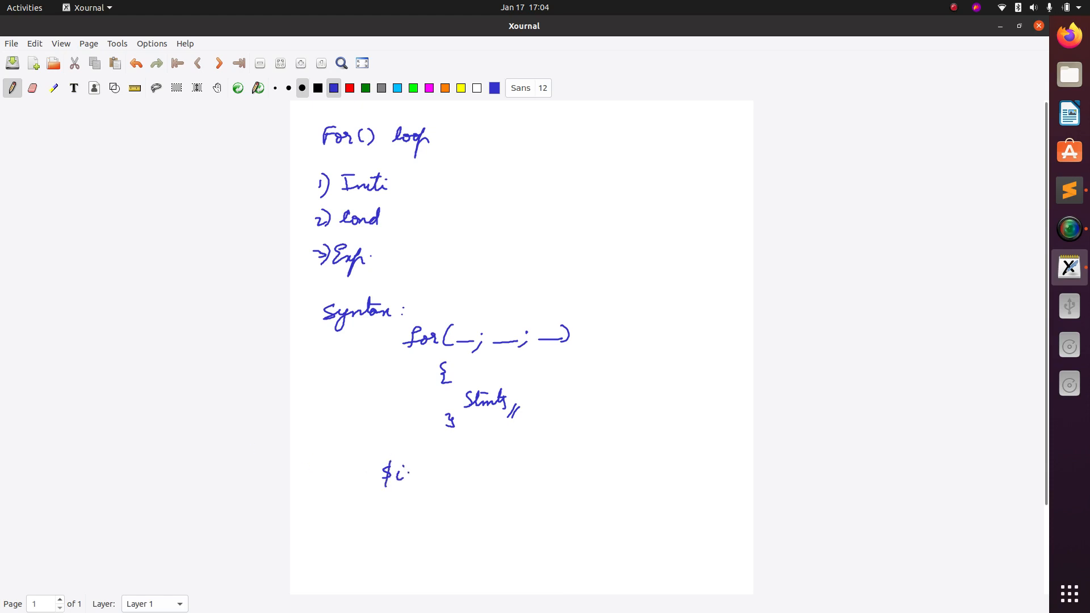
{"action": "left_click_drag", "start_coordinate": [410, 474], "coordinate": [438, 477]}
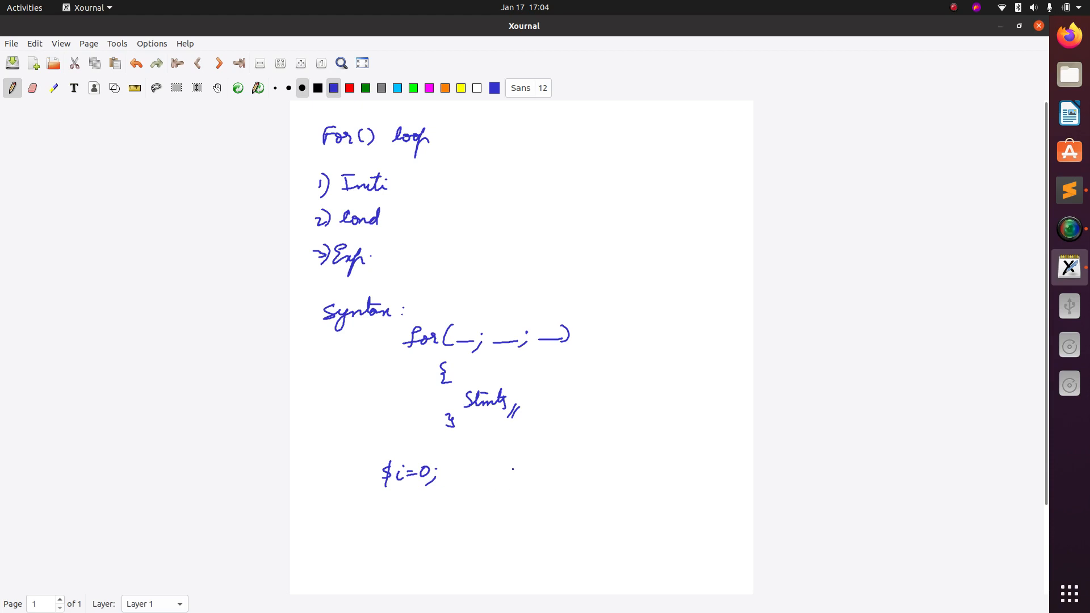
Write echo "Hello World"; beside it and a second echo " - - - "; line below.
{"action": "left_click_drag", "start_coordinate": [511, 469], "coordinate": [557, 467]}
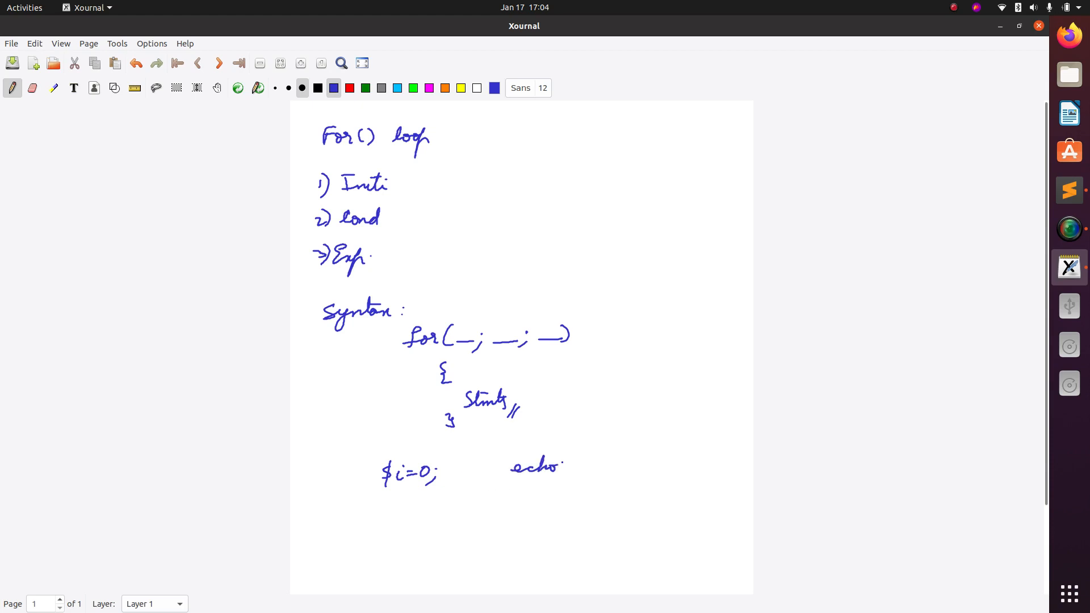
{"action": "left_click_drag", "start_coordinate": [567, 464], "coordinate": [612, 465]}
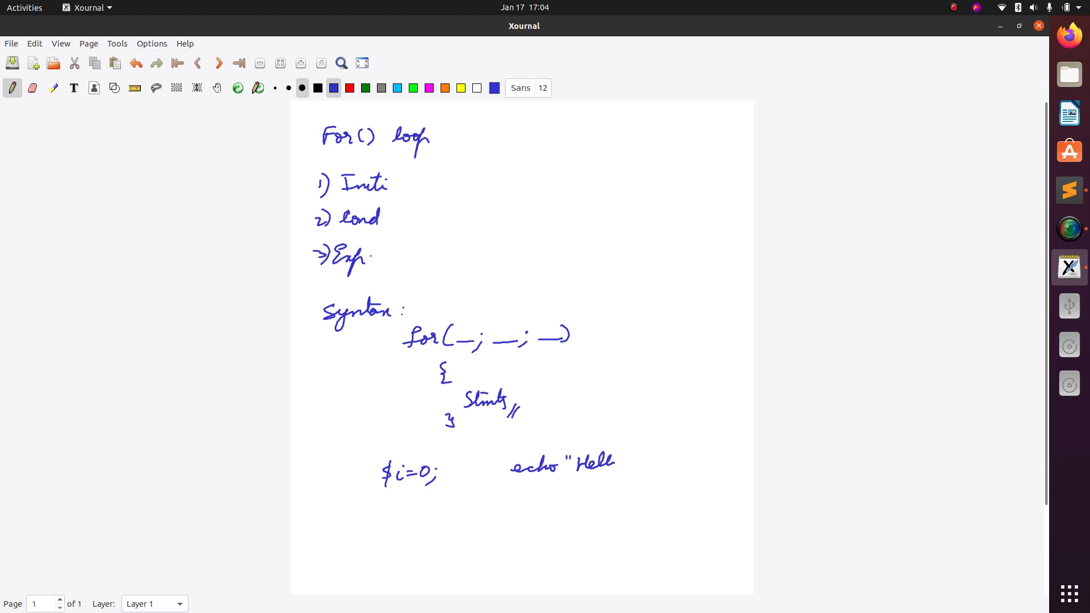
{"action": "left_click_drag", "start_coordinate": [619, 463], "coordinate": [653, 463]}
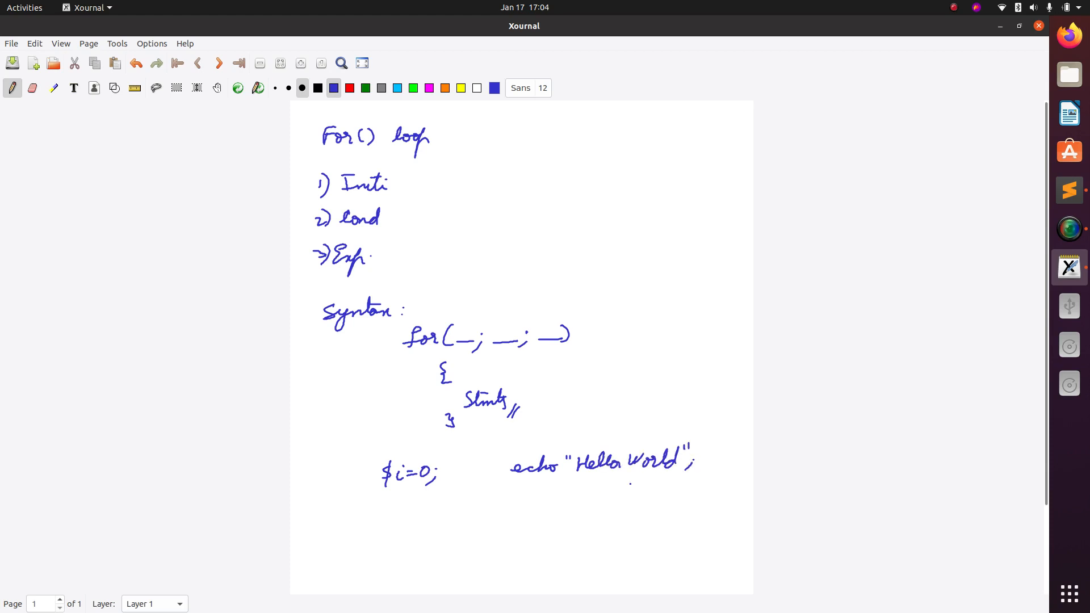
{"action": "left_click_drag", "start_coordinate": [511, 501], "coordinate": [542, 501]}
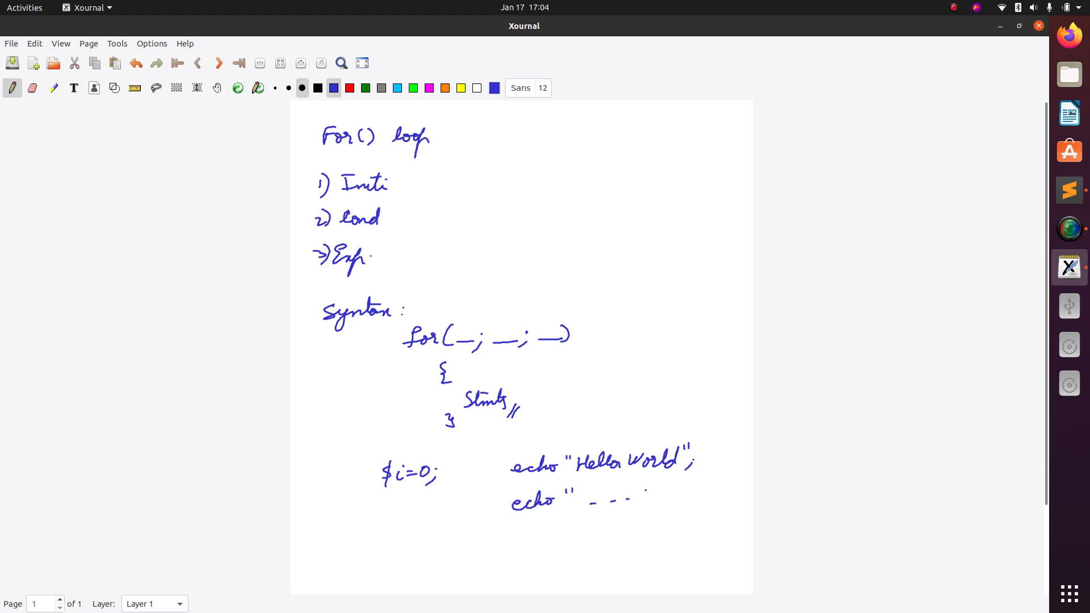
{"action": "left_click_drag", "start_coordinate": [633, 498], "coordinate": [657, 501]}
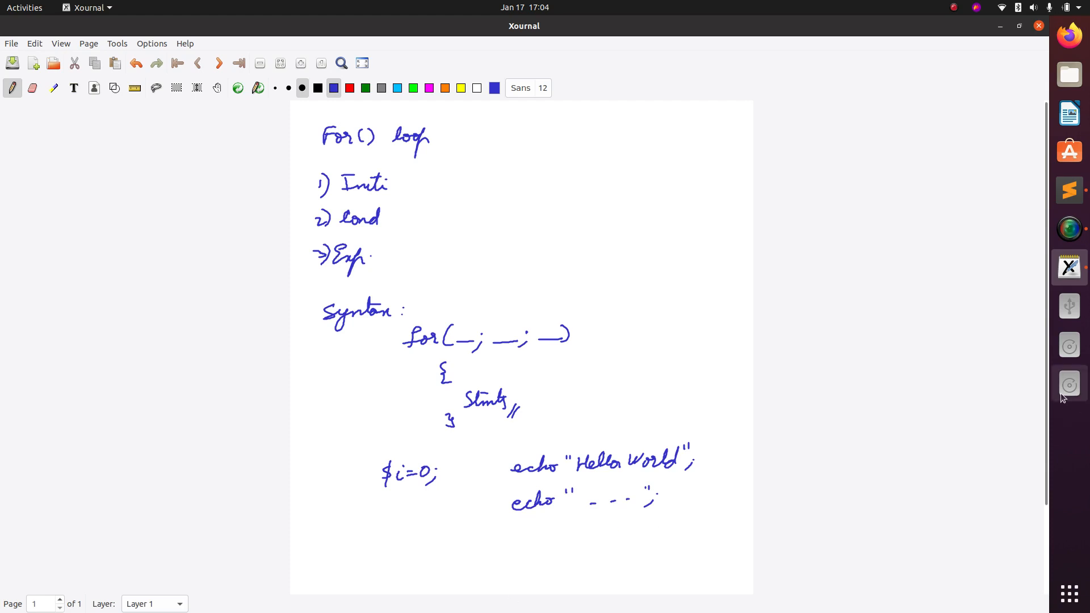
Handwrite the loop header for( ; $i<10; $i++) below the example.
{"action": "scroll", "scroll_direction": "down", "scroll_amount": 3}
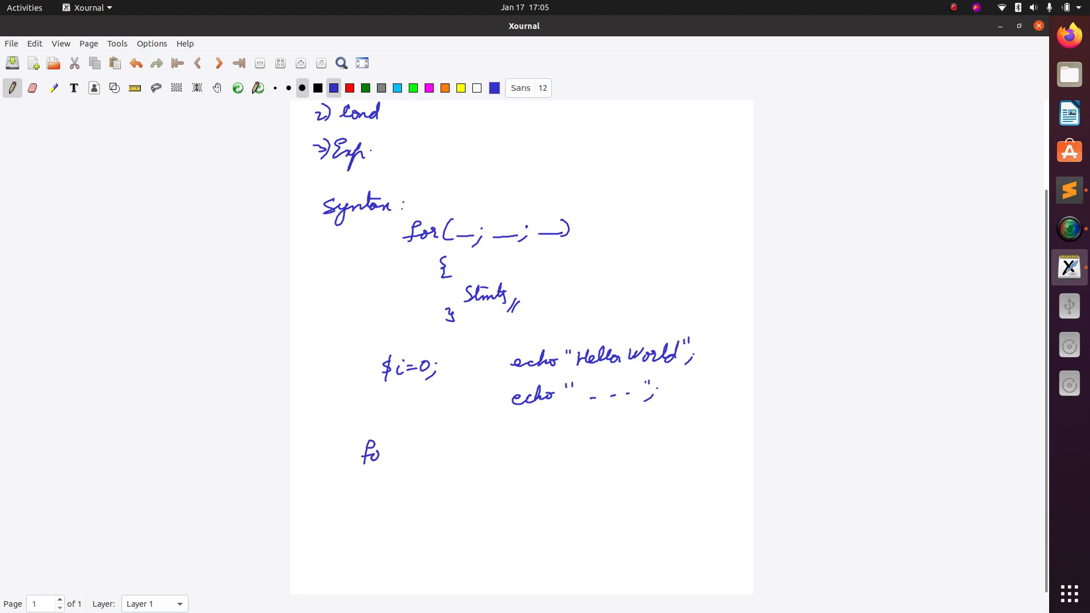
{"action": "left_click_drag", "start_coordinate": [377, 452], "coordinate": [403, 452]}
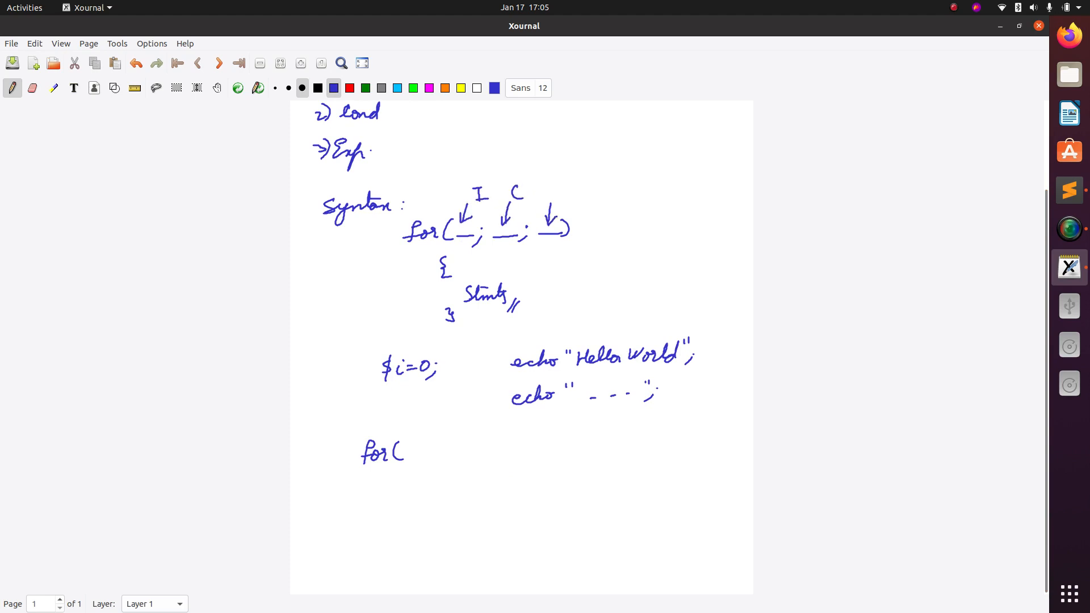
{"action": "left_click_drag", "start_coordinate": [562, 201], "coordinate": [569, 193]}
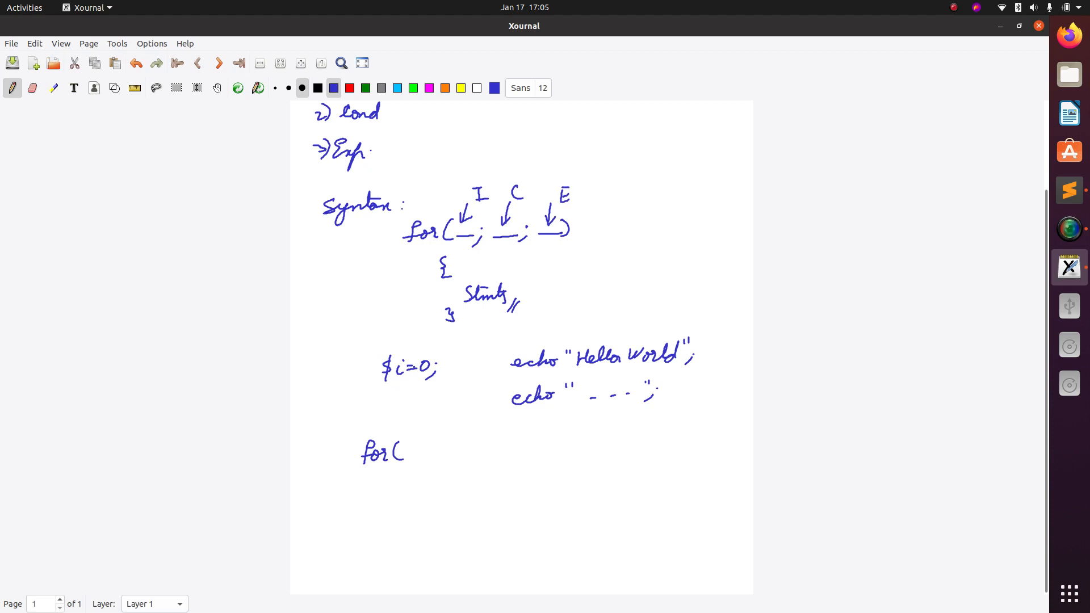
{"action": "left_click_drag", "start_coordinate": [412, 449], "coordinate": [417, 464]}
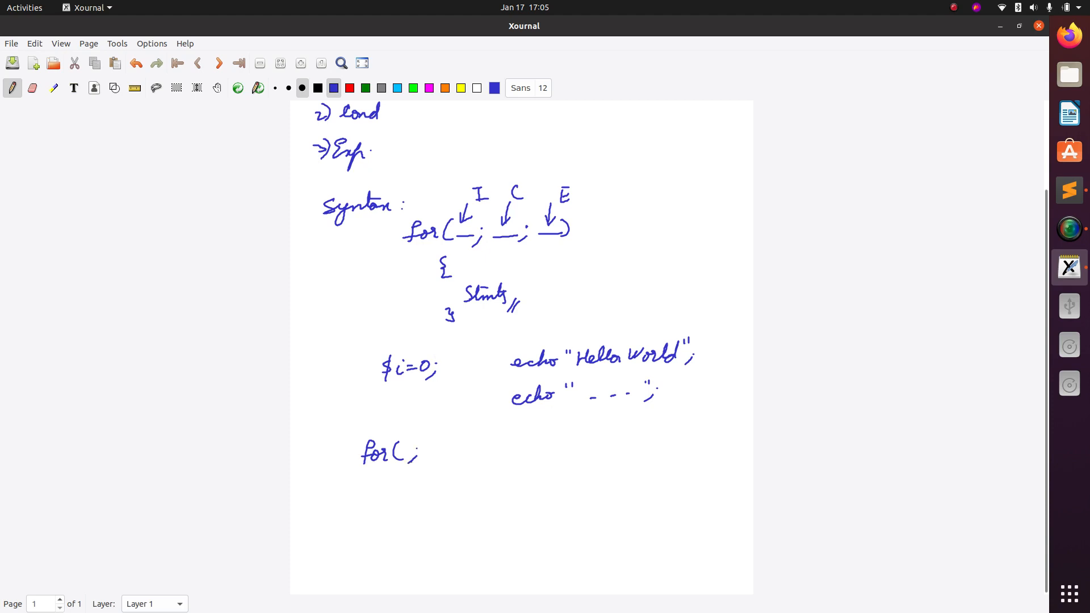
{"action": "left_click_drag", "start_coordinate": [437, 458], "coordinate": [445, 441]}
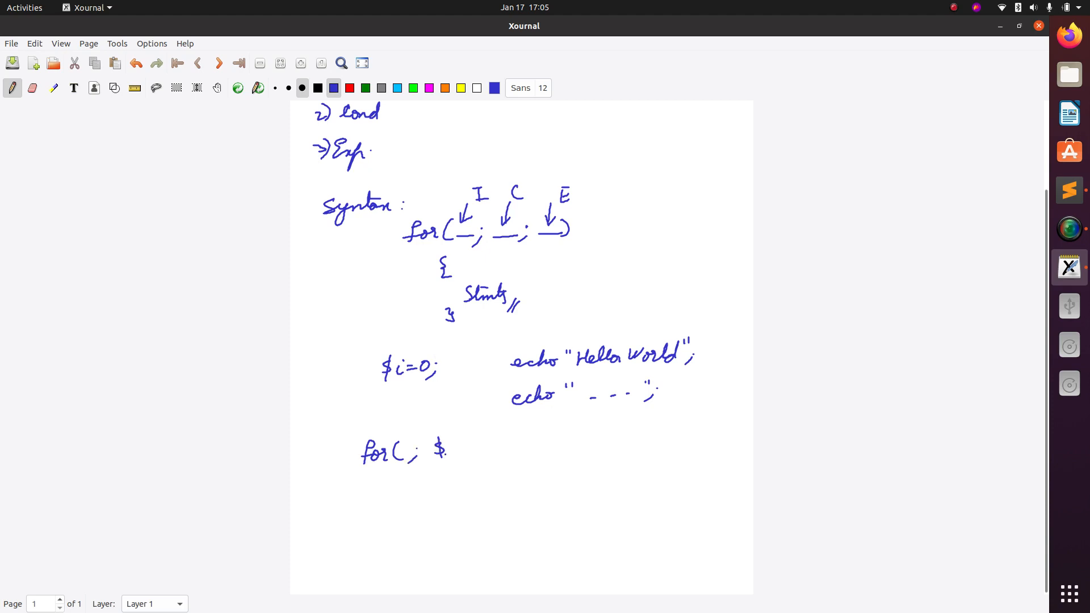
{"action": "left_click_drag", "start_coordinate": [445, 449], "coordinate": [479, 450]}
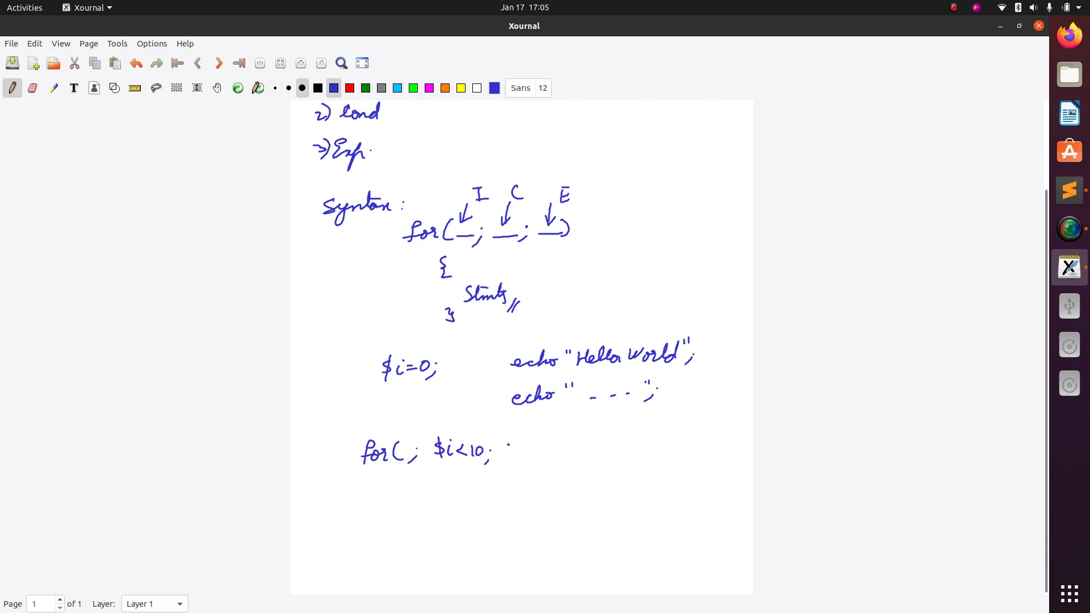
{"action": "left_click_drag", "start_coordinate": [506, 450], "coordinate": [543, 450]}
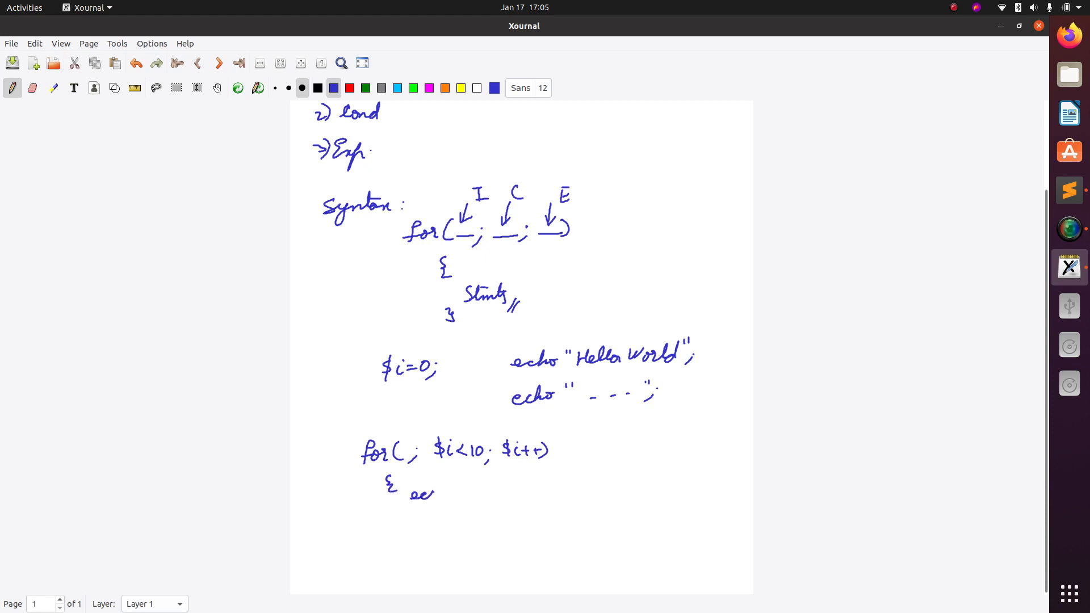
Write the body echo "Hello World <br/>"; and the closing brace.
{"action": "left_click_drag", "start_coordinate": [406, 493], "coordinate": [487, 486]}
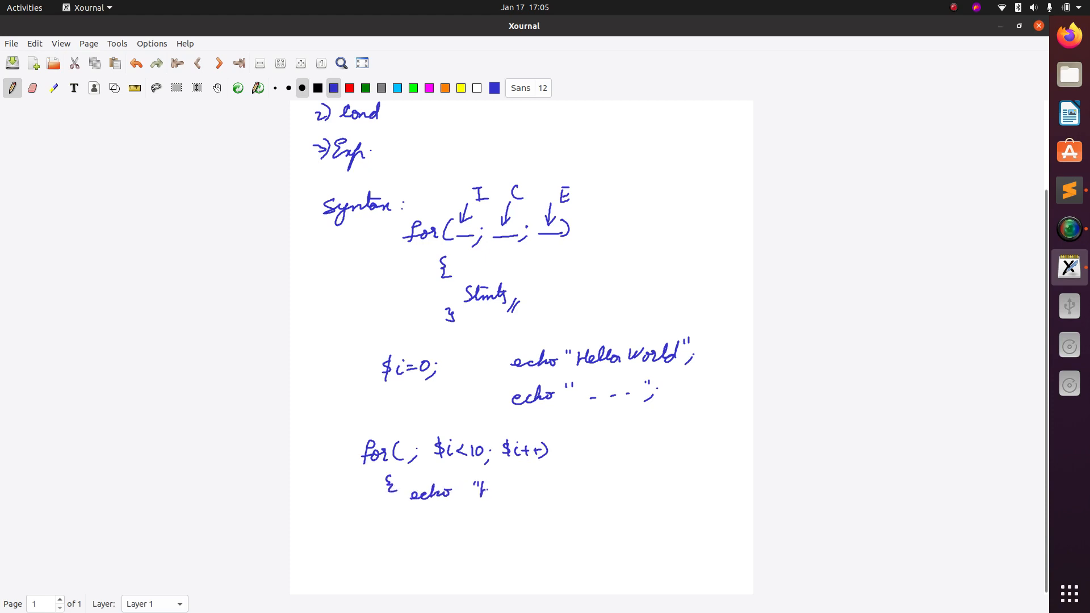
{"action": "left_click_drag", "start_coordinate": [476, 486], "coordinate": [545, 487]}
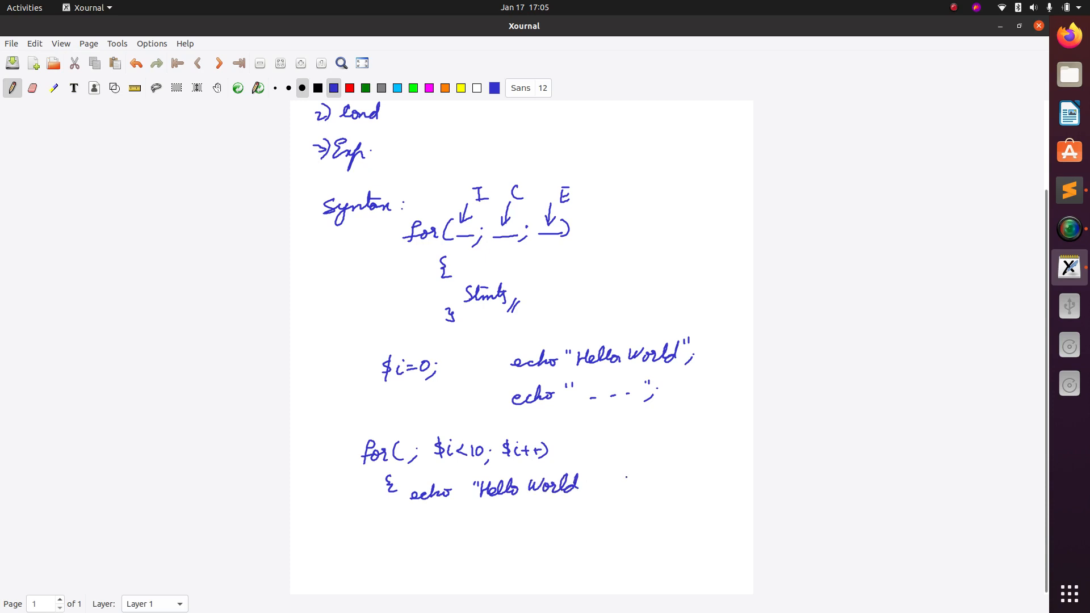
{"action": "left_click_drag", "start_coordinate": [594, 486], "coordinate": [622, 484]}
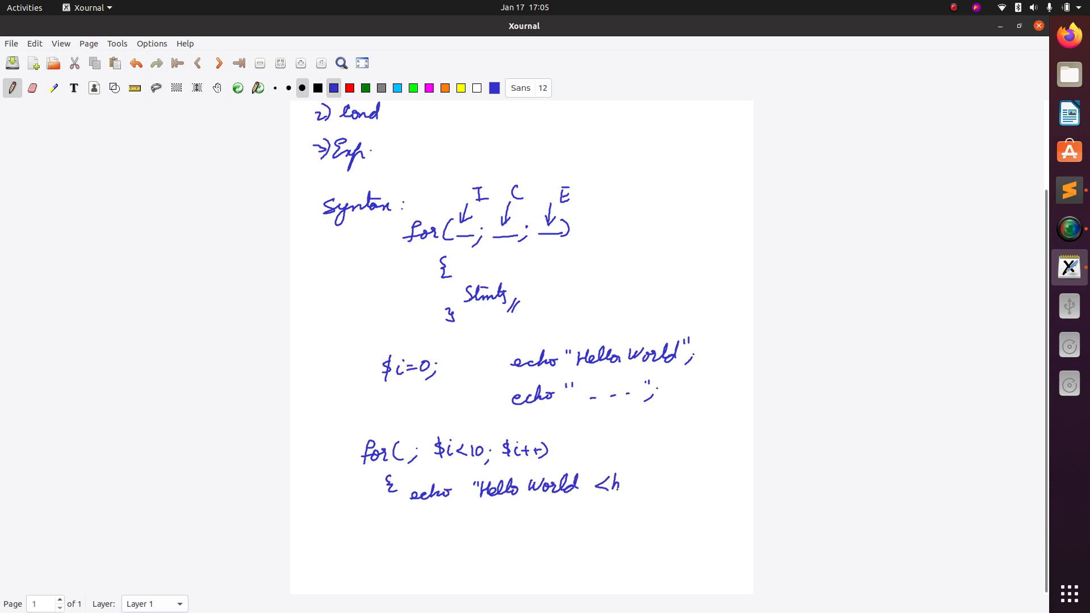
{"action": "left_click_drag", "start_coordinate": [598, 484], "coordinate": [651, 484]}
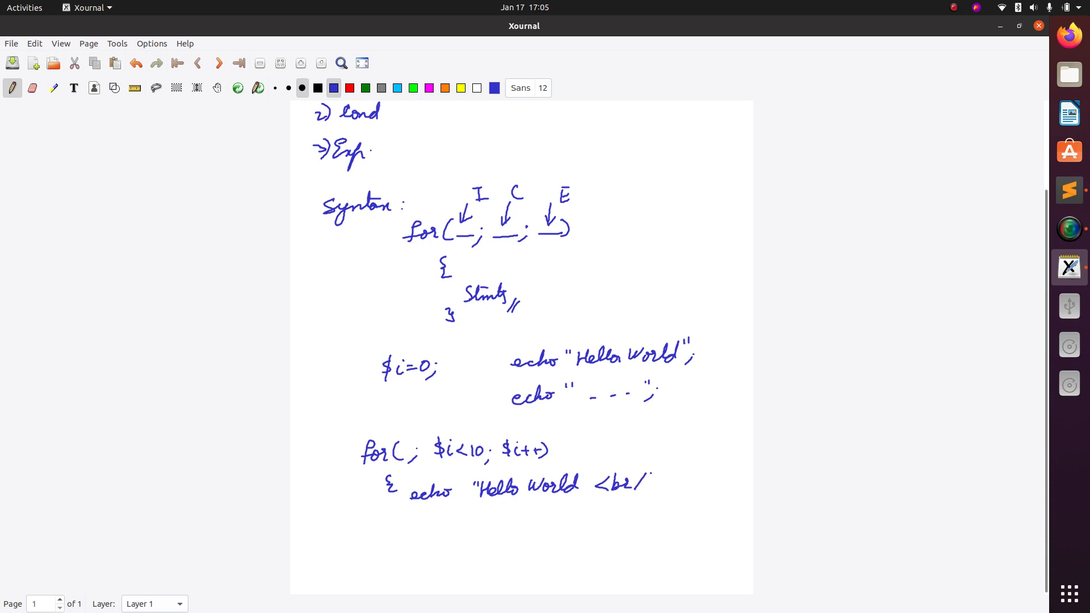
{"action": "left_click_drag", "start_coordinate": [640, 486], "coordinate": [667, 483]}
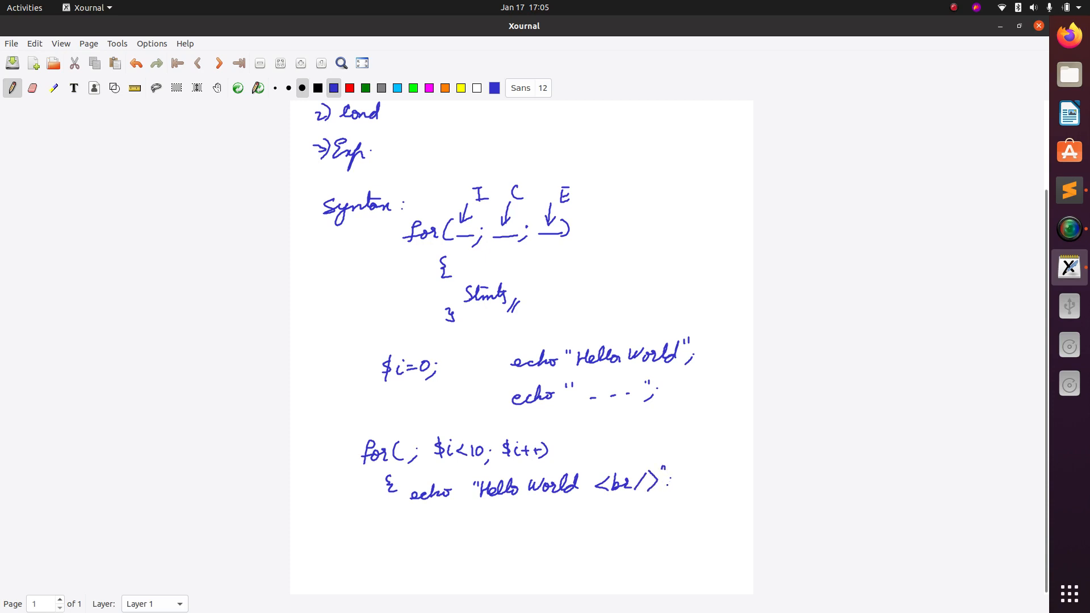
{"action": "left_click_drag", "start_coordinate": [390, 542], "coordinate": [400, 524]}
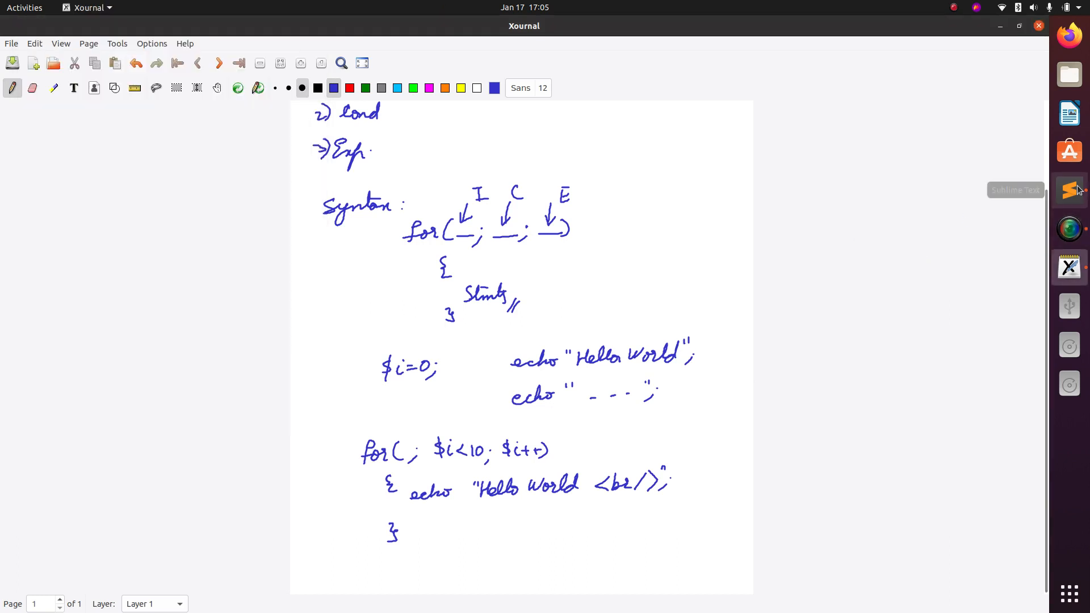
Switch to Sublime Text and show the File menu for the untitled document.
{"action": "left_click", "coordinate": [1069, 189]}
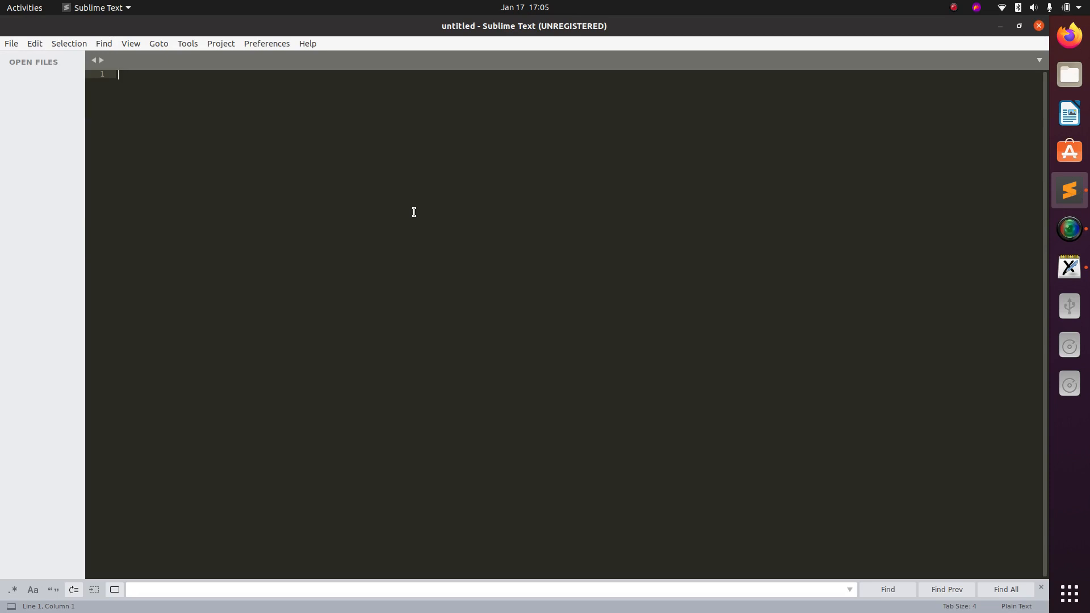
{"action": "mouse_move", "coordinate": [89, 106]}
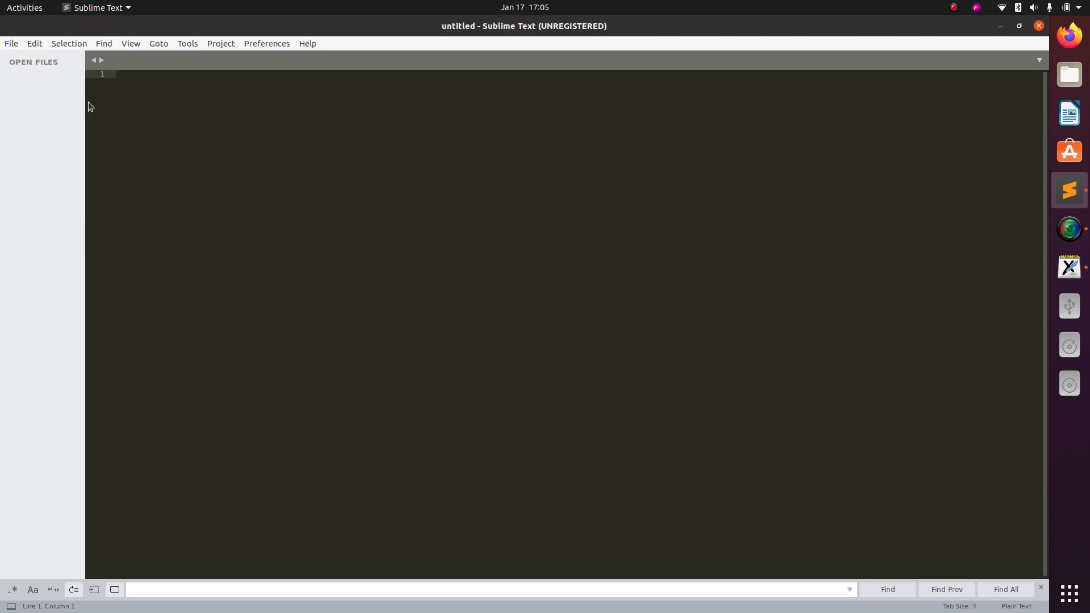
{"action": "left_click", "coordinate": [11, 44]}
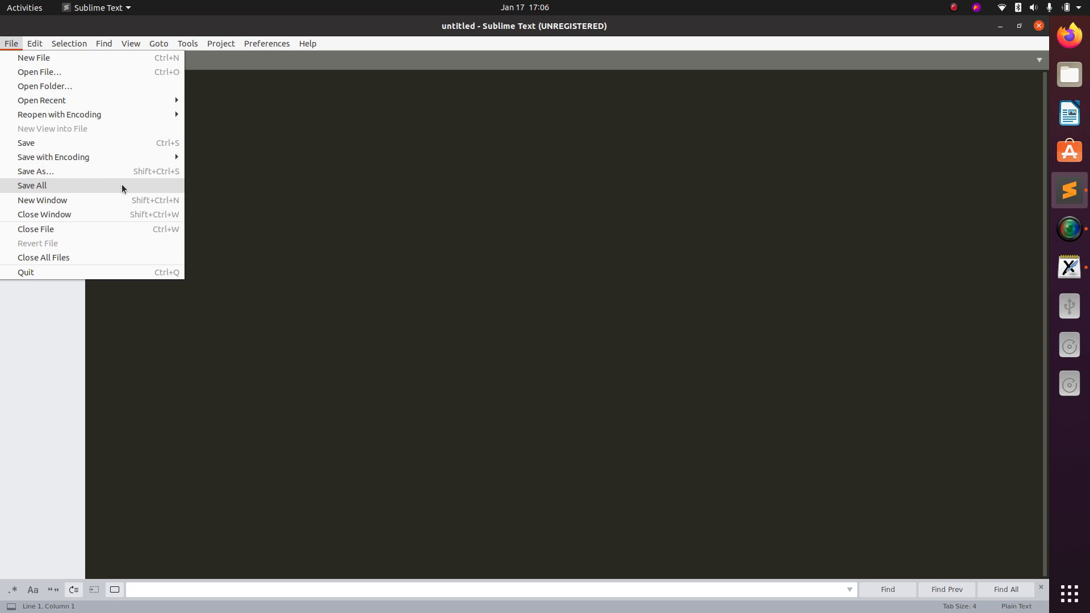
Save the empty document as forloop.php in var/www/html/PhpChaps.
{"action": "left_click", "coordinate": [35, 171]}
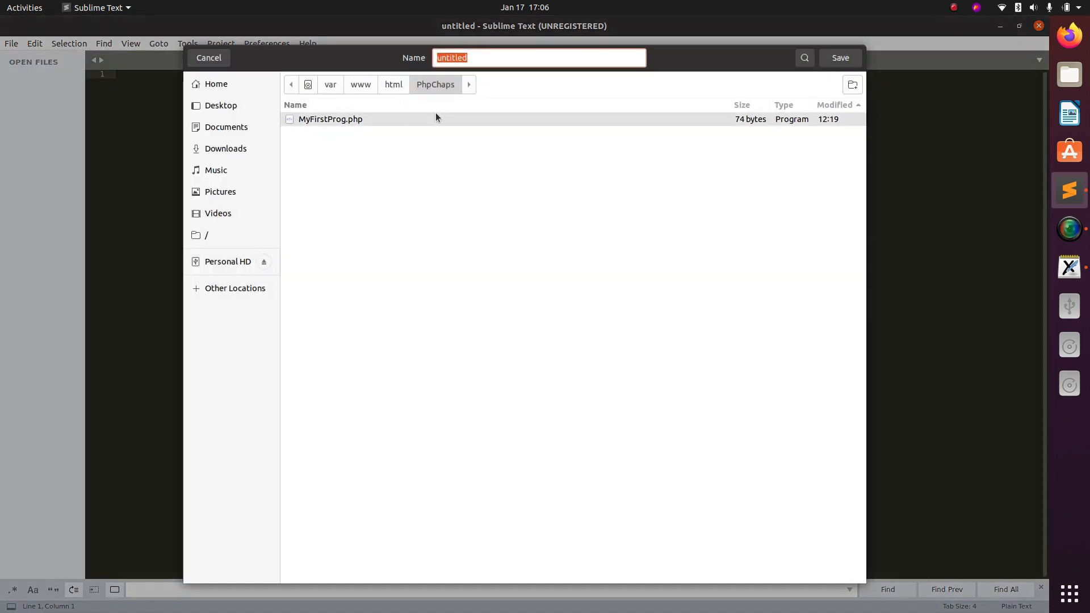
{"action": "type", "text": "for"}
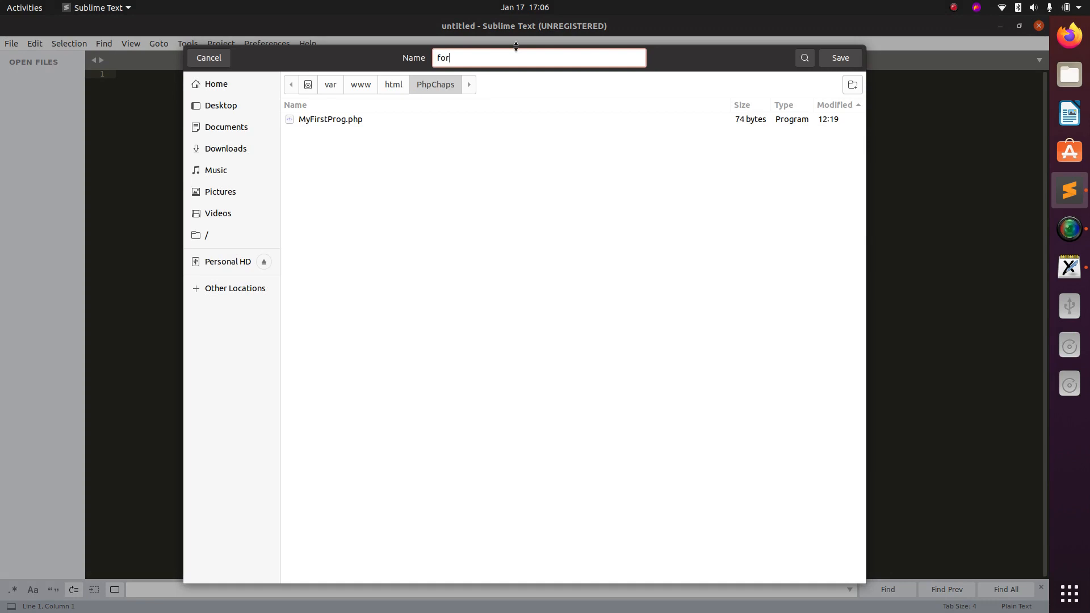
{"action": "type", "text": "loop.p"}
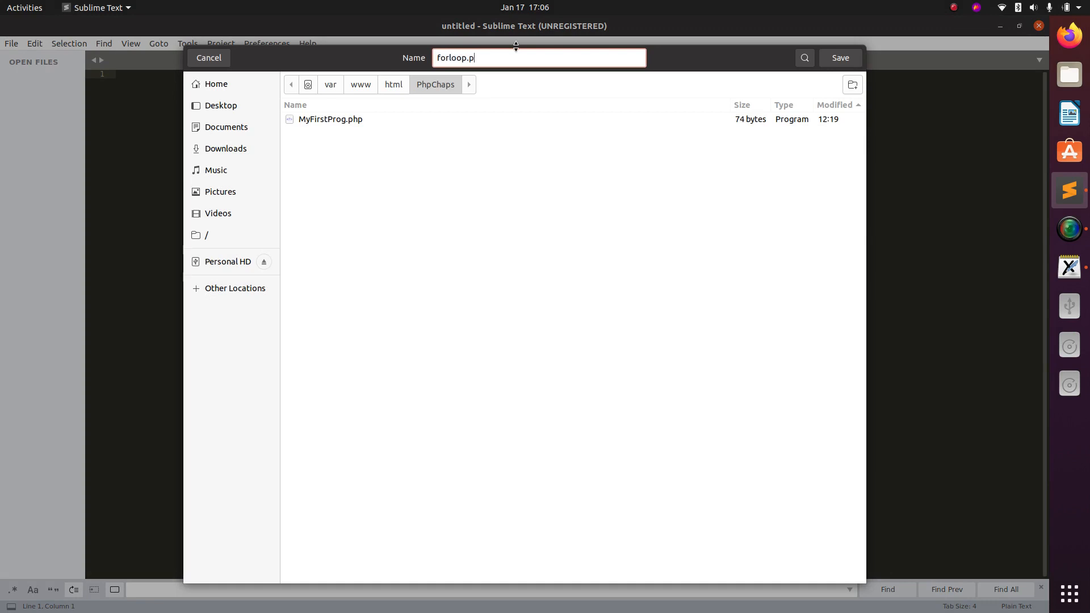
{"action": "type", "text": "hp"}
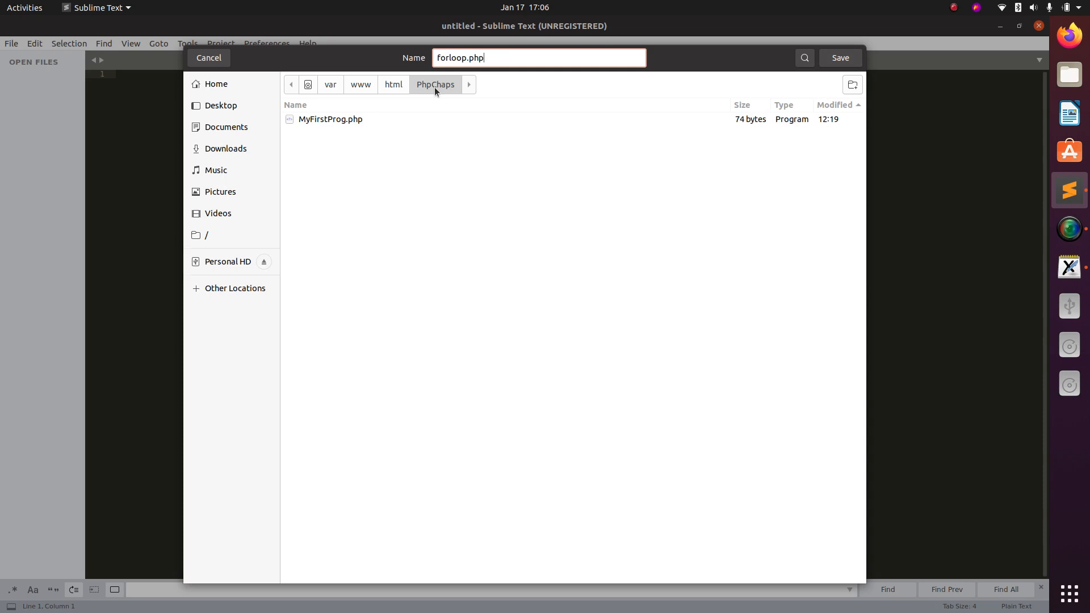
{"action": "left_click", "coordinate": [331, 118]}
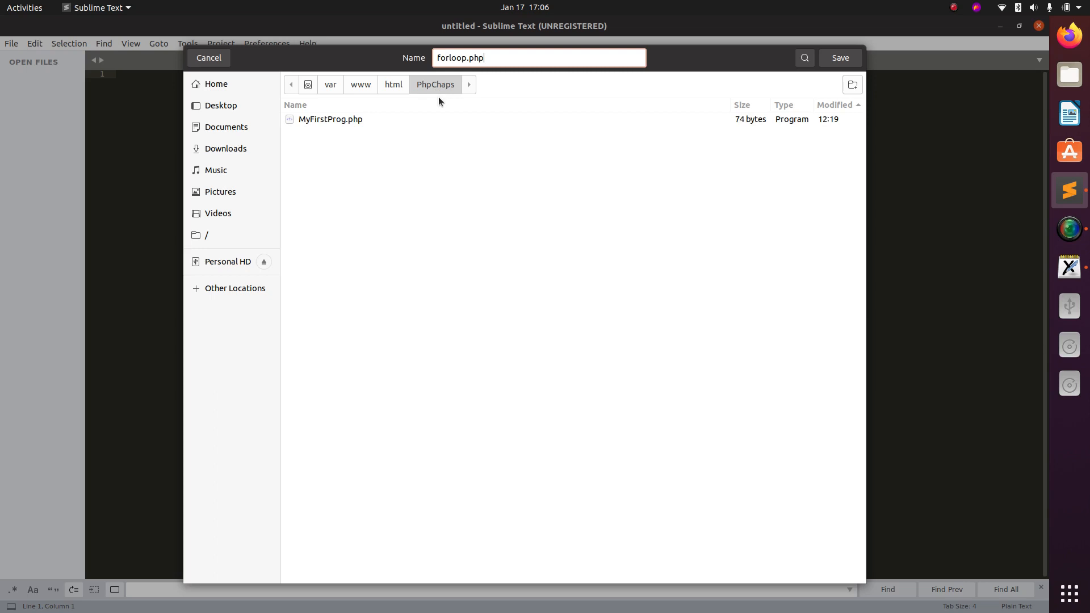
{"action": "mouse_move", "coordinate": [439, 101]}
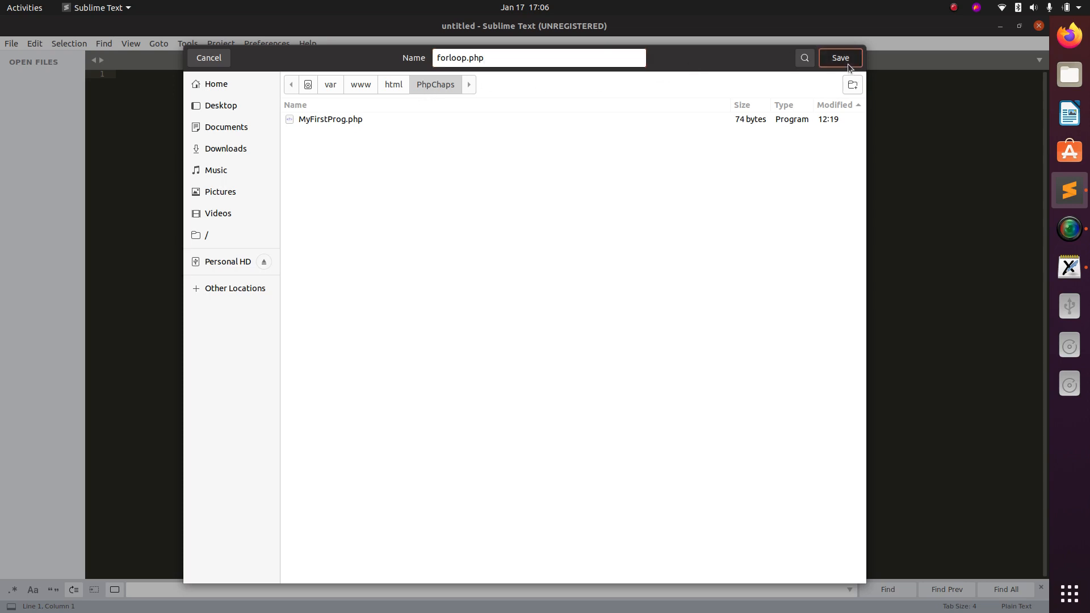
{"action": "left_click", "coordinate": [840, 58]}
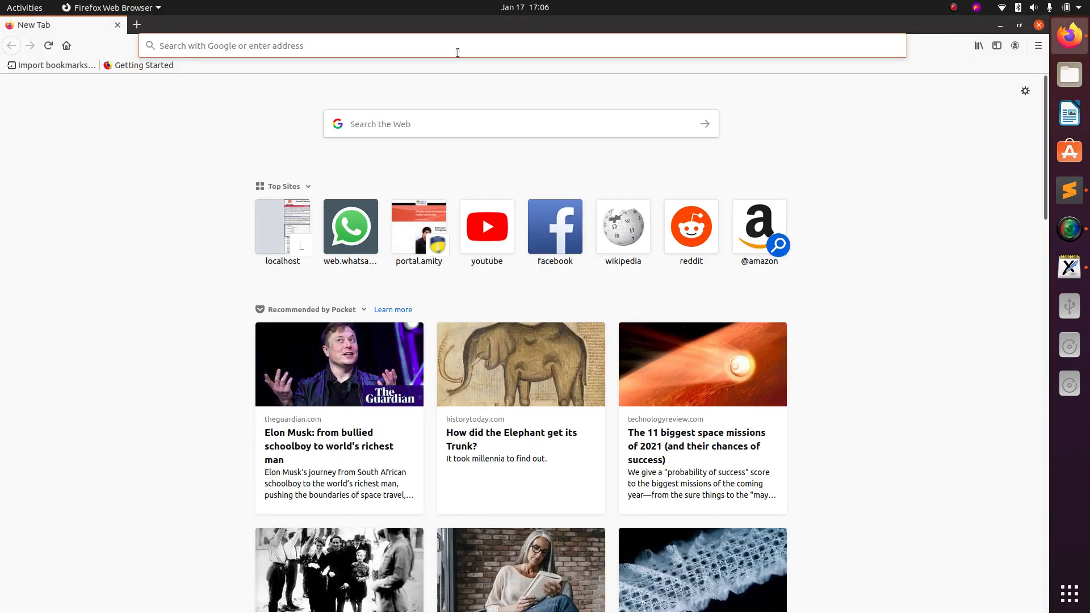
Browse to localhost/PhpChaps/ in Firefox and open the forloop.php link.
{"action": "type", "text": "localhost/"}
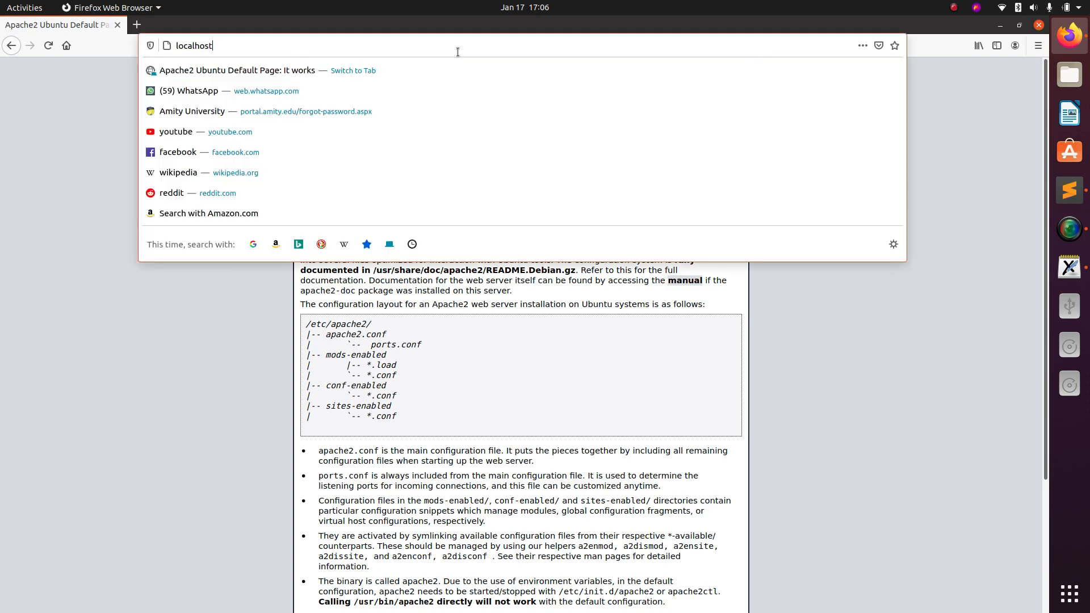
{"action": "type", "text": "/php"}
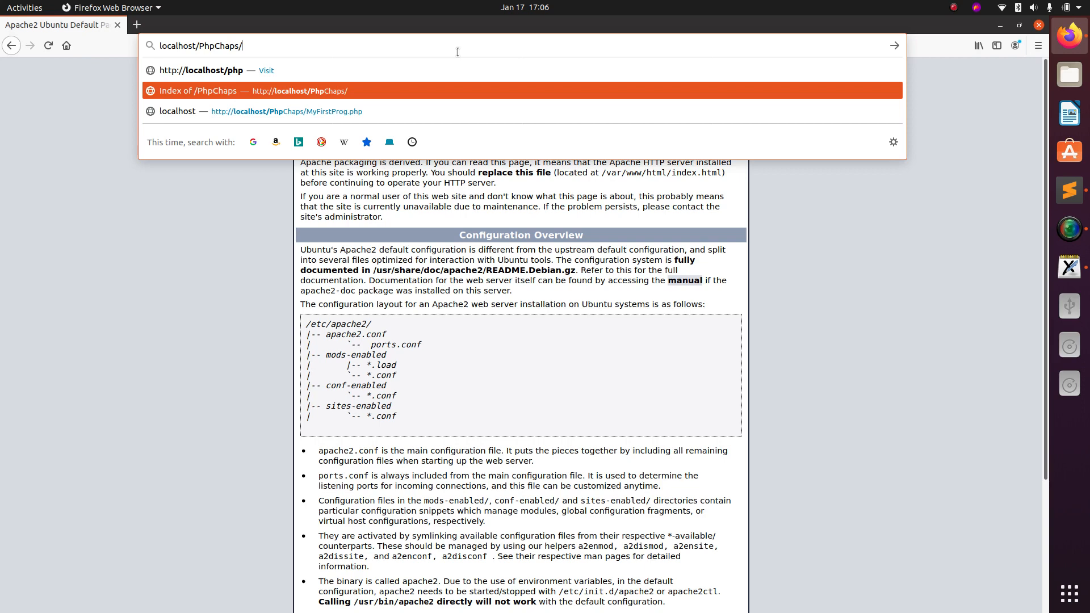
{"action": "left_click", "coordinate": [521, 90]}
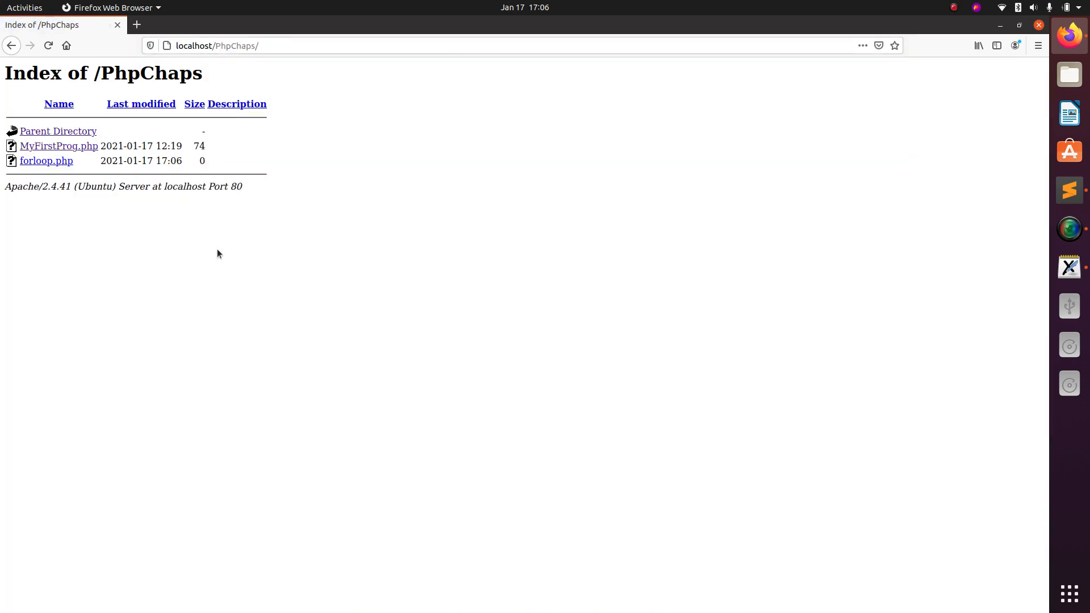
{"action": "mouse_move", "coordinate": [46, 161]}
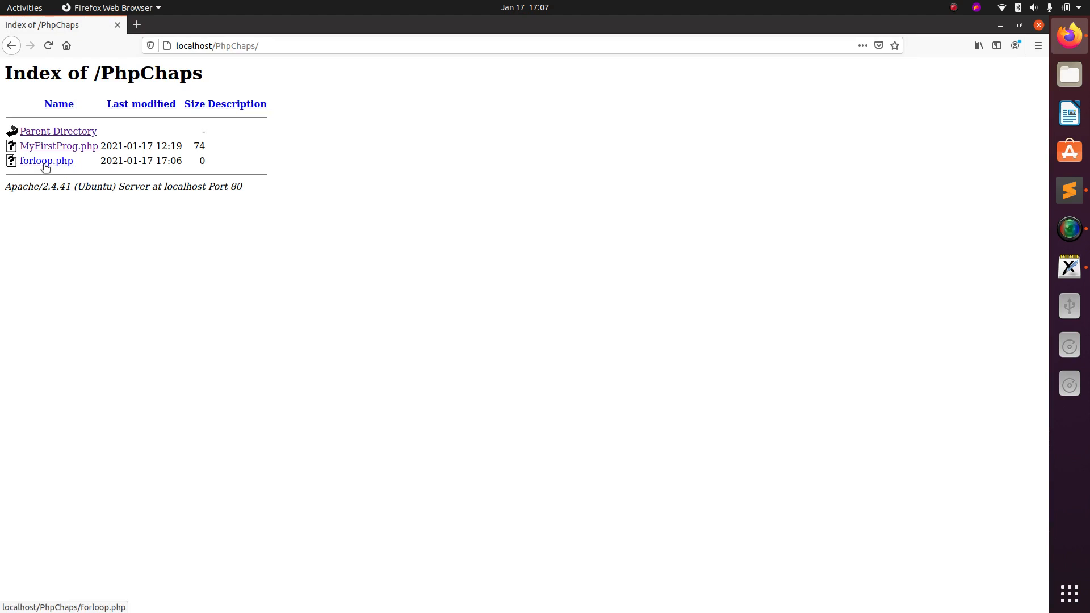
{"action": "left_click", "coordinate": [46, 161]}
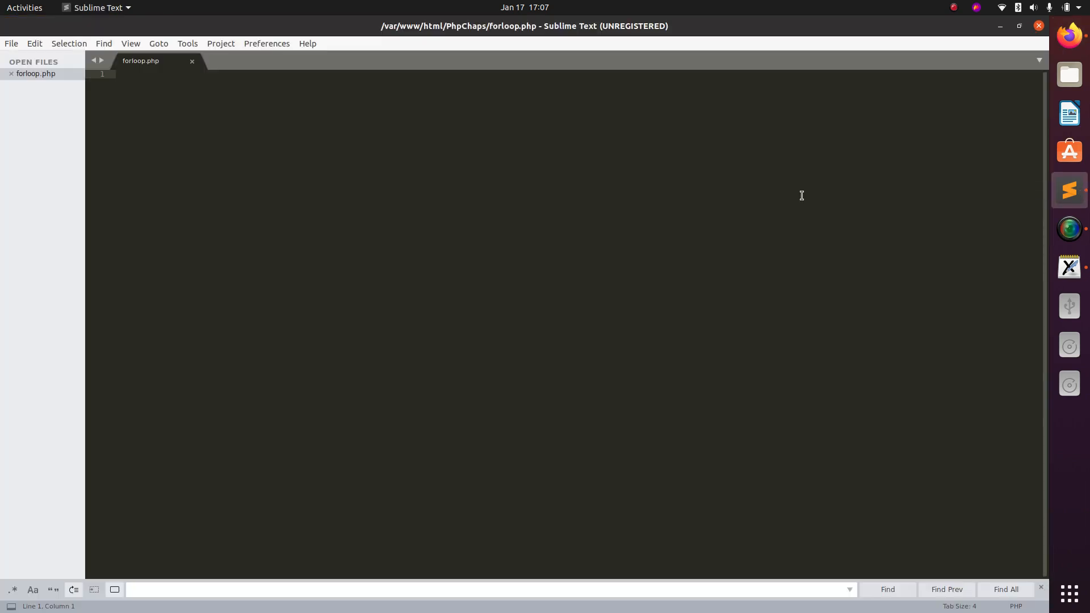
Create the PHP block and type $i=0; inside it.
{"action": "type", "text": "p"}
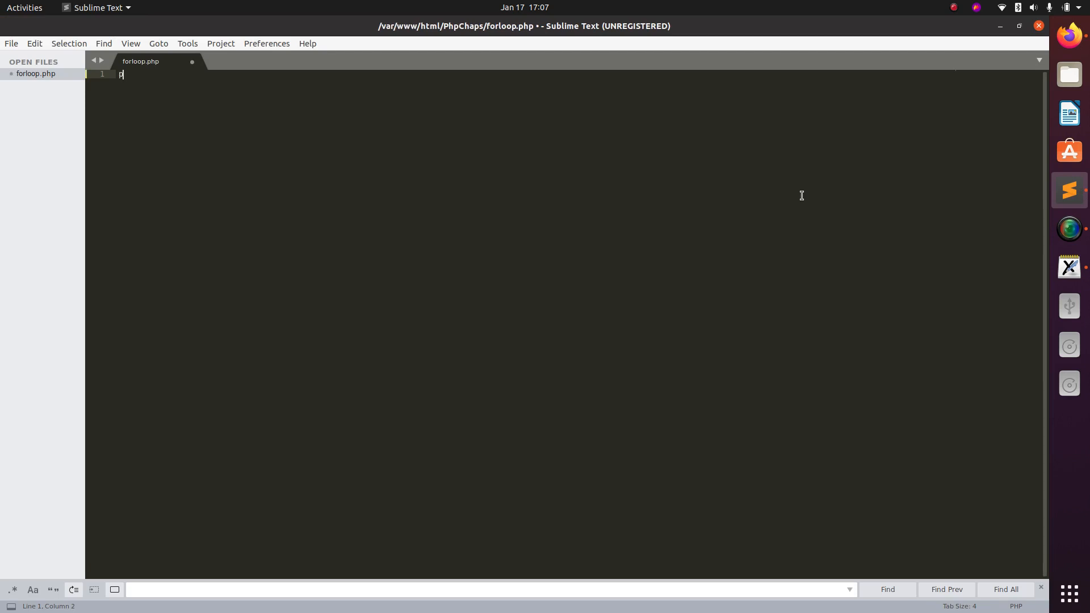
{"action": "type", "text": "hp  ?>"}
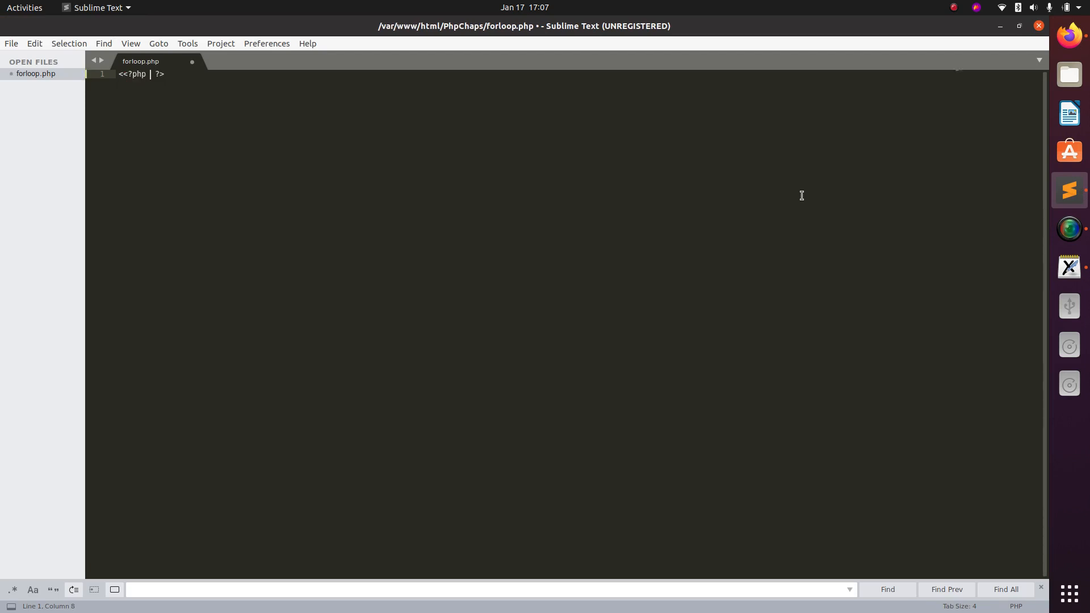
{"action": "key", "text": "Return"}
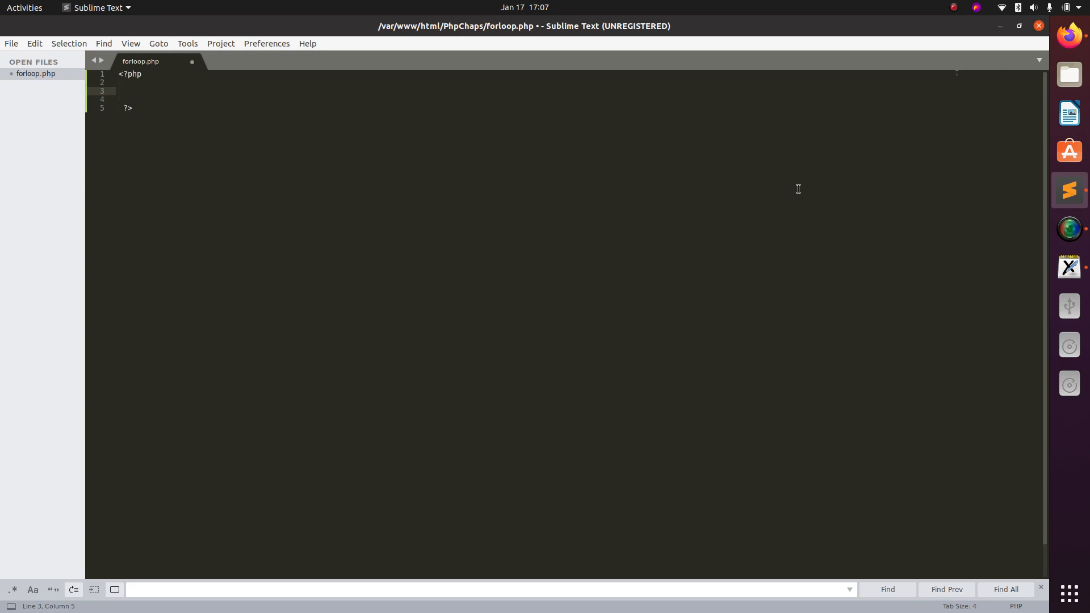
{"action": "left_click", "coordinate": [136, 90]}
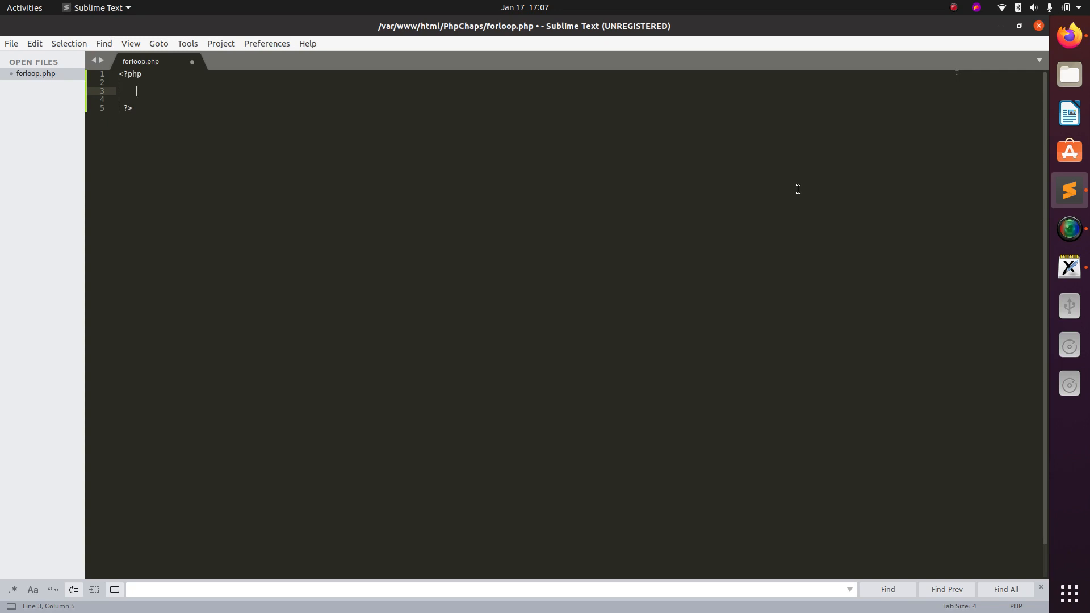
{"action": "type", "text": "$i"}
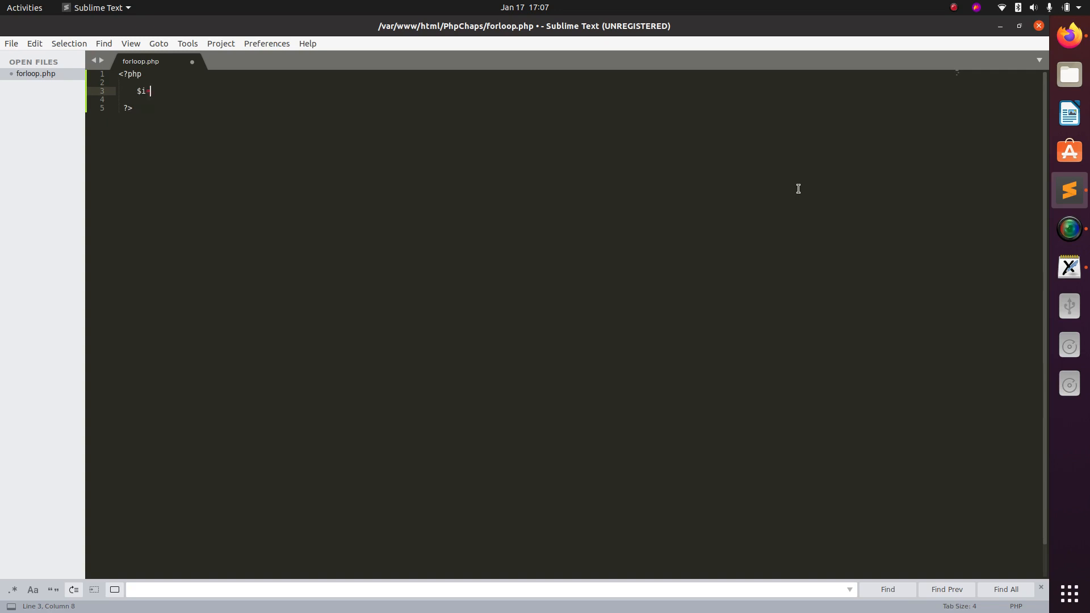
{"action": "type", "text": "=0;"}
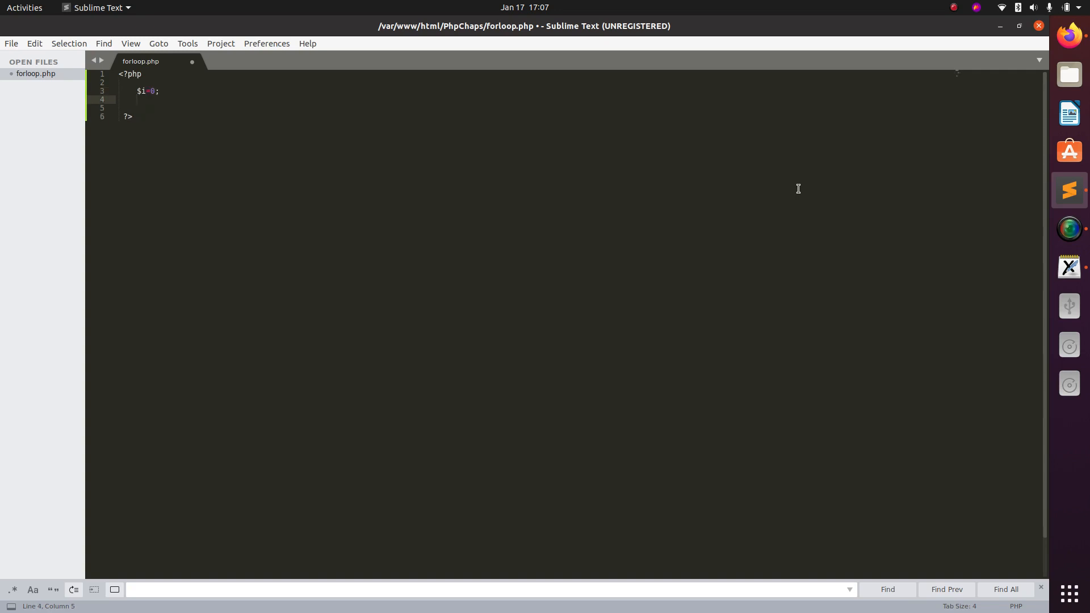
Type the for( ; $i<10; $i++ ) header with an opening brace.
{"action": "type", "text": "for($"}
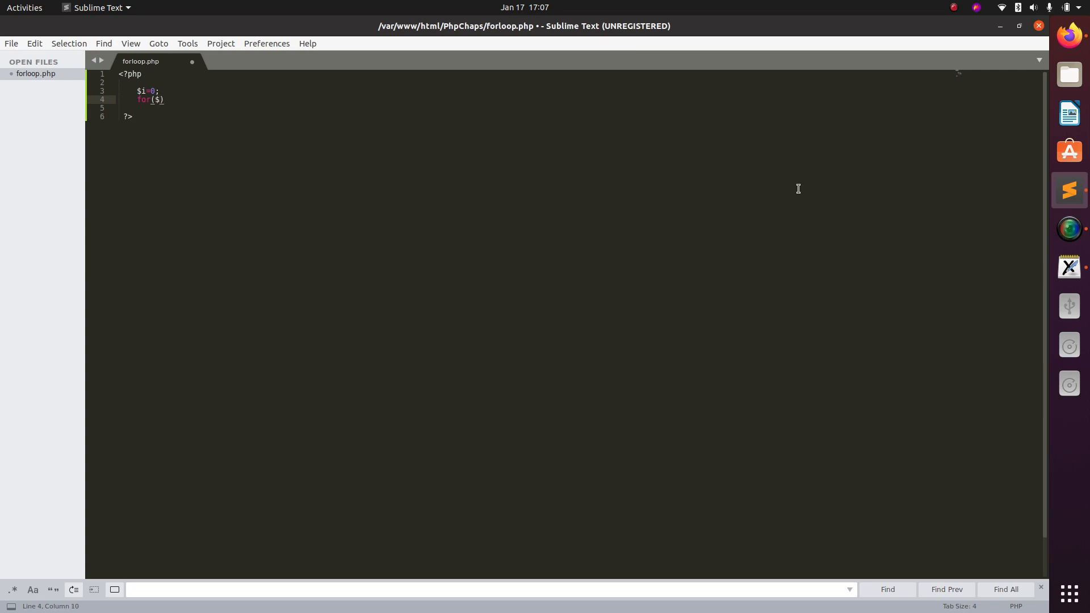
{"action": "type", "text": "i=0"}
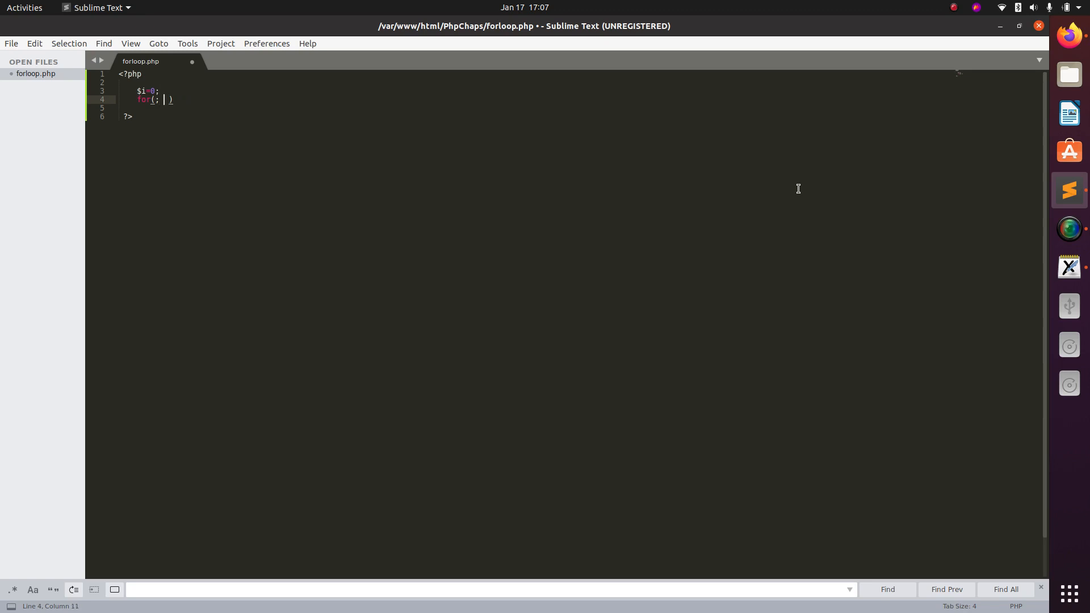
{"action": "type", "text": "$i"}
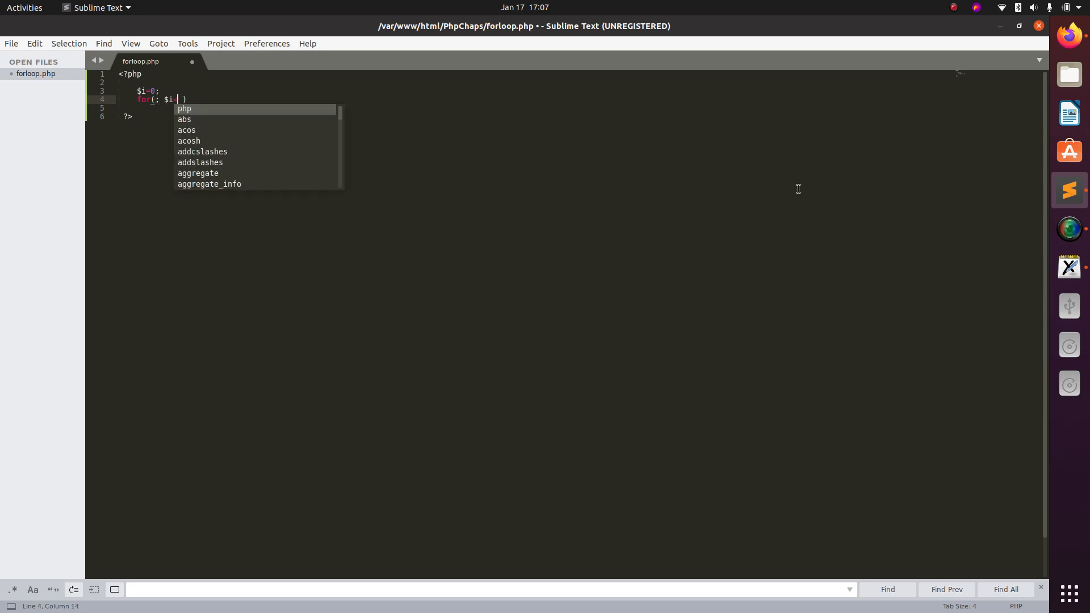
{"action": "type", "text": "<10;"}
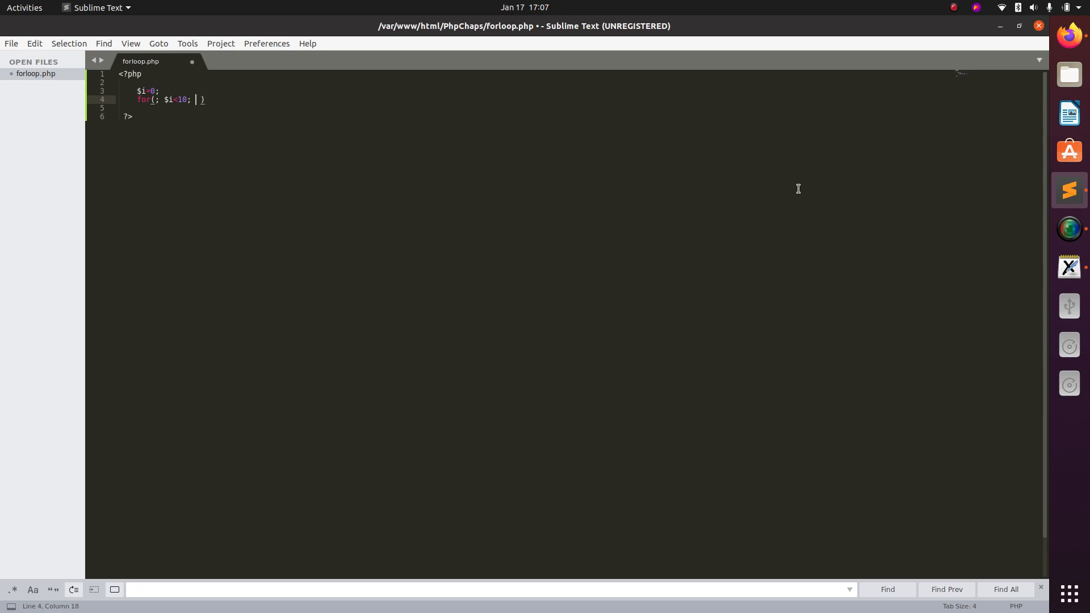
{"action": "type", "text": "$i++"}
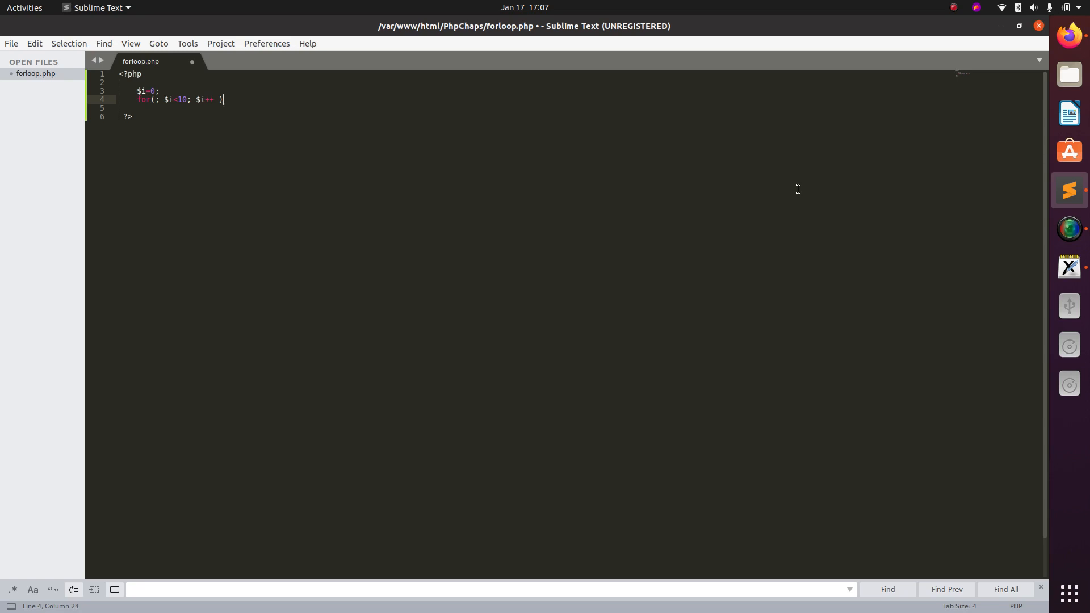
{"action": "type", "text": "{"}
{"action": "left_click", "coordinate": [580, 108]}
{"action": "type", "text": "eho"}
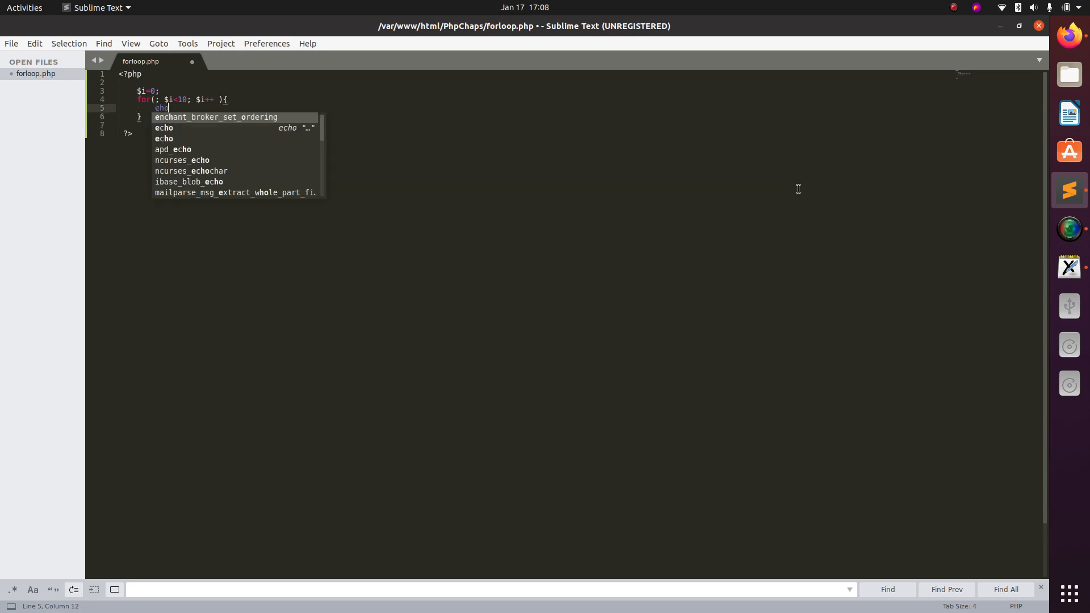
Fill the loop body with echo "Hello World <br />";.
{"action": "key", "text": "BackSpace"}
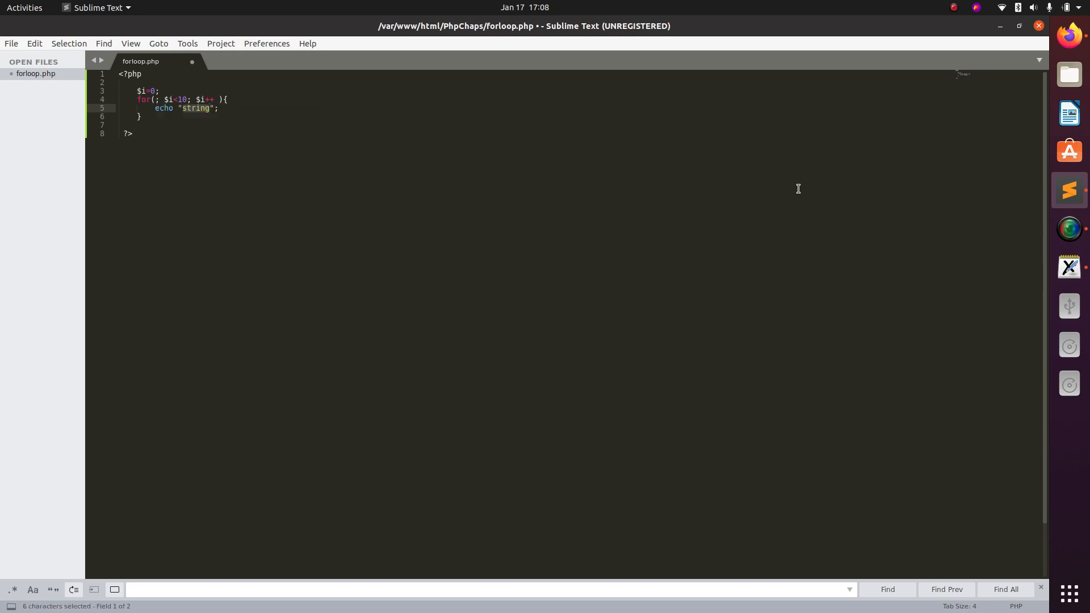
{"action": "type", "text": "Hello World"}
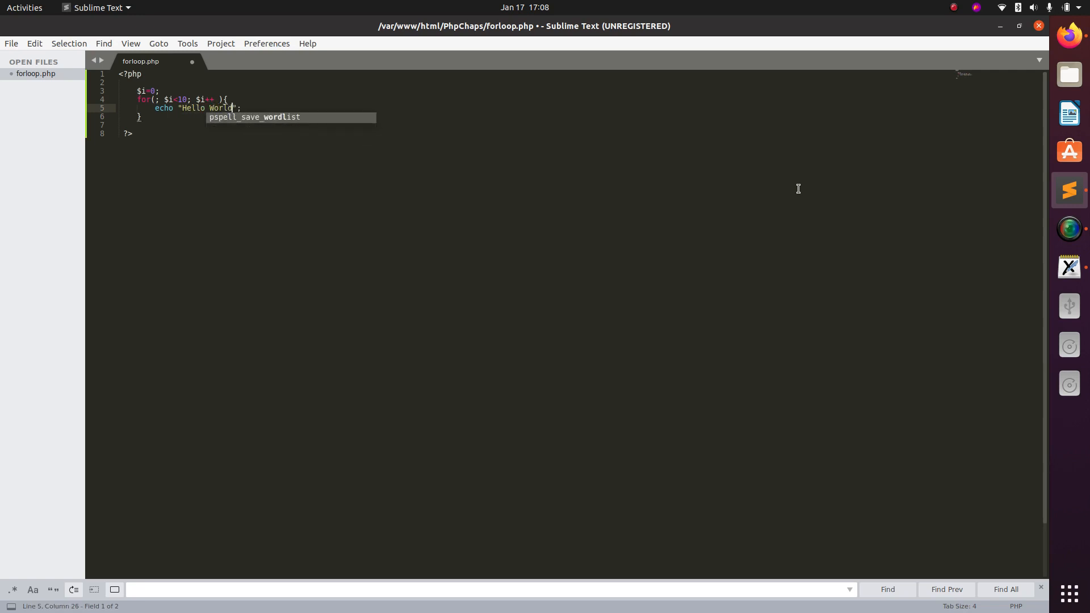
{"action": "type", "text": "<"}
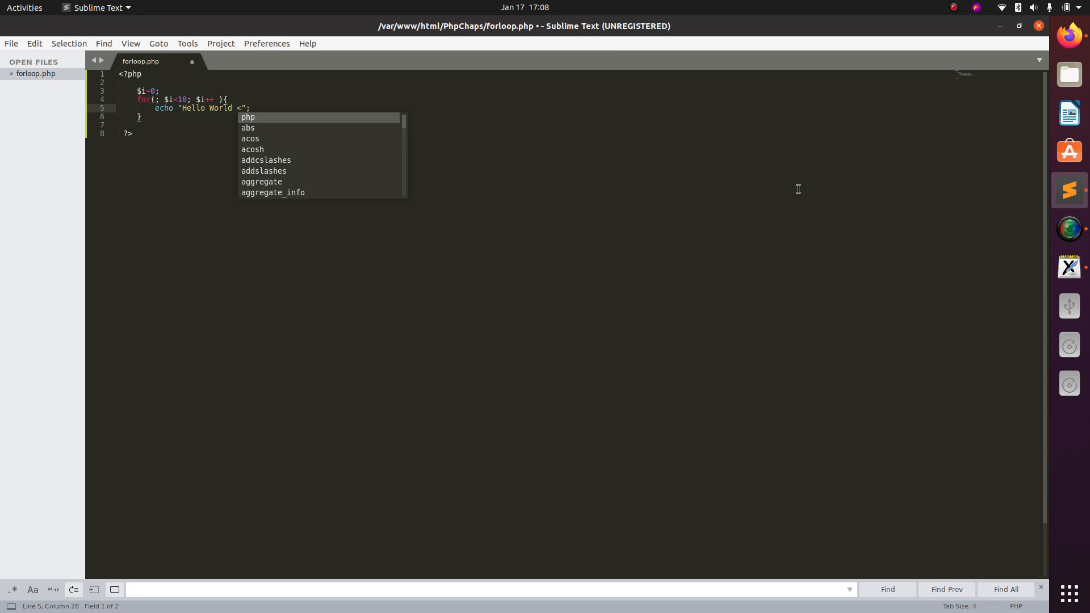
{"action": "key", "text": "Escape"}
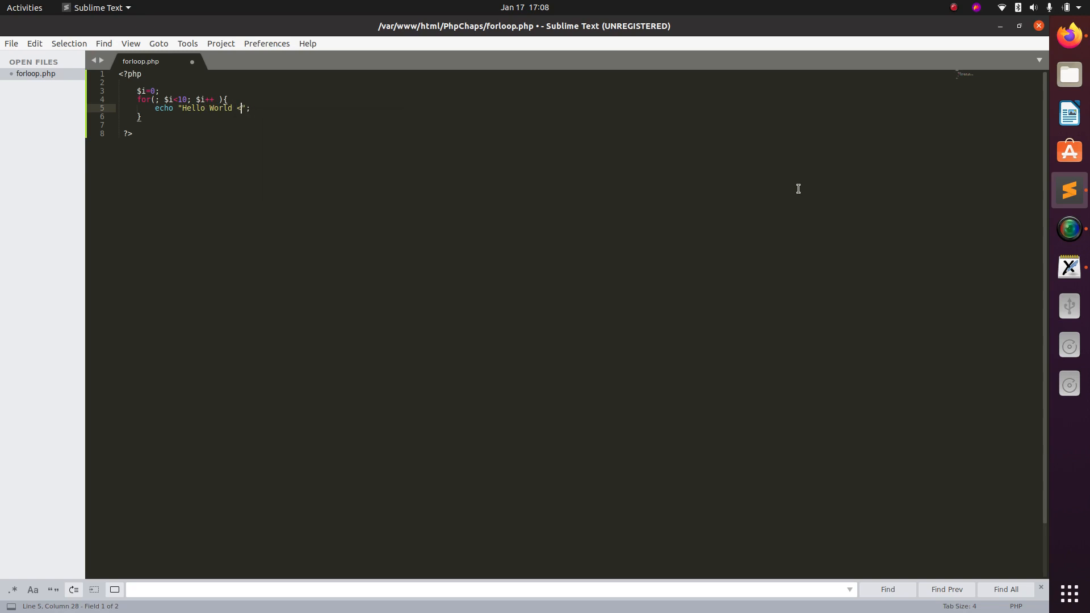
{"action": "type", "text": "br"}
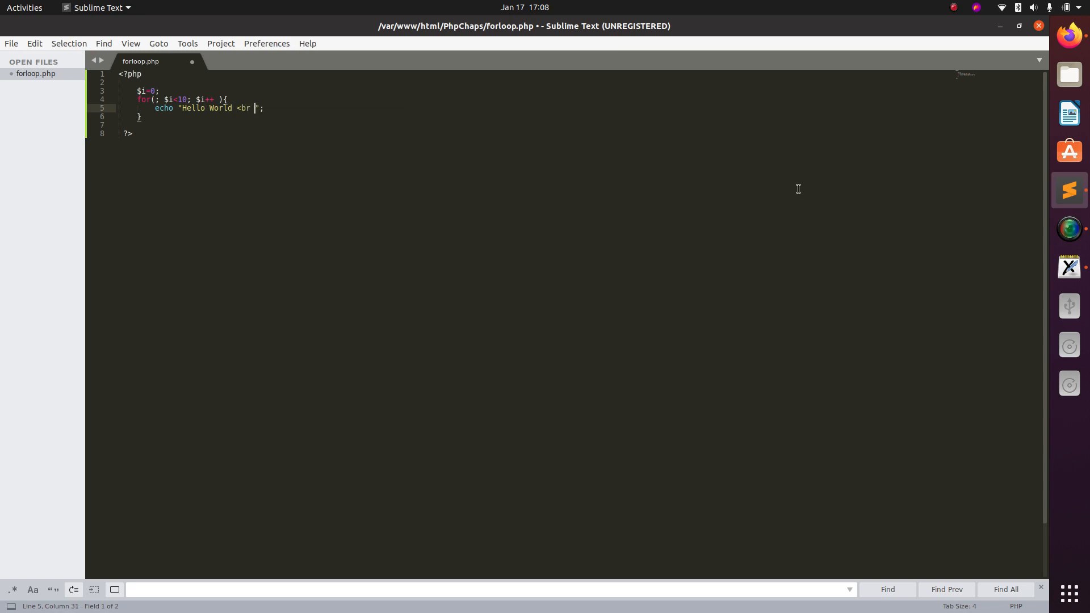
{"action": "type", "text": "/>"}
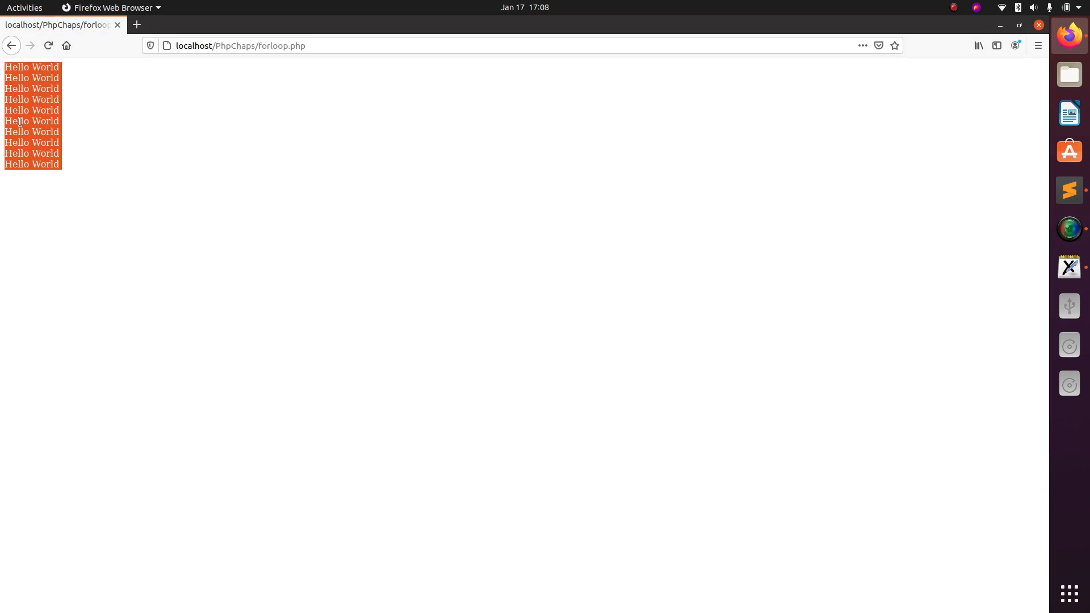
{"action": "mouse_move", "coordinate": [37, 143]}
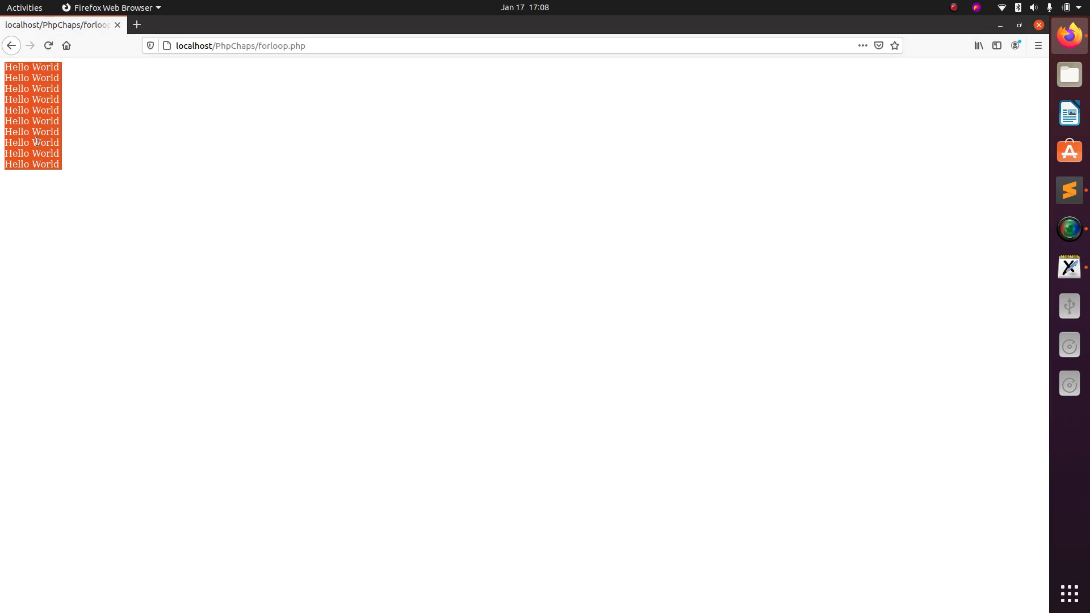
{"action": "mouse_move", "coordinate": [889, 548]}
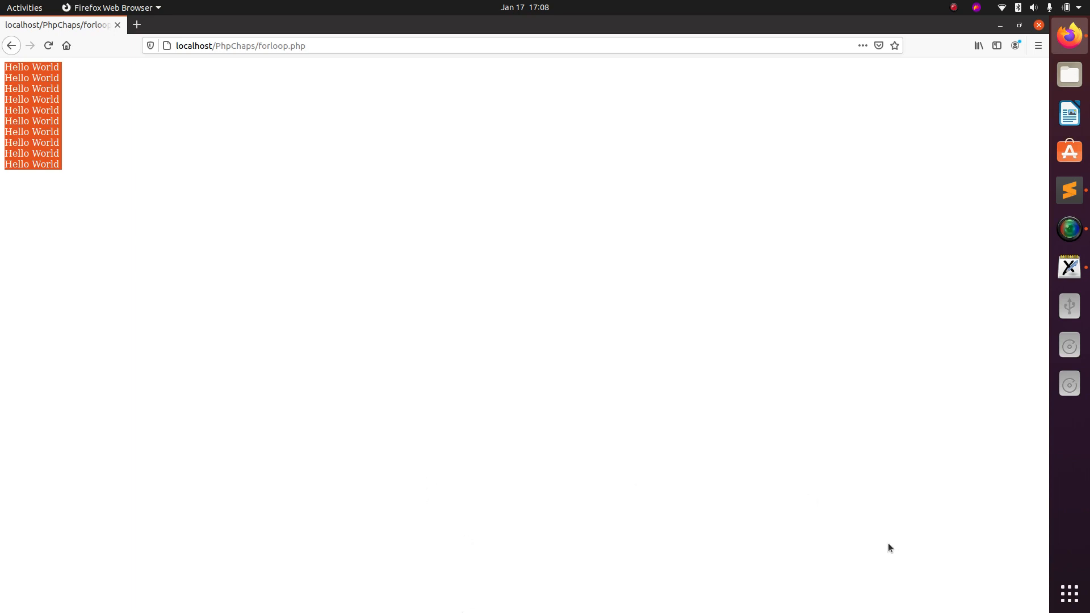
{"action": "mouse_move", "coordinate": [1069, 267]}
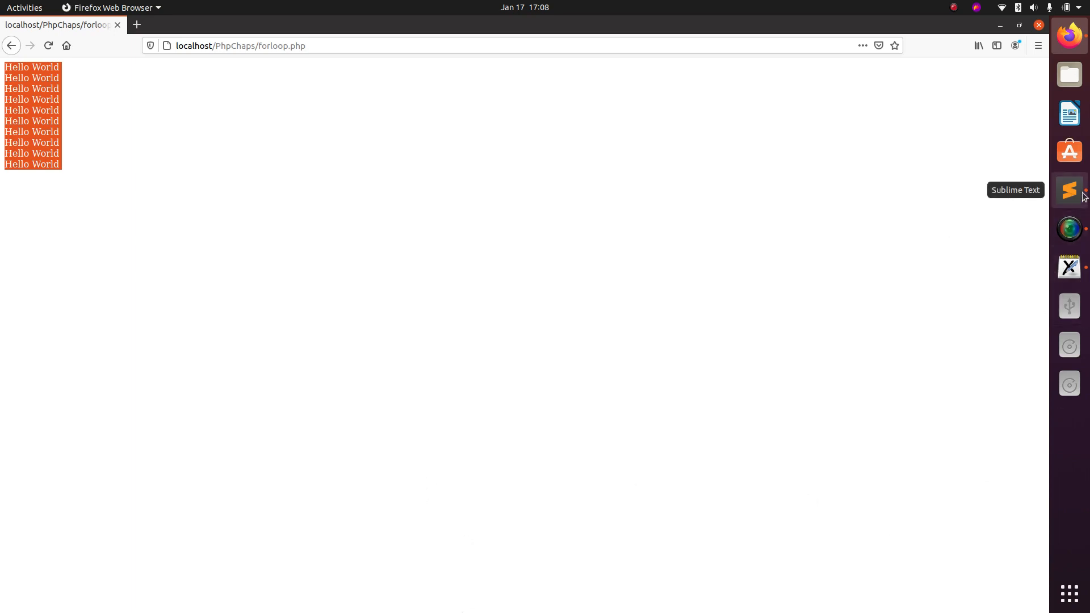
Prefix the echoed string with $i . in forloop.php and save the file.
{"action": "left_click", "coordinate": [1069, 189]}
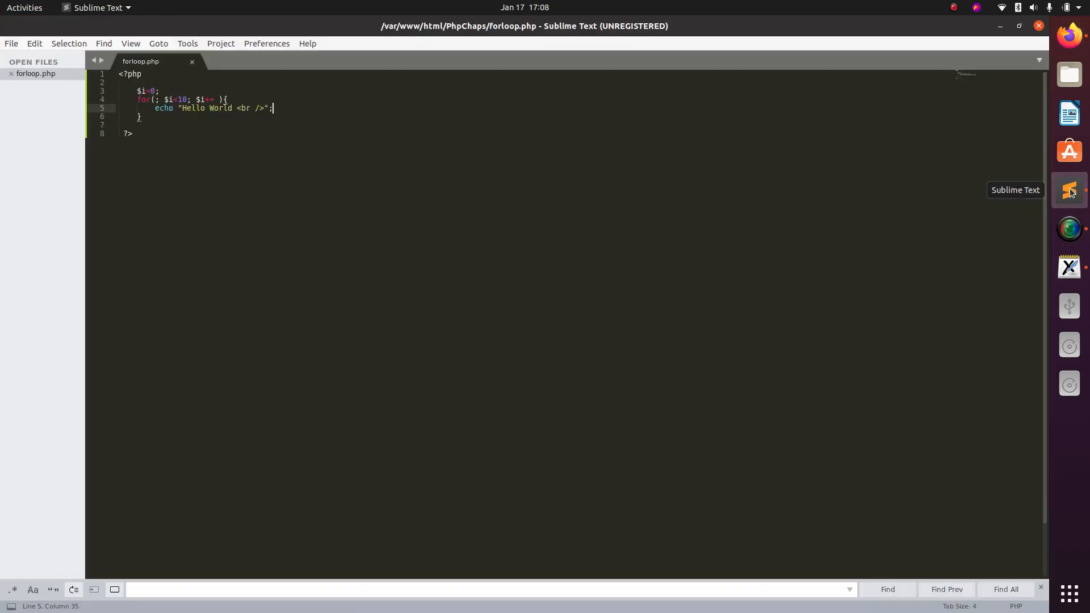
{"action": "mouse_move", "coordinate": [174, 105]}
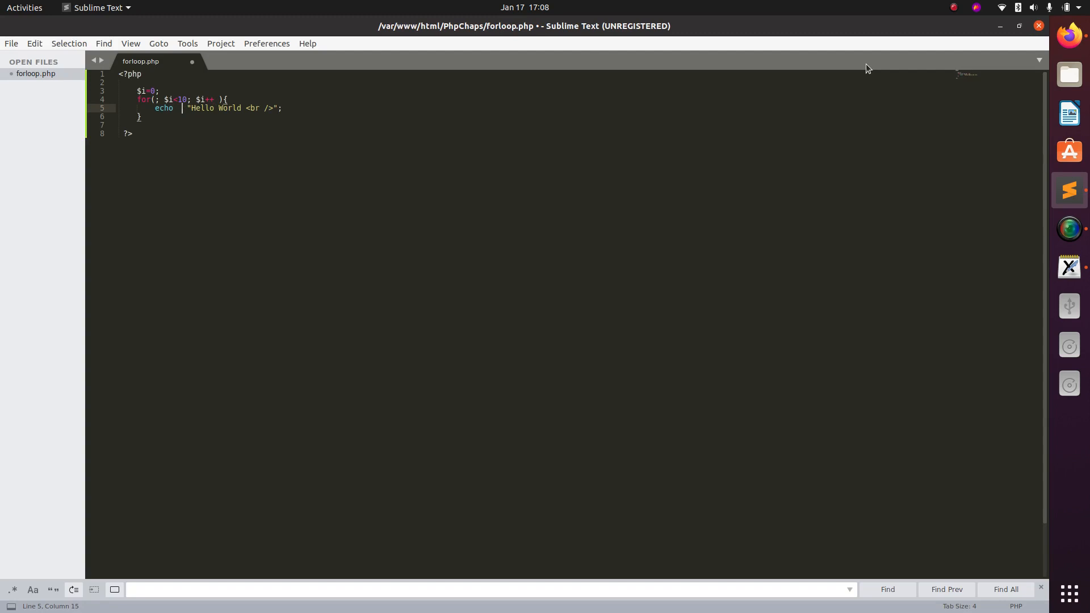
{"action": "type", "text": "$o"}
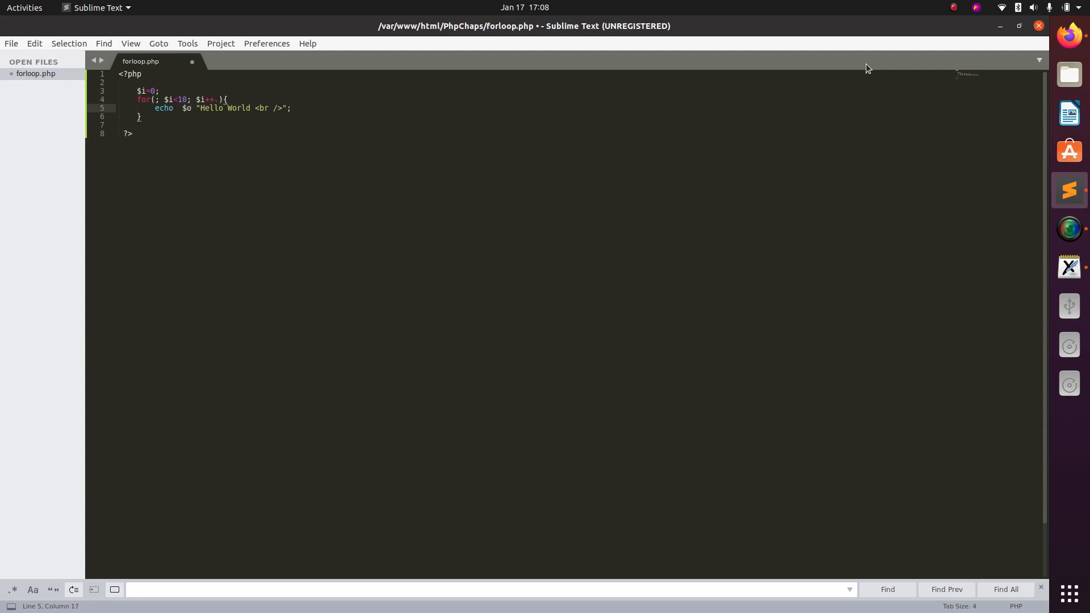
{"action": "type", "text": "i"}
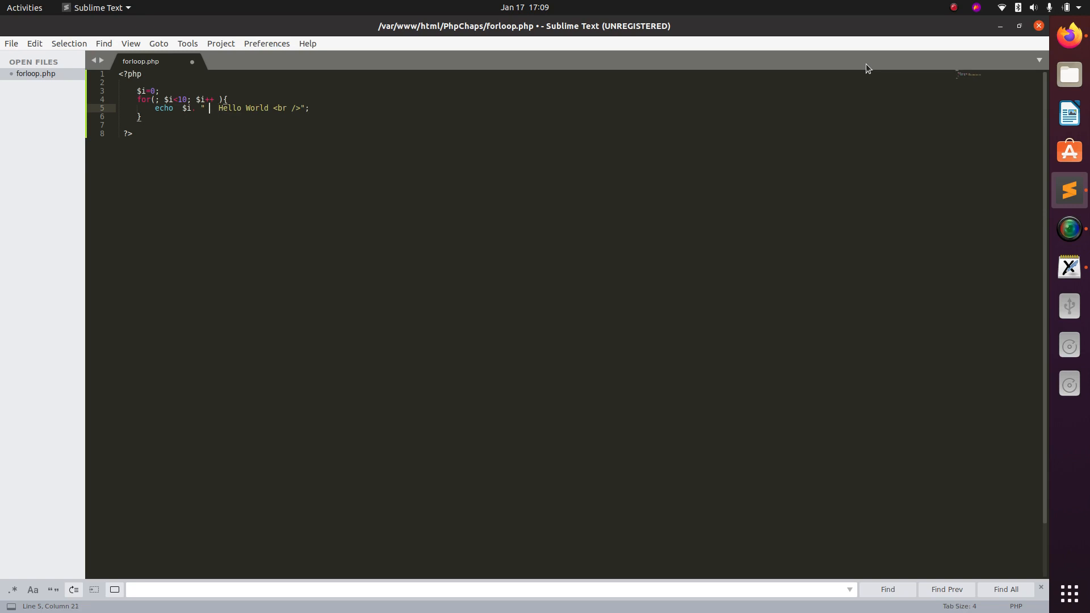
{"action": "type", "text": "."}
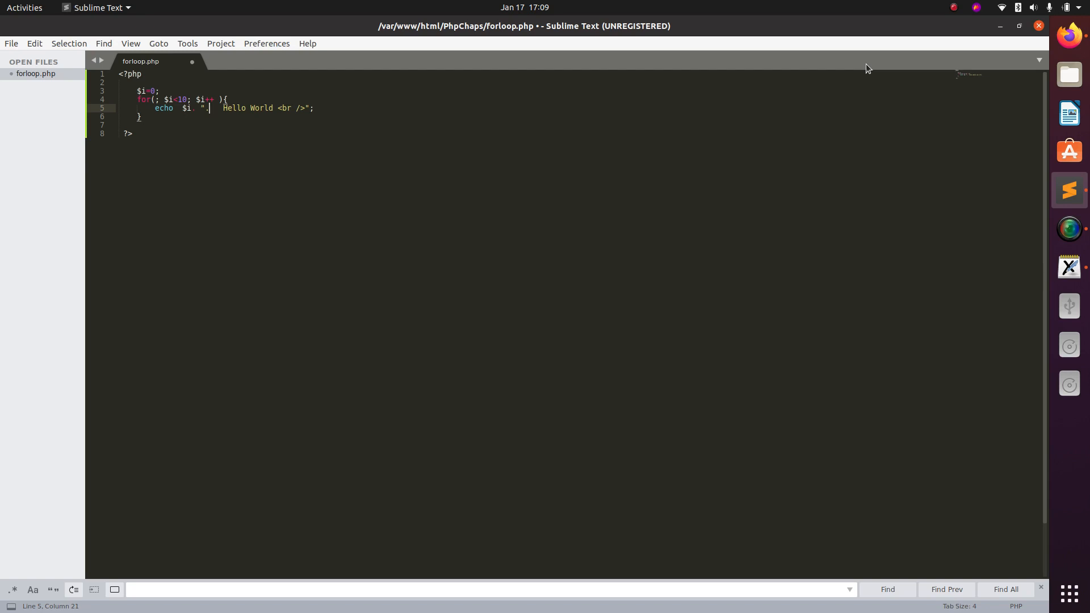
{"action": "left_click", "coordinate": [10, 43]}
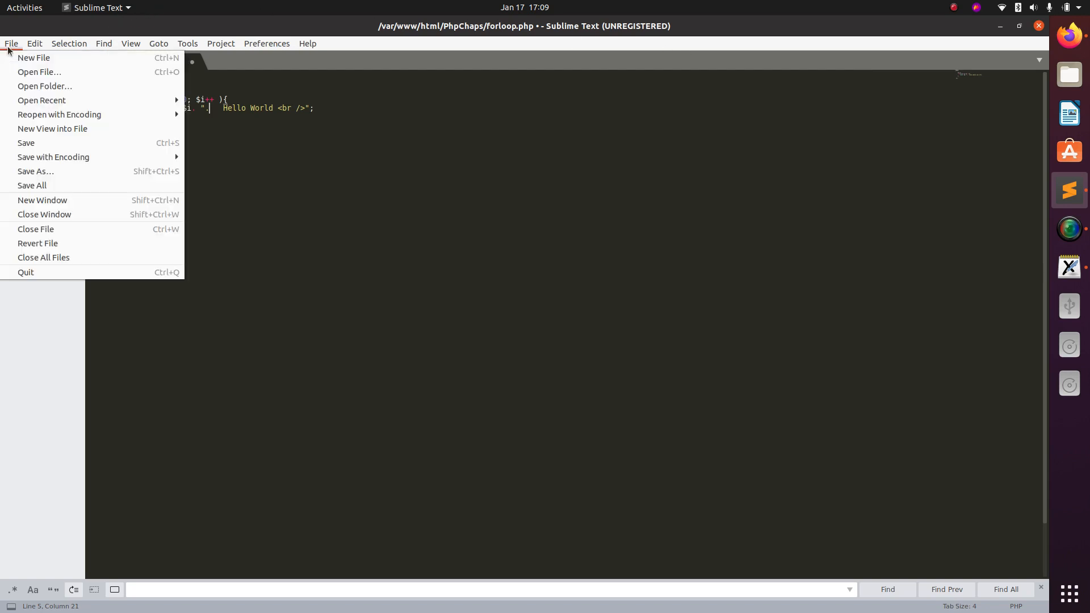
{"action": "left_click", "coordinate": [26, 143]}
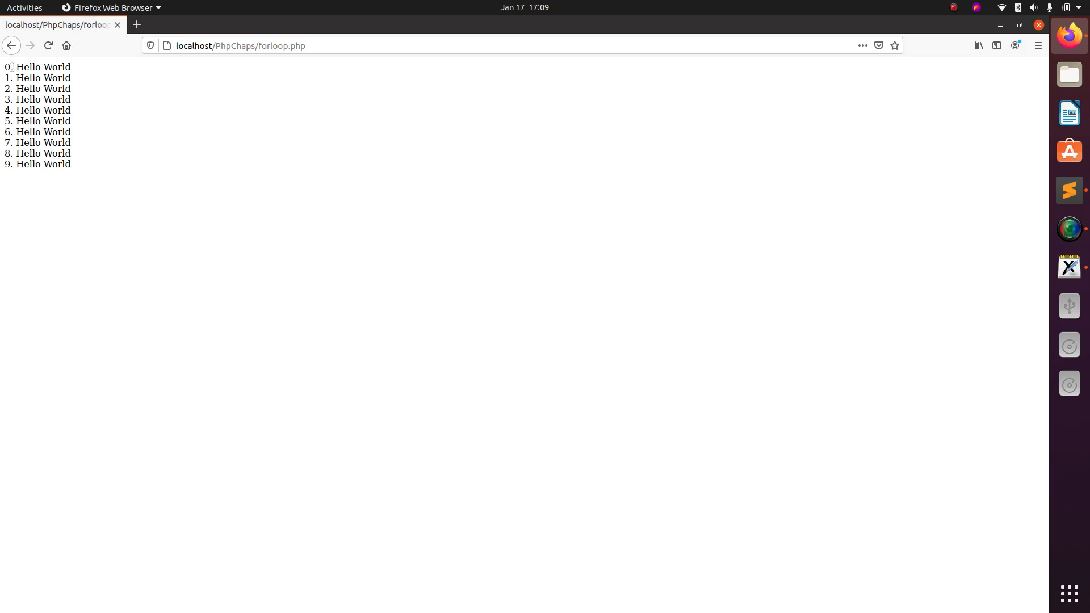
Highlight the leading '0.' on the first Hello World line, then return to Sublime Text.
{"action": "double_click", "coordinate": [6, 67]}
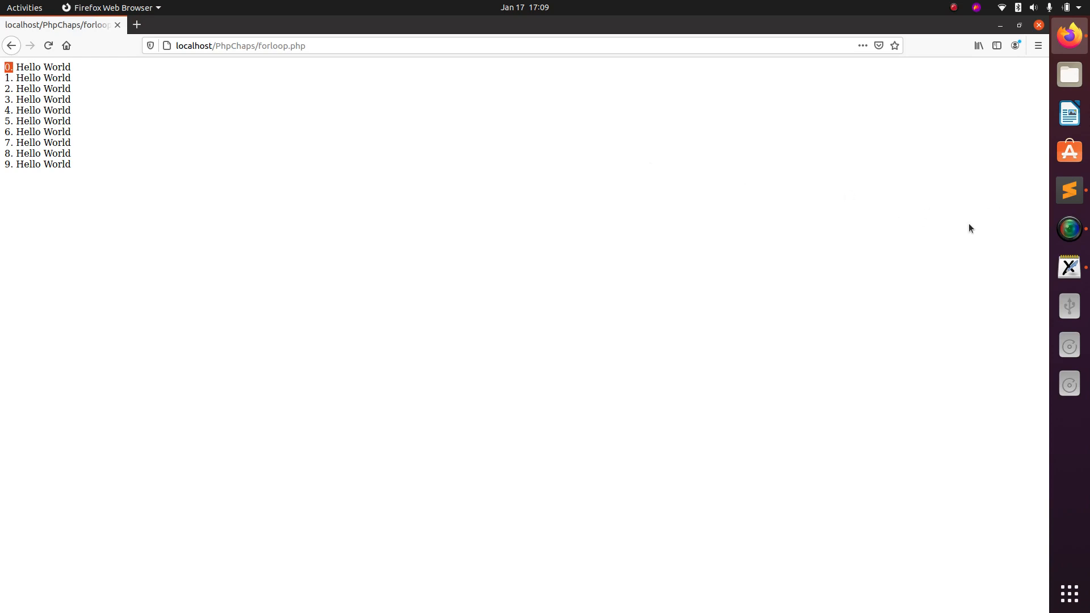
{"action": "mouse_move", "coordinate": [1069, 229]}
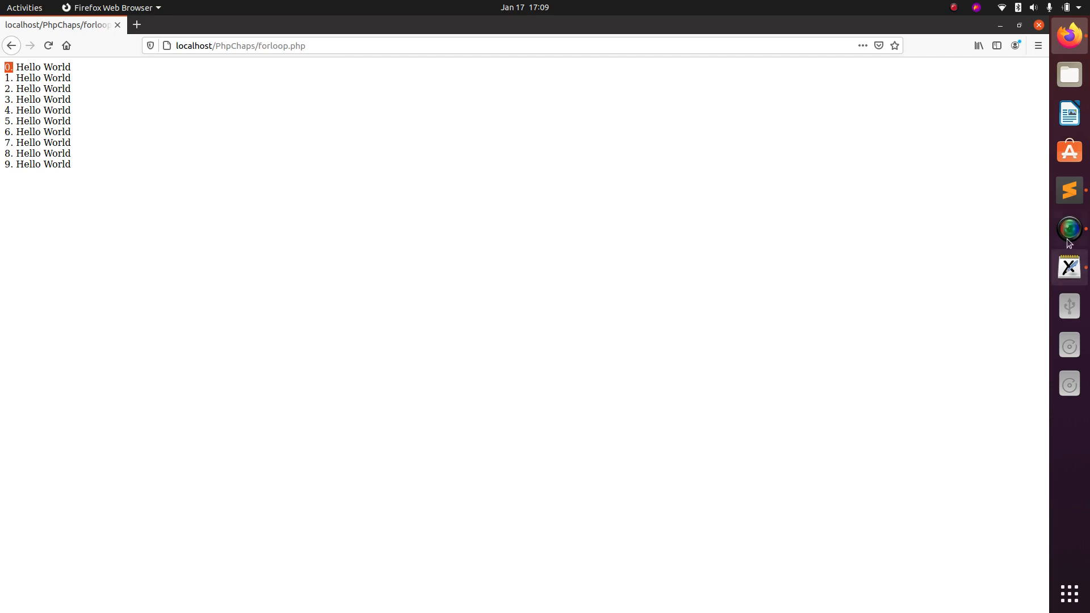
{"action": "left_click", "coordinate": [1069, 190]}
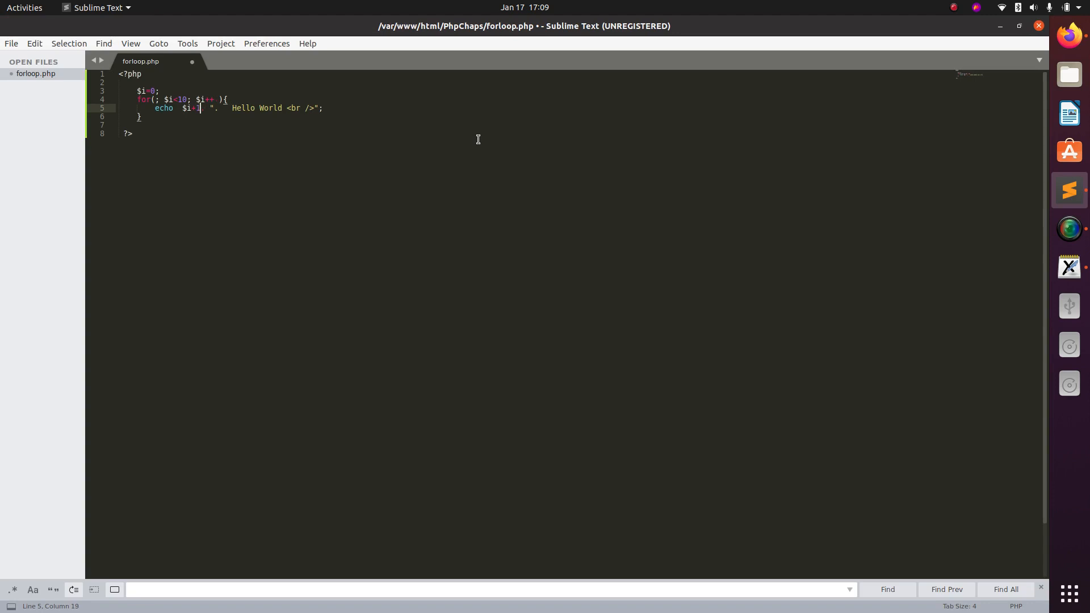
{"action": "mouse_move", "coordinate": [1069, 112]}
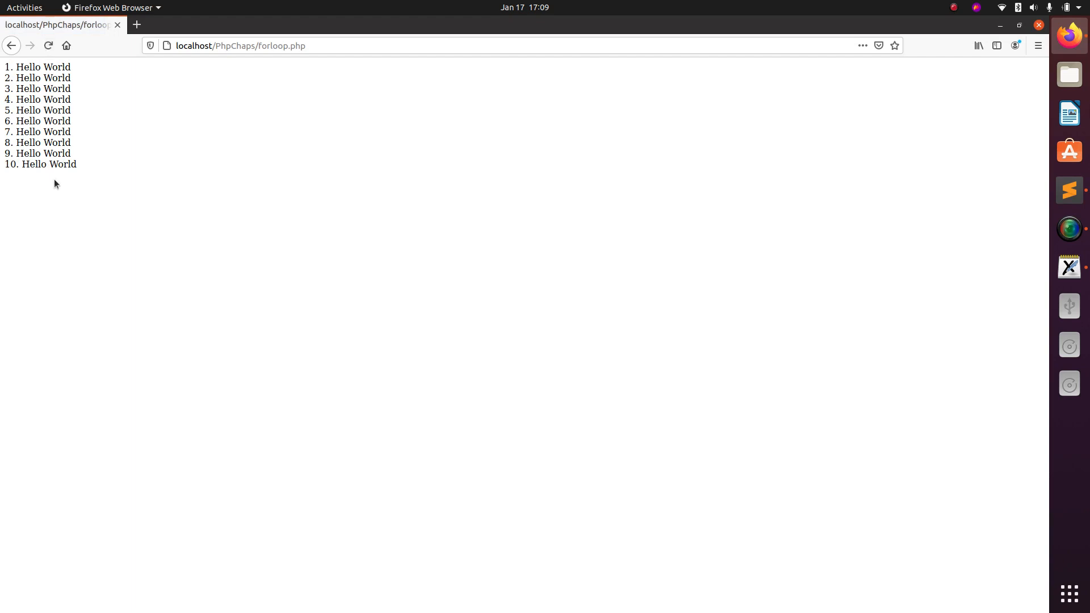
{"action": "left_click_drag", "start_coordinate": [13, 67], "coordinate": [69, 164]}
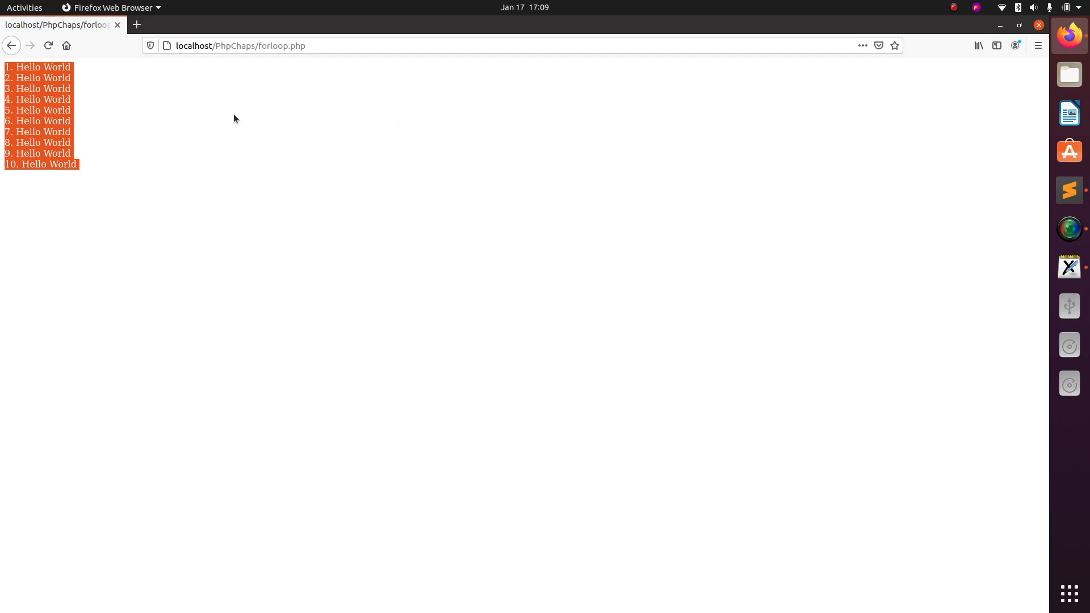
{"action": "left_click", "coordinate": [234, 118]}
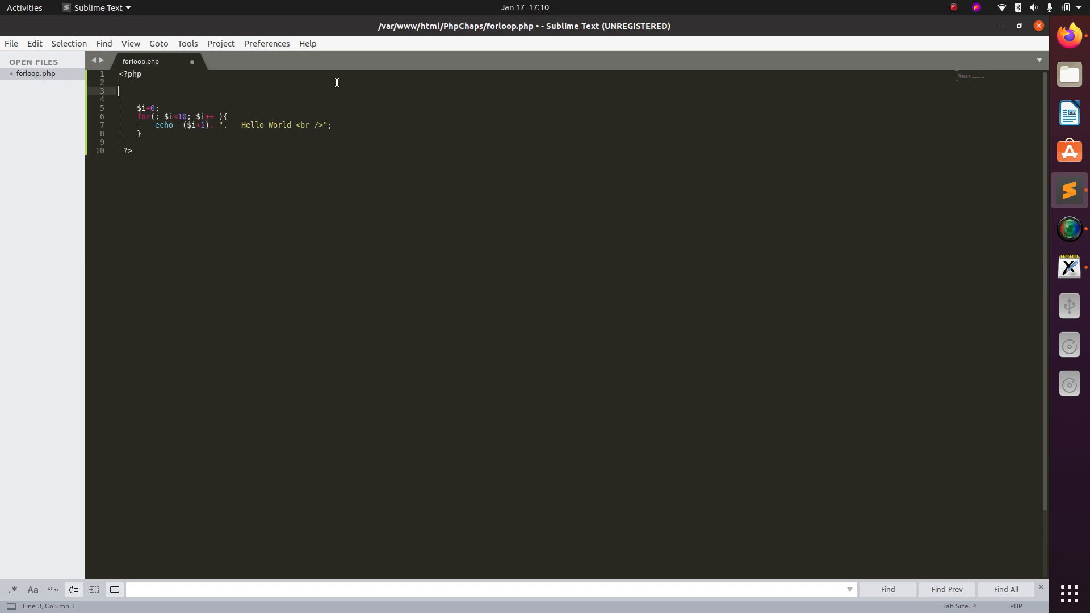
Add the echo "<h1> Program to check for loop </h1>" heading line on line 3 and save.
{"action": "type", "text": "eh"}
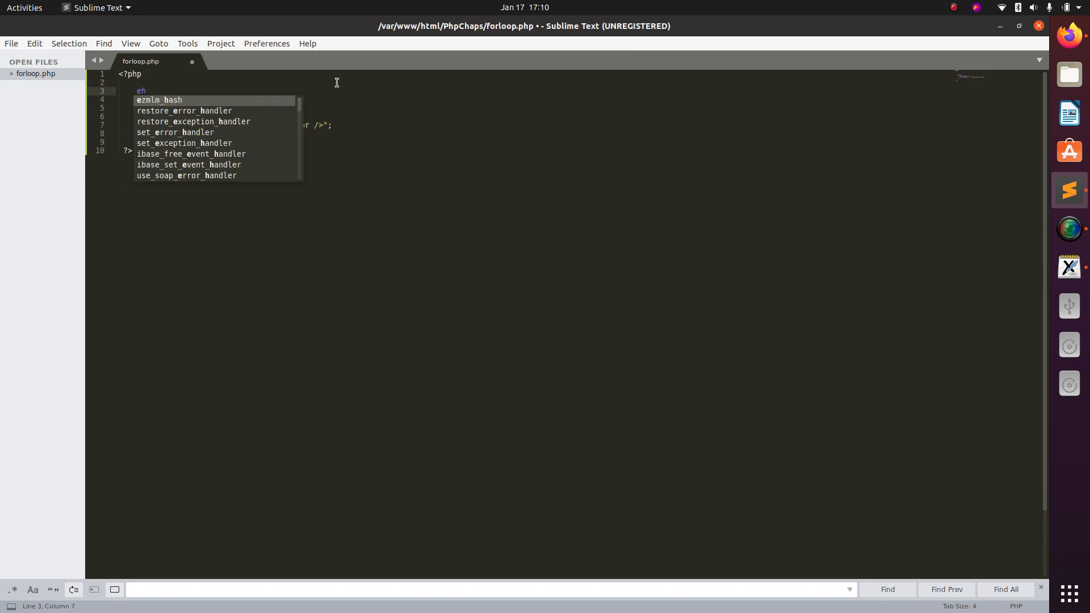
{"action": "type", "text": "cho \""}
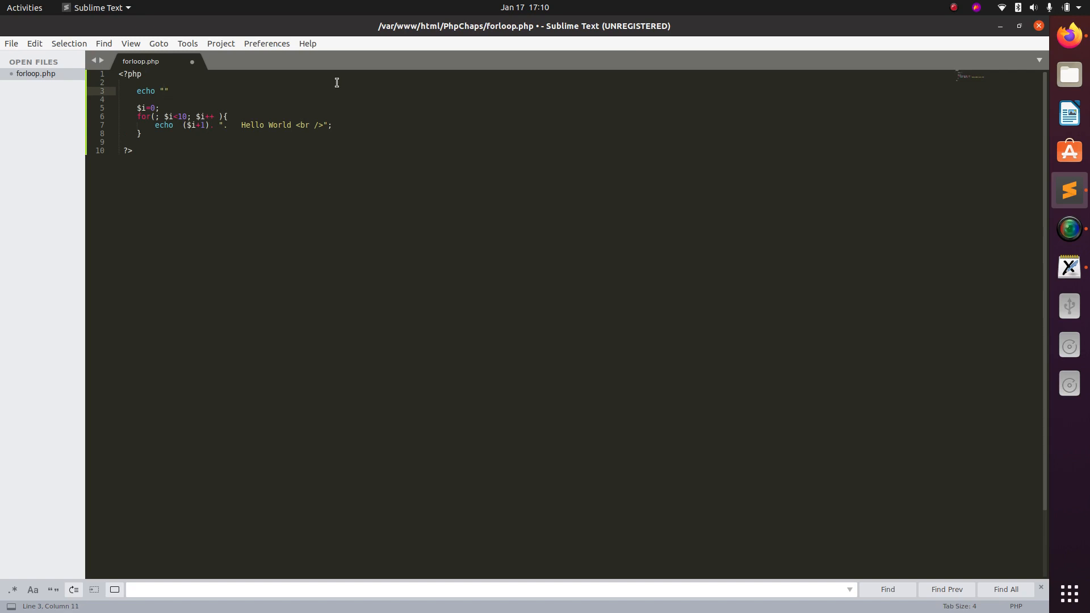
{"action": "type", "text": "<h1"}
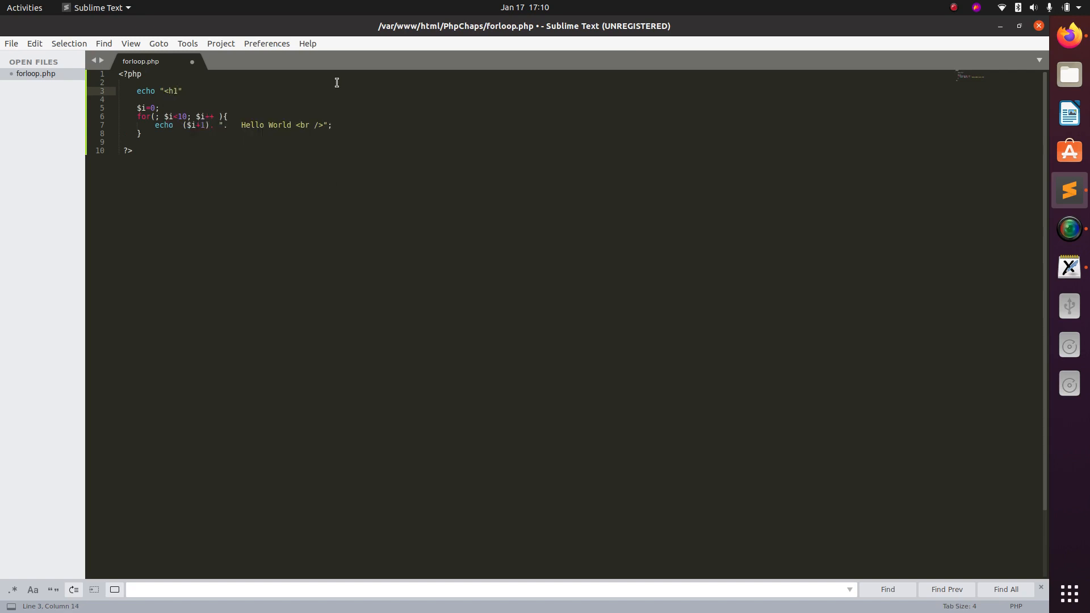
{"action": "type", "text": "Program to c"}
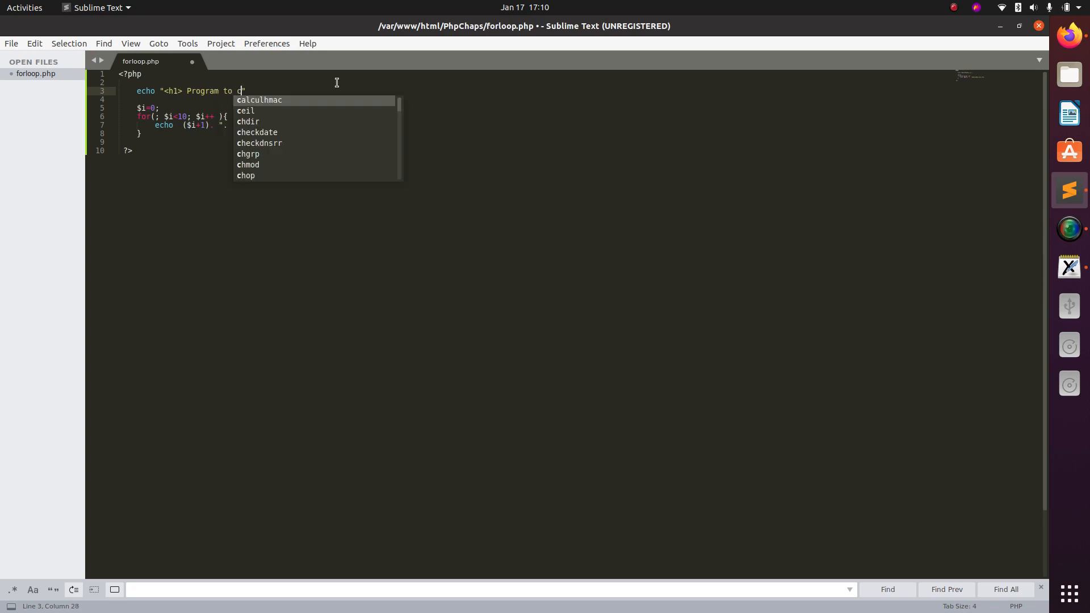
{"action": "type", "text": "heck f"}
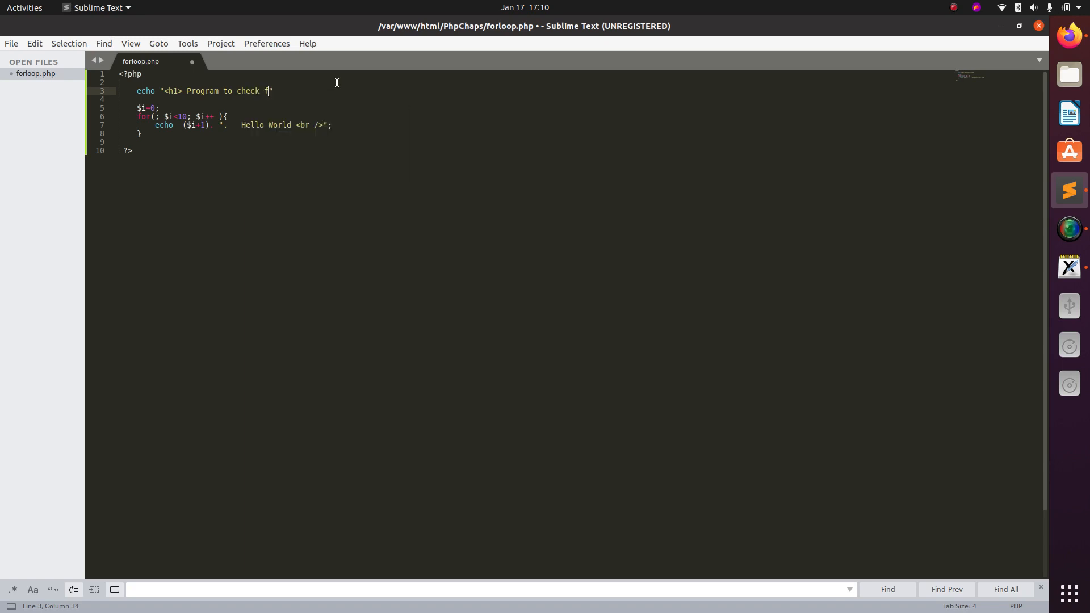
{"action": "type", "text": "or loo"}
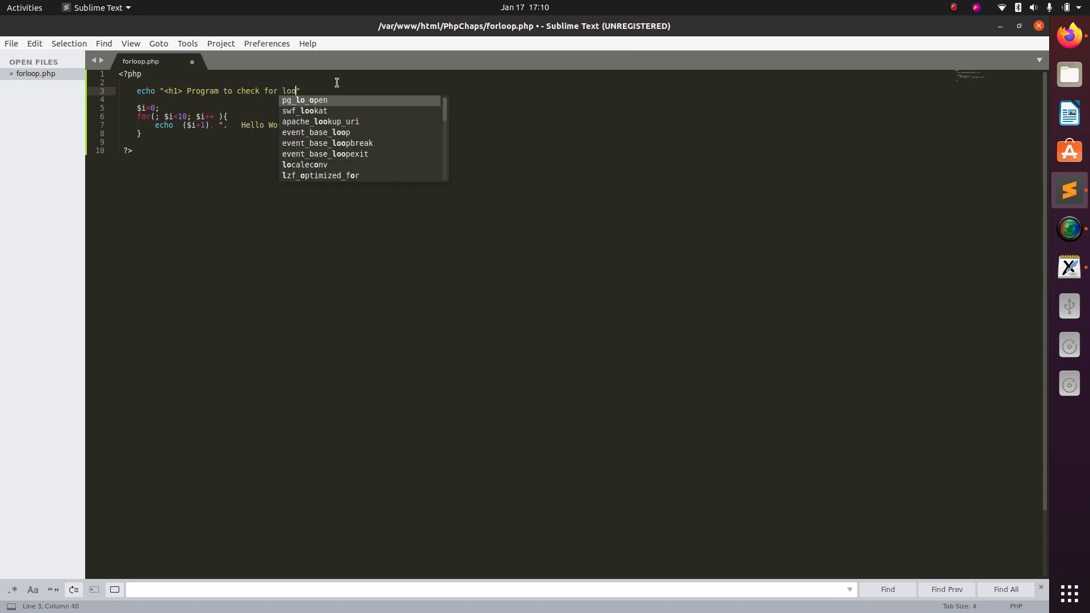
{"action": "type", "text": "p"}
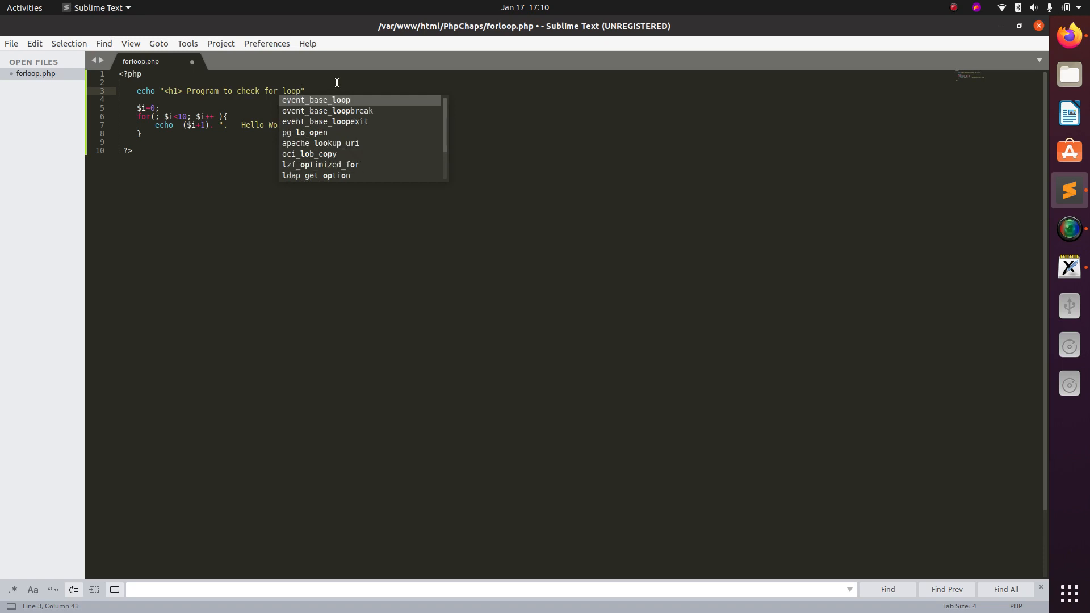
{"action": "type", "text": "</he"}
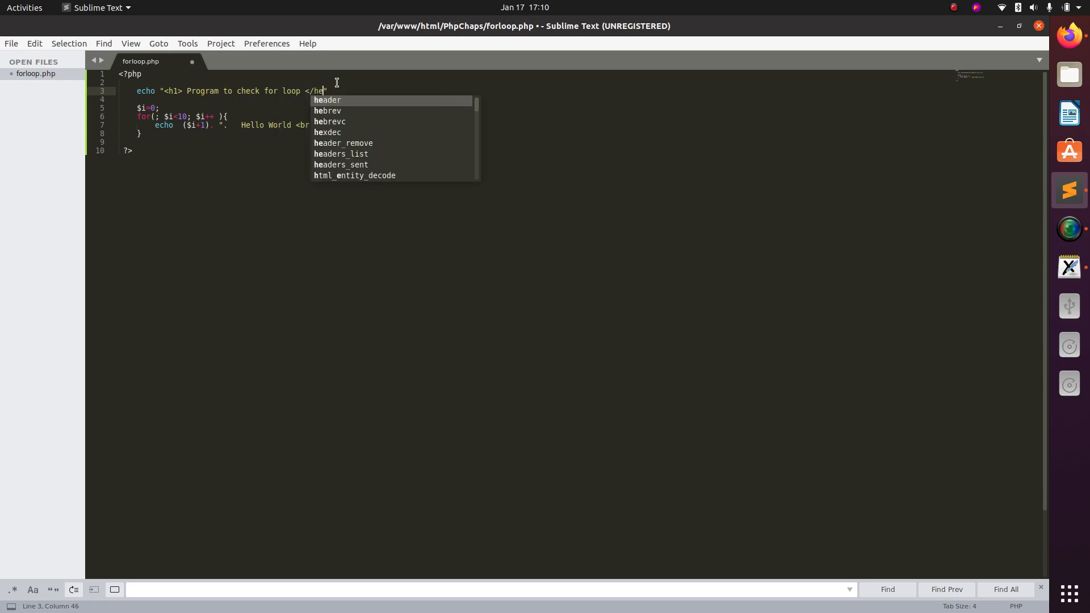
{"action": "key", "text": "Escape"}
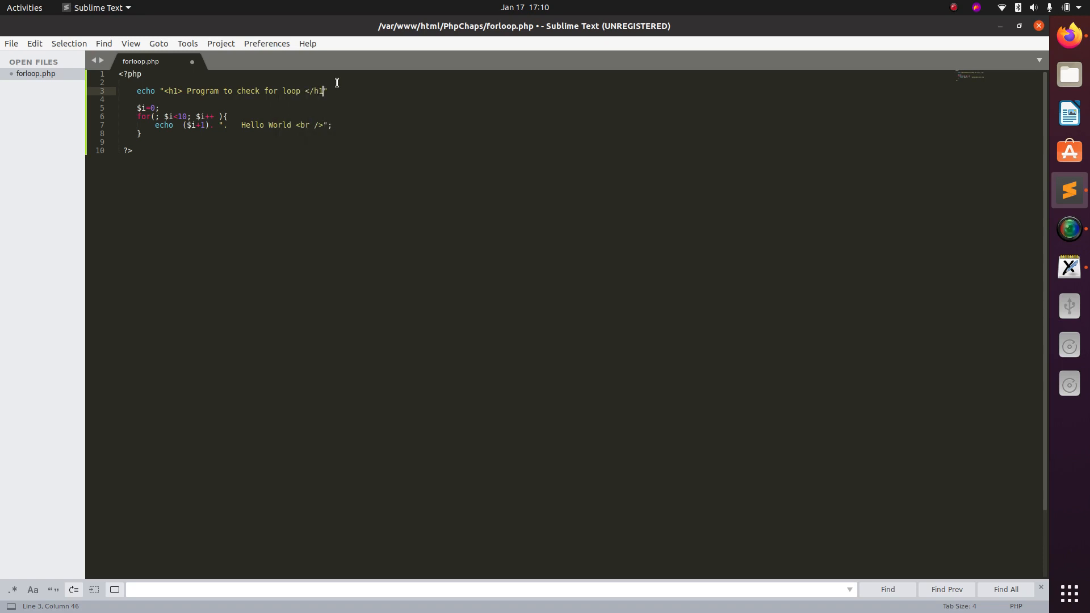
{"action": "key", "text": "ctrl+s"}
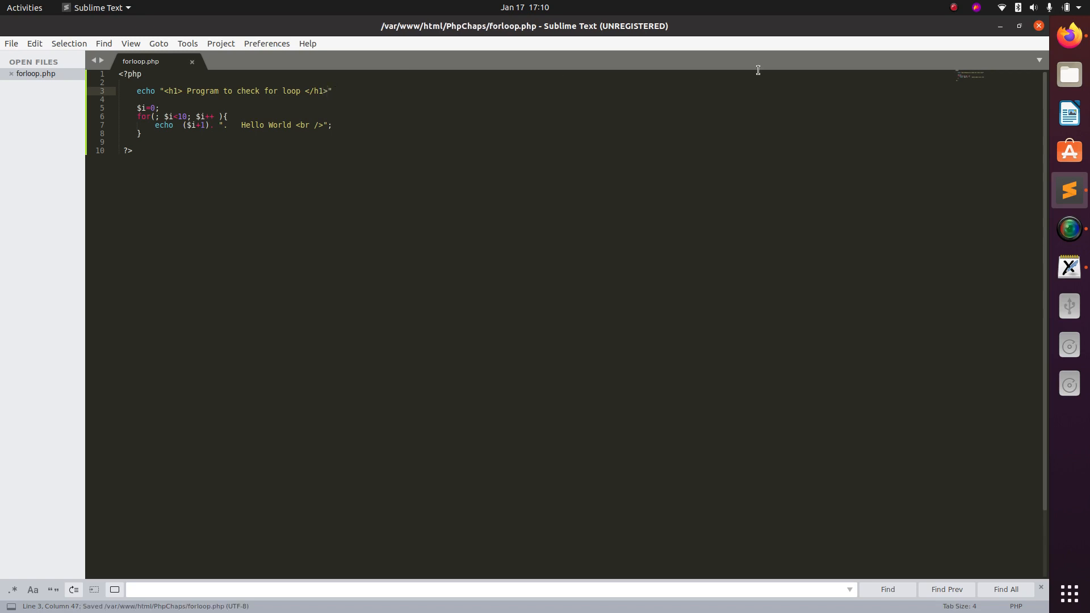
{"action": "mouse_move", "coordinate": [933, 50]}
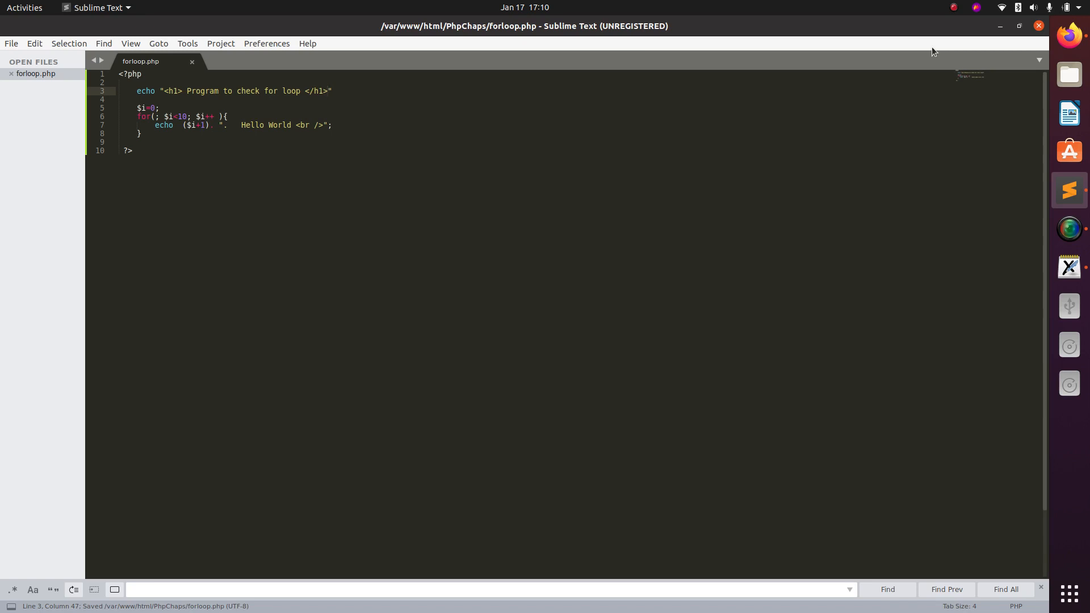
Append the <br /> line break and closing semicolon, then save forloop.php via File > Save.
{"action": "type", "text": "<br />"}
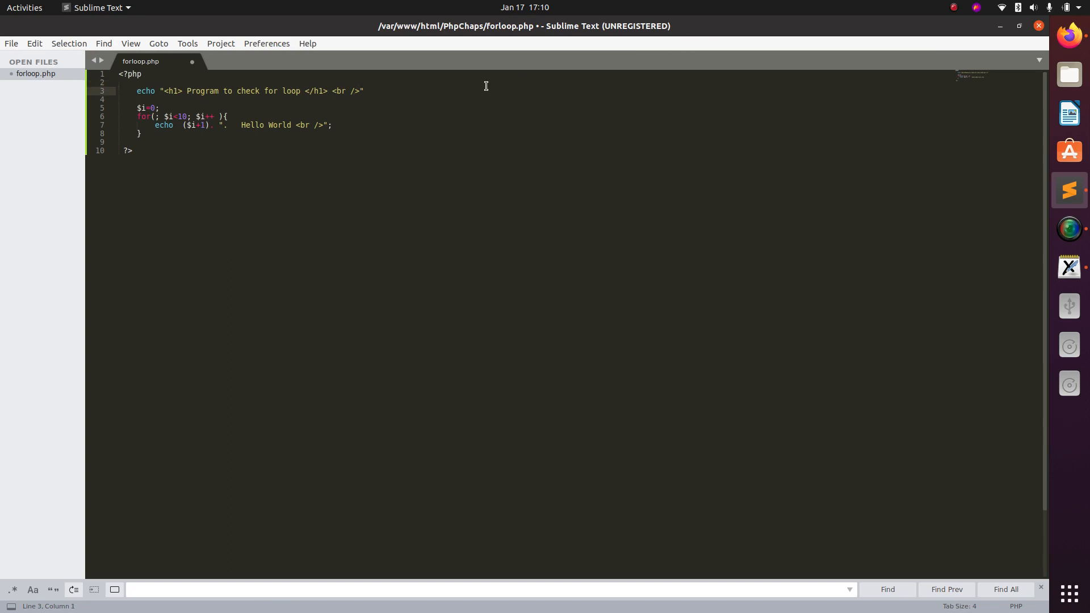
{"action": "type", "text": ";"}
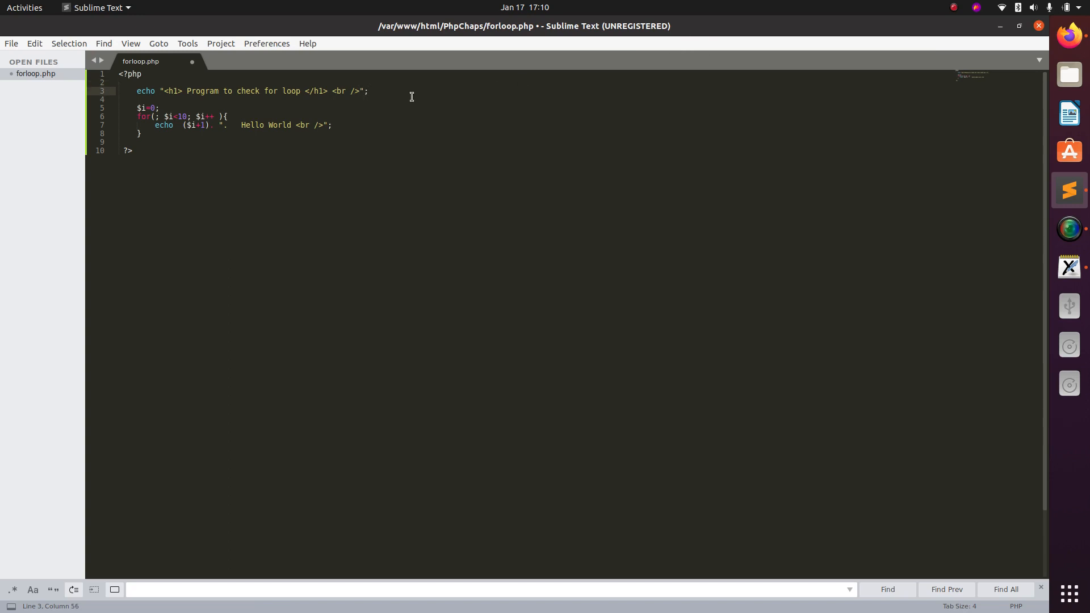
{"action": "left_click", "coordinate": [11, 43]}
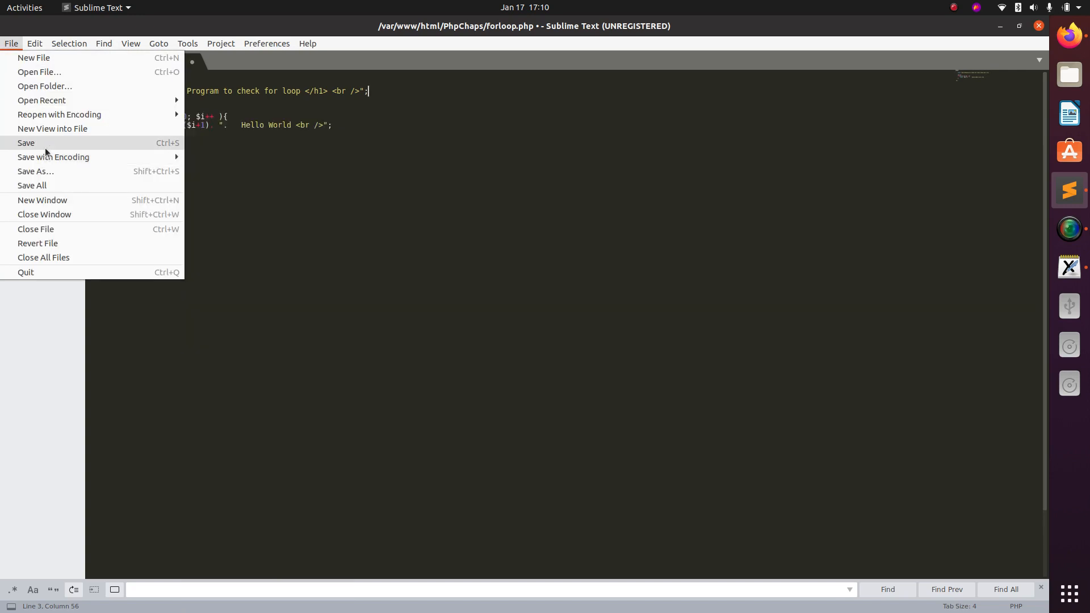
{"action": "left_click", "coordinate": [25, 143]}
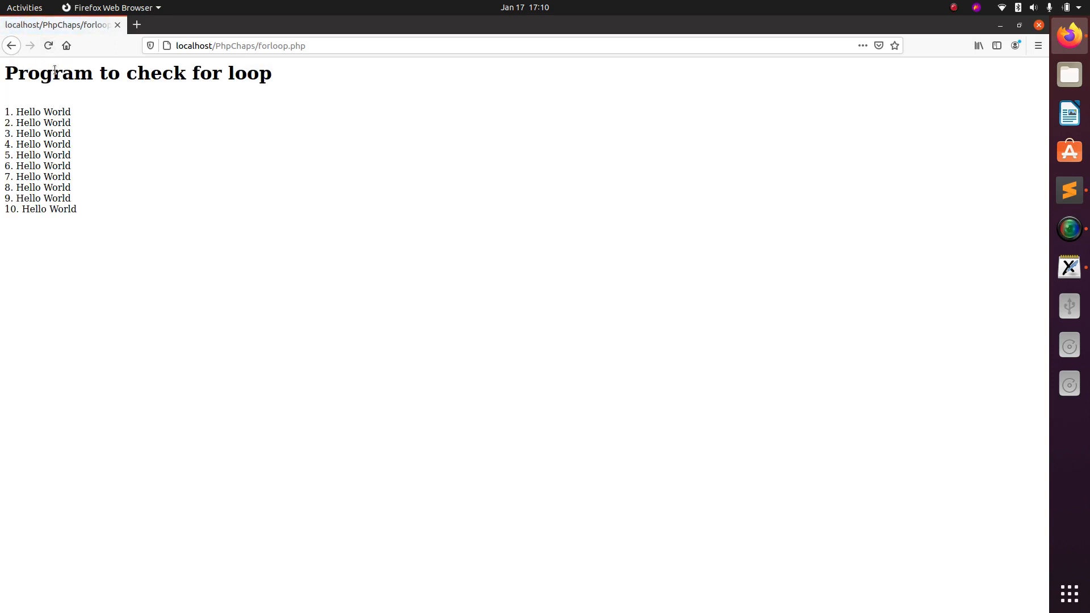
{"action": "mouse_move", "coordinate": [251, 80]}
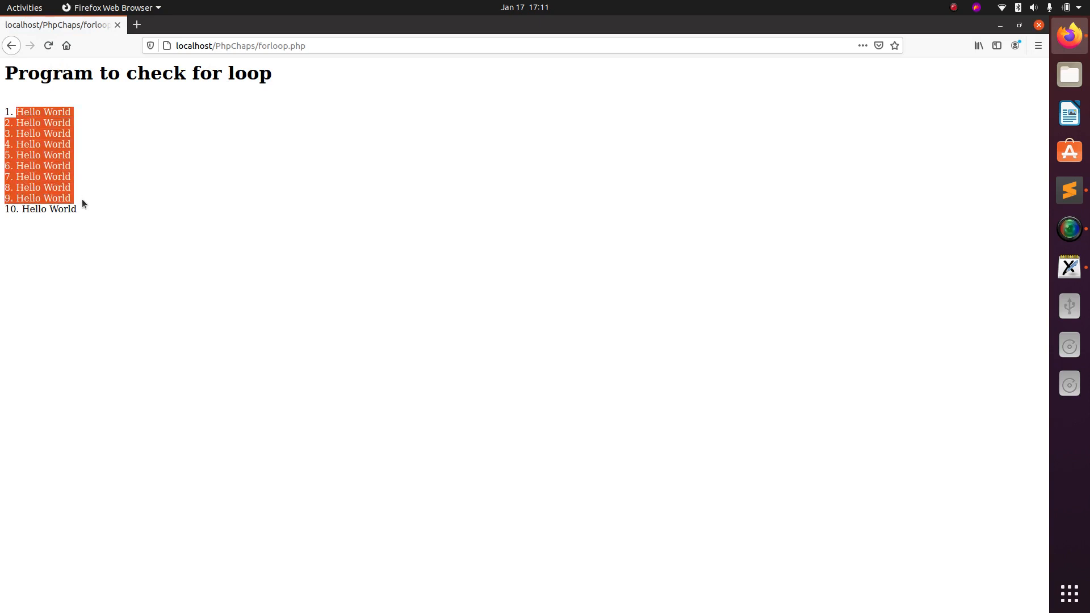
Open forloop.php's generated page source in a new Firefox tab.
{"action": "right_click", "coordinate": [225, 149]}
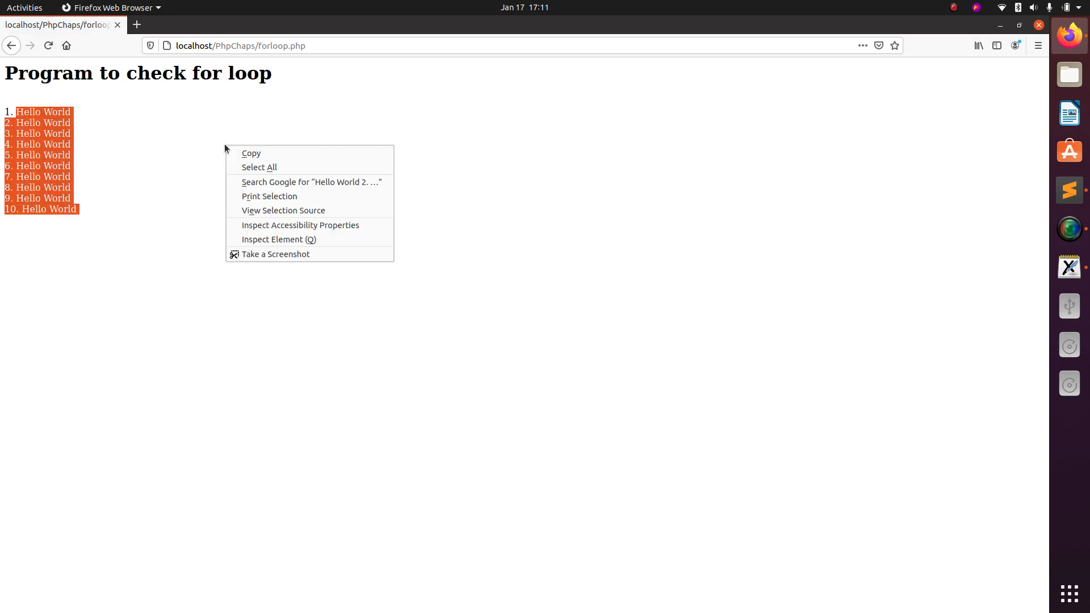
{"action": "left_click", "coordinate": [220, 193]}
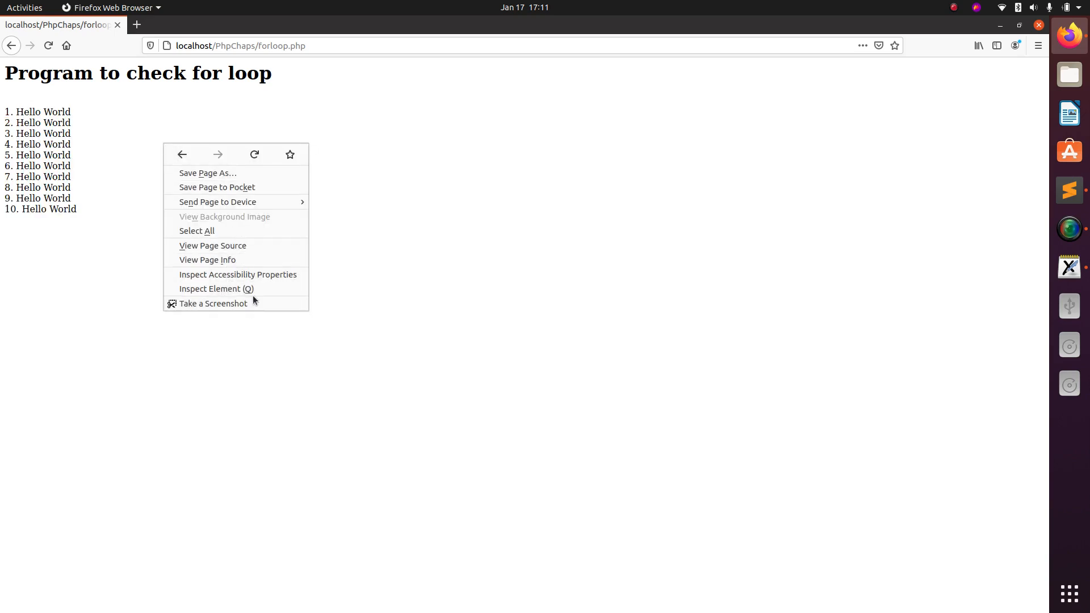
{"action": "mouse_move", "coordinate": [261, 284]}
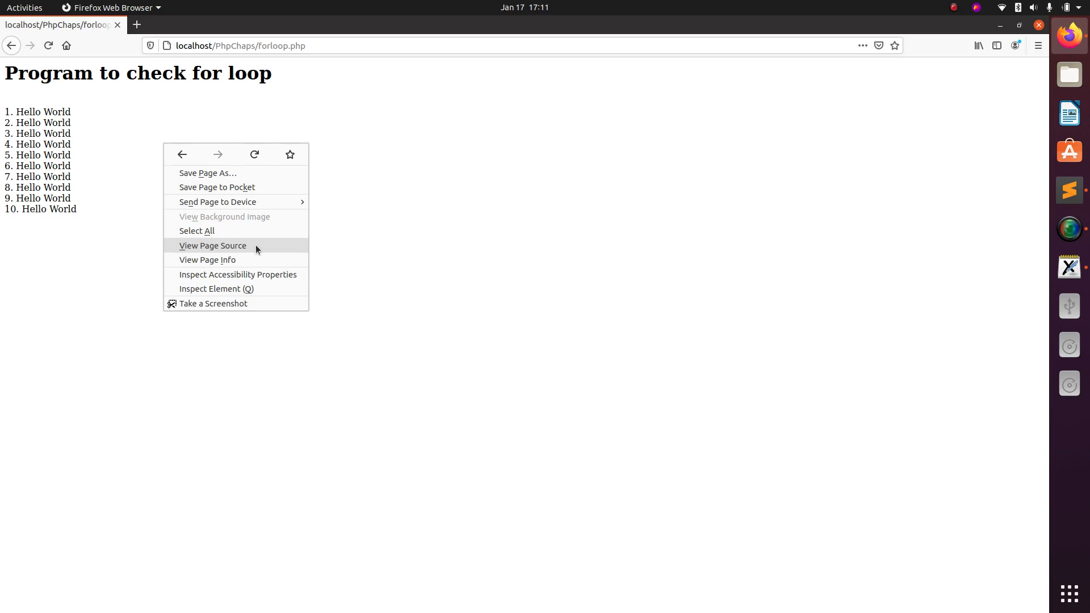
{"action": "left_click", "coordinate": [213, 245]}
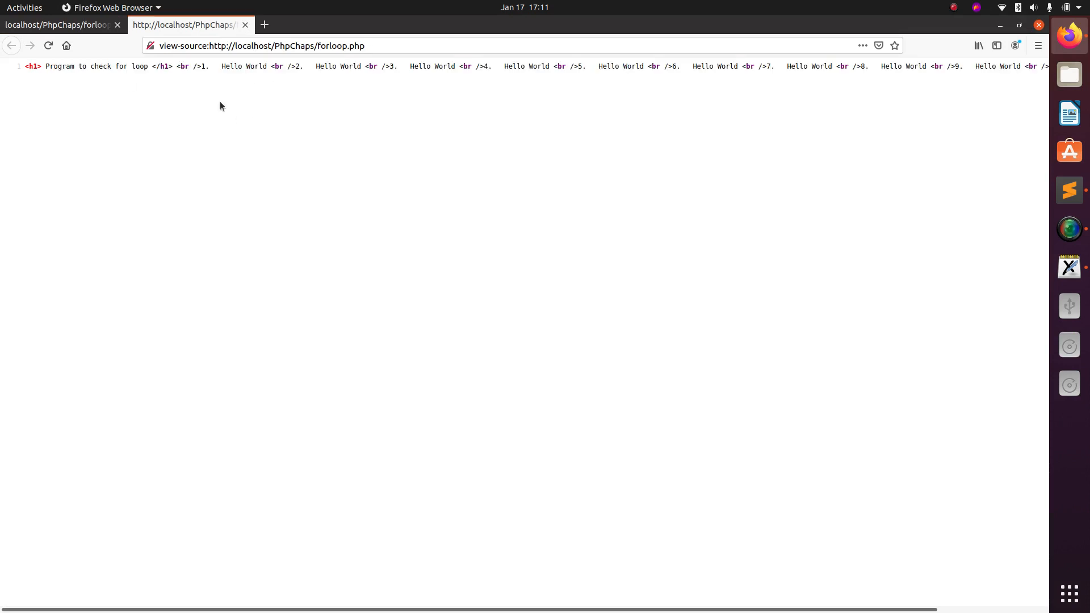
{"action": "mouse_move", "coordinate": [138, 92]}
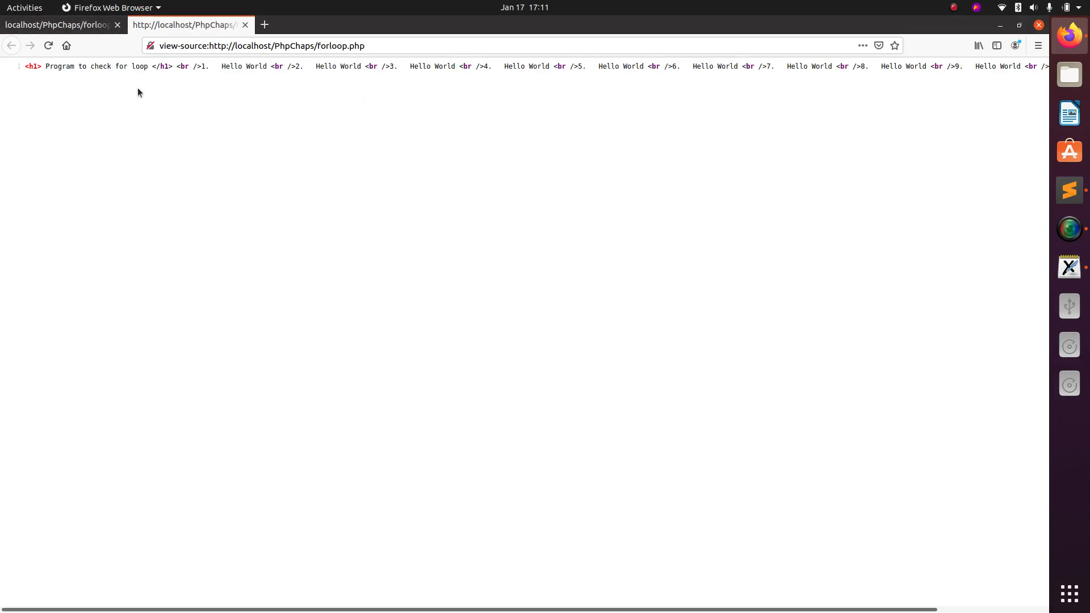
Switch to the localhost/PhpChaps/forloop.php tab showing the rendered heading and lines.
{"action": "left_click", "coordinate": [59, 25]}
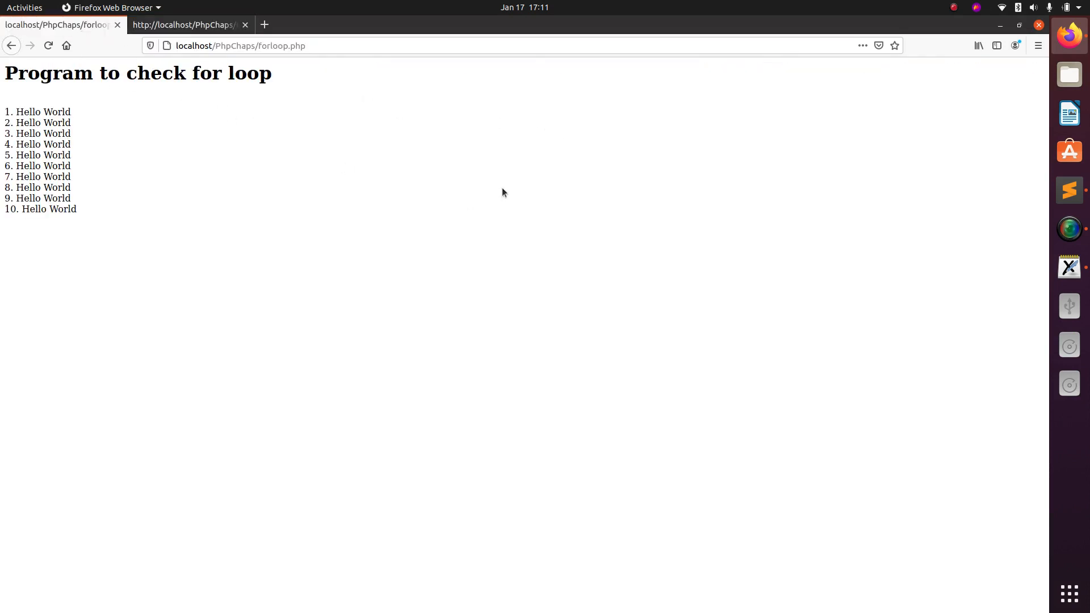
{"action": "mouse_move", "coordinate": [790, 226]}
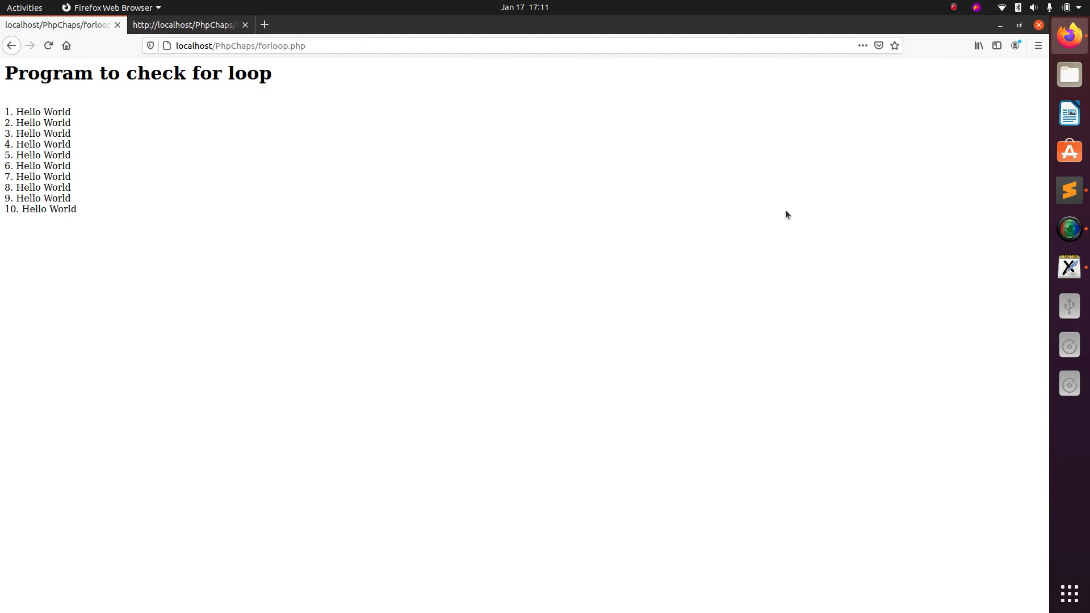
{"action": "mouse_move", "coordinate": [1070, 190]}
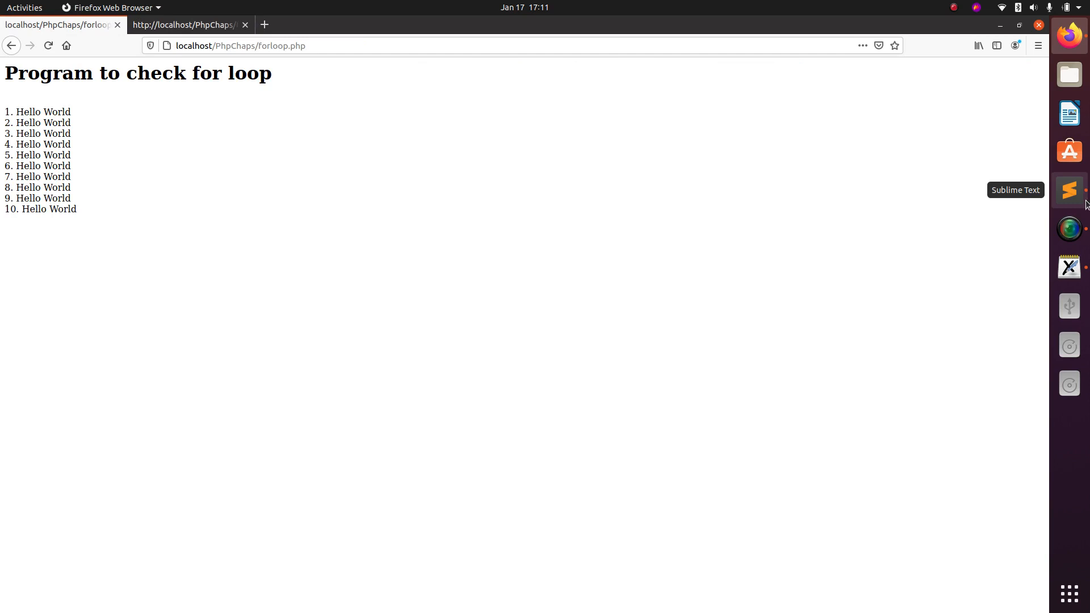
{"action": "mouse_move", "coordinate": [1069, 229]}
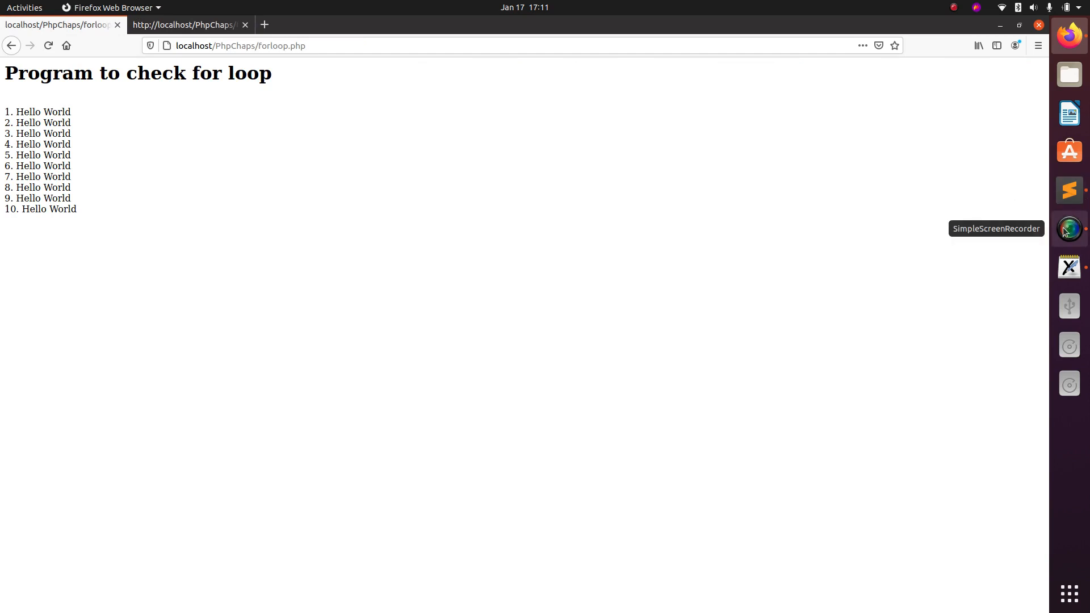